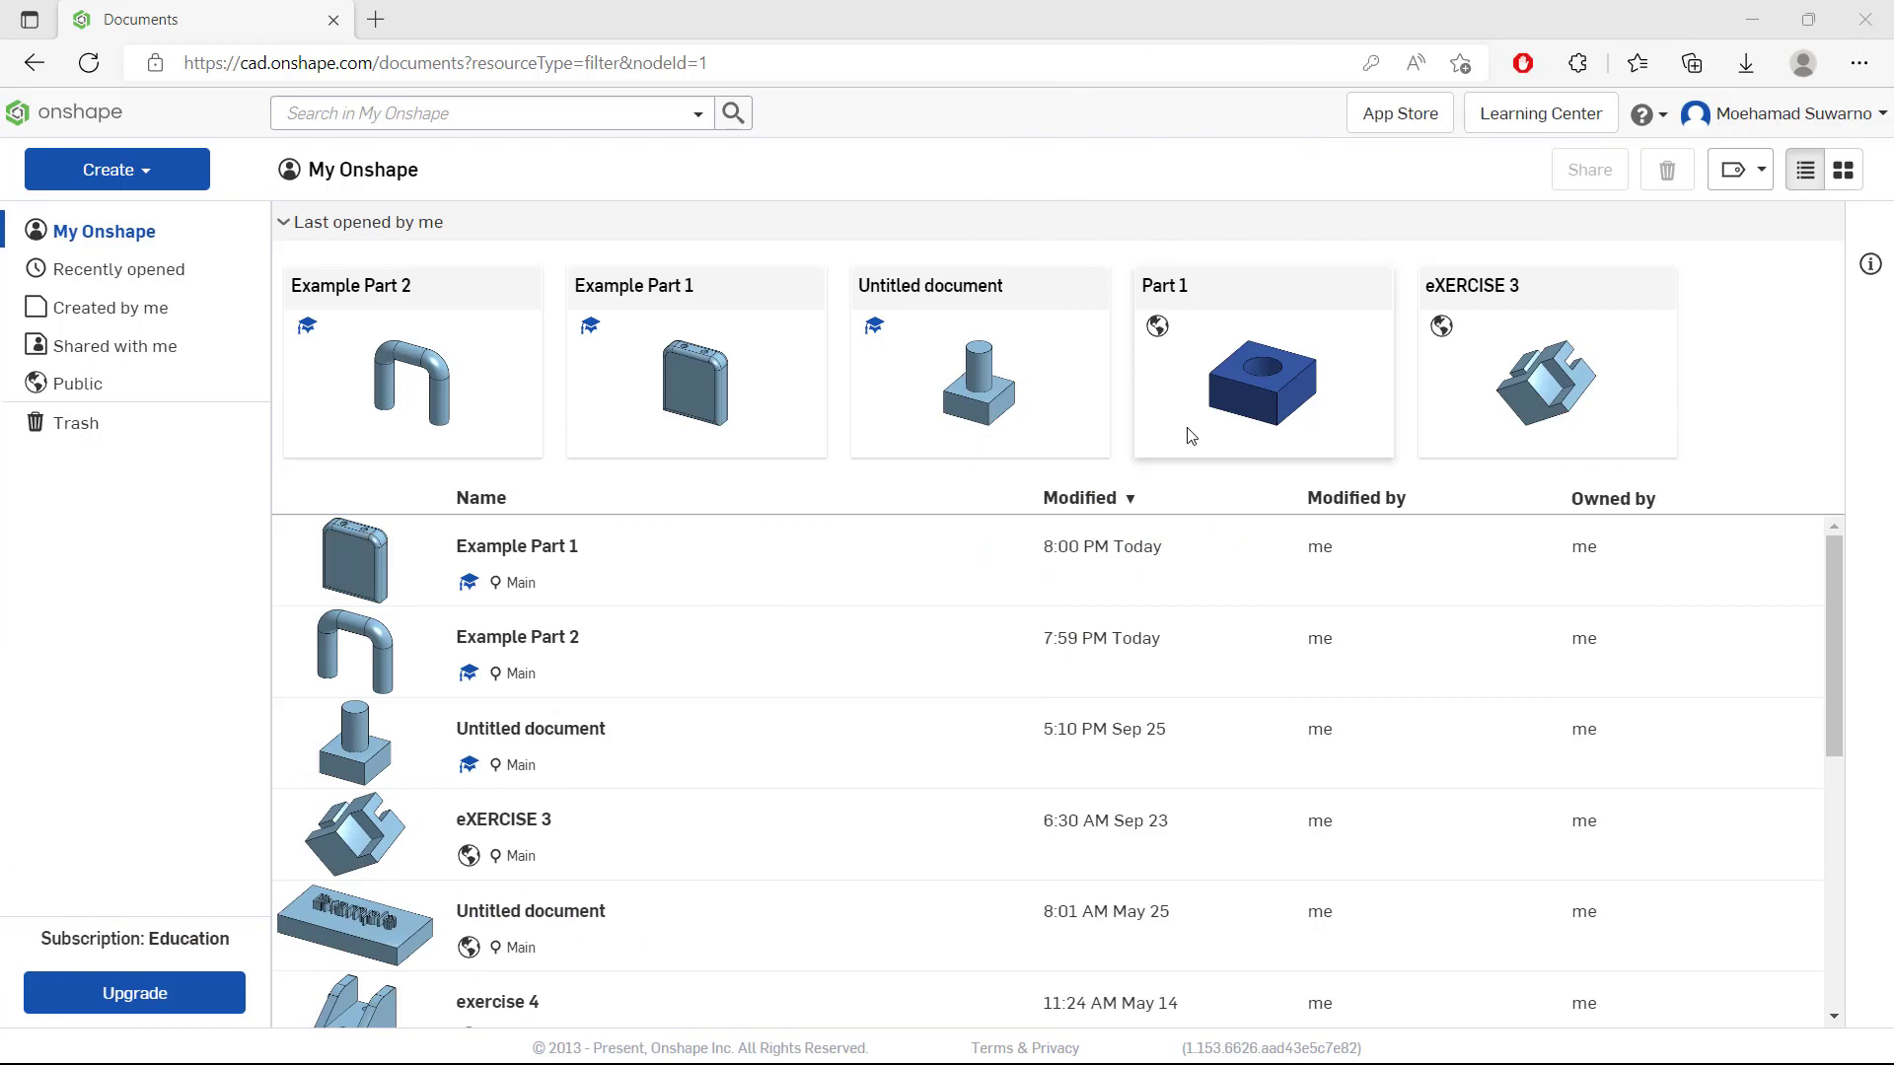
pyautogui.moveTo(1356, 294)
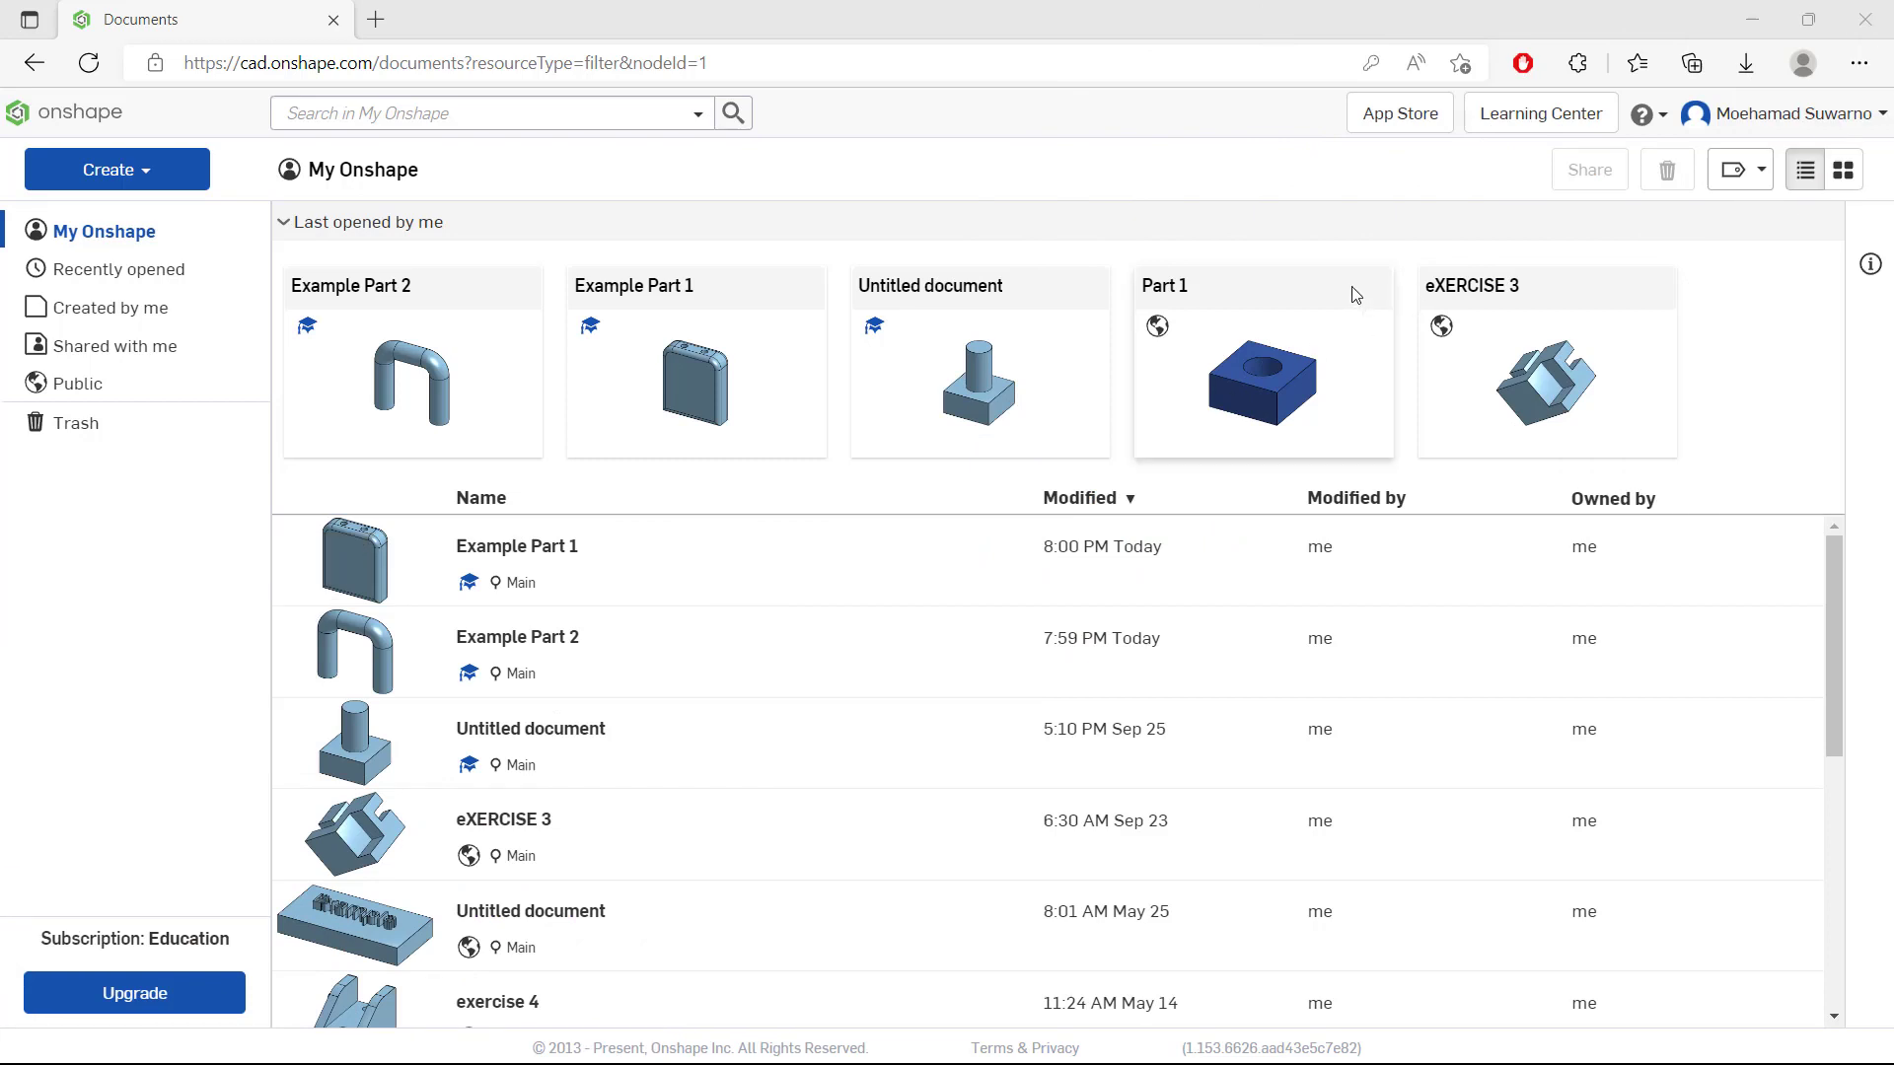
# Create a new Onshape document with the default Untitled name.
pyautogui.click(116, 169)
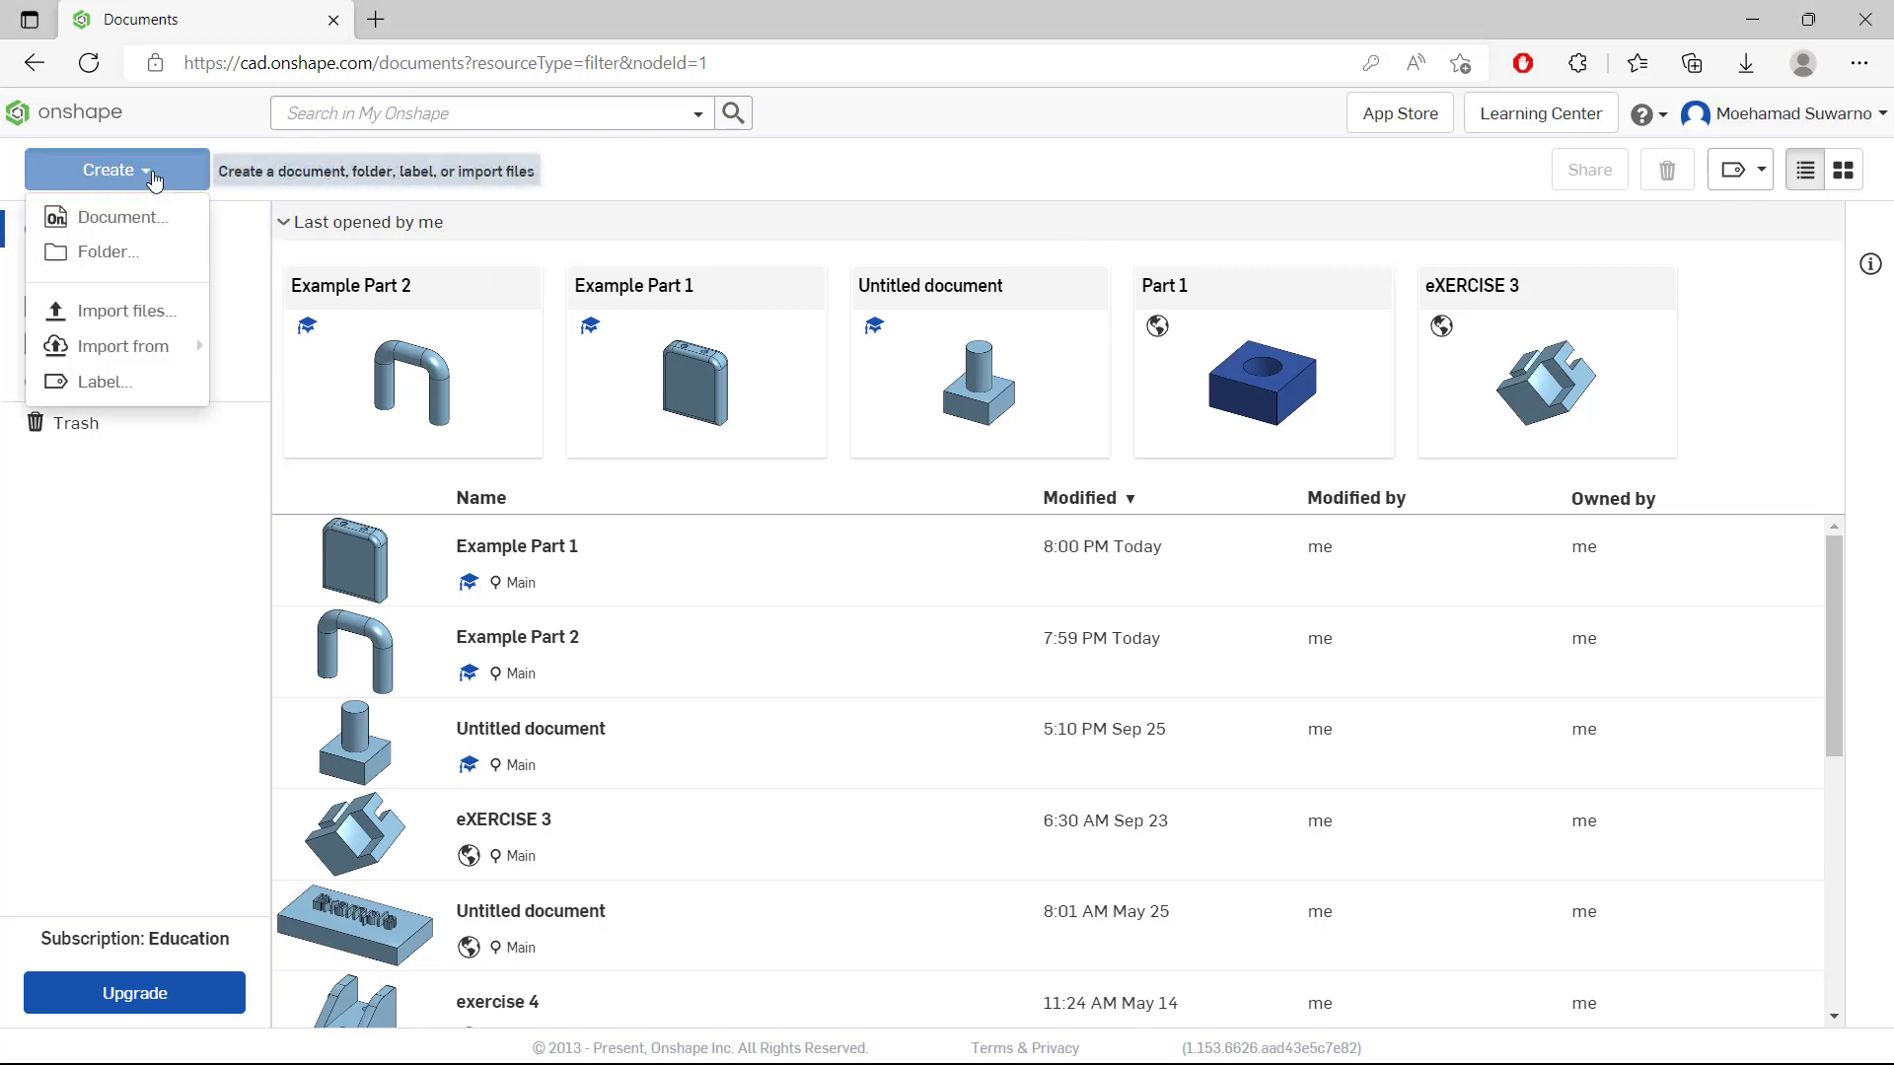
pyautogui.click(119, 217)
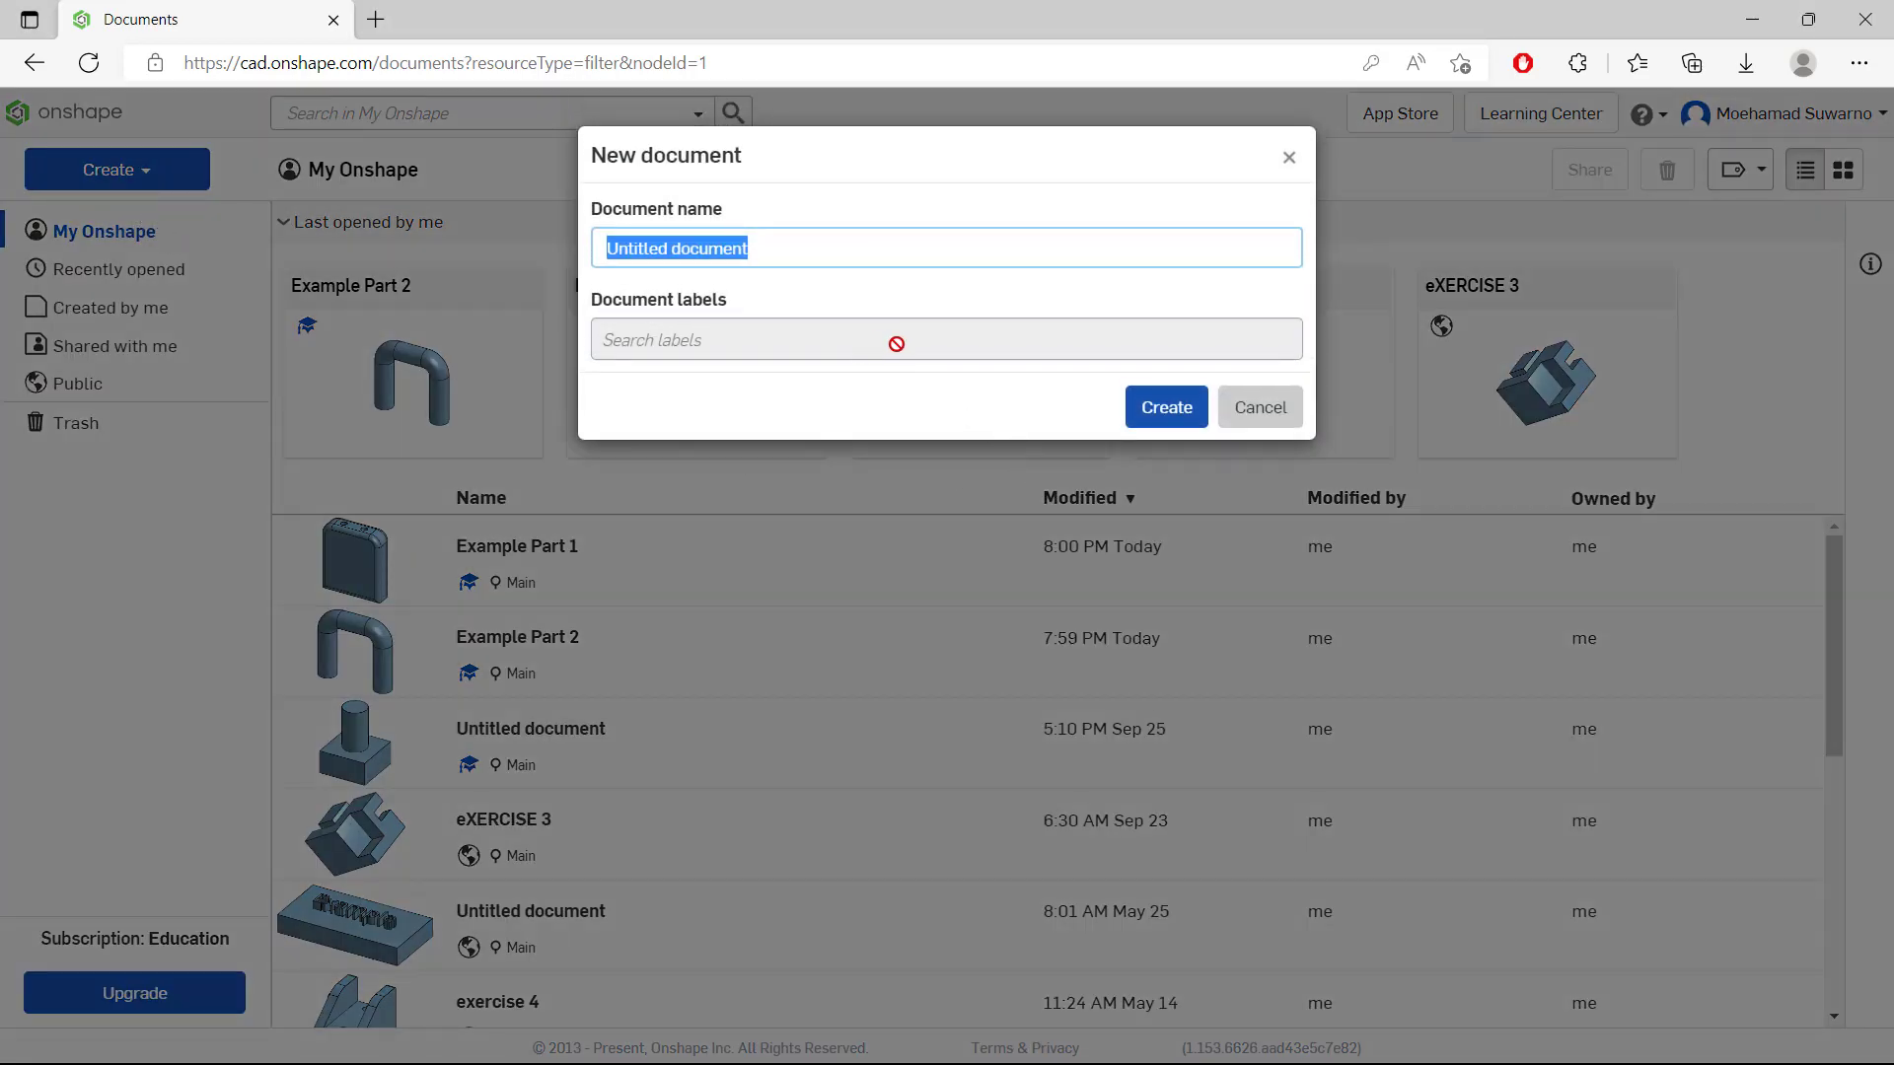
pyautogui.click(1258, 408)
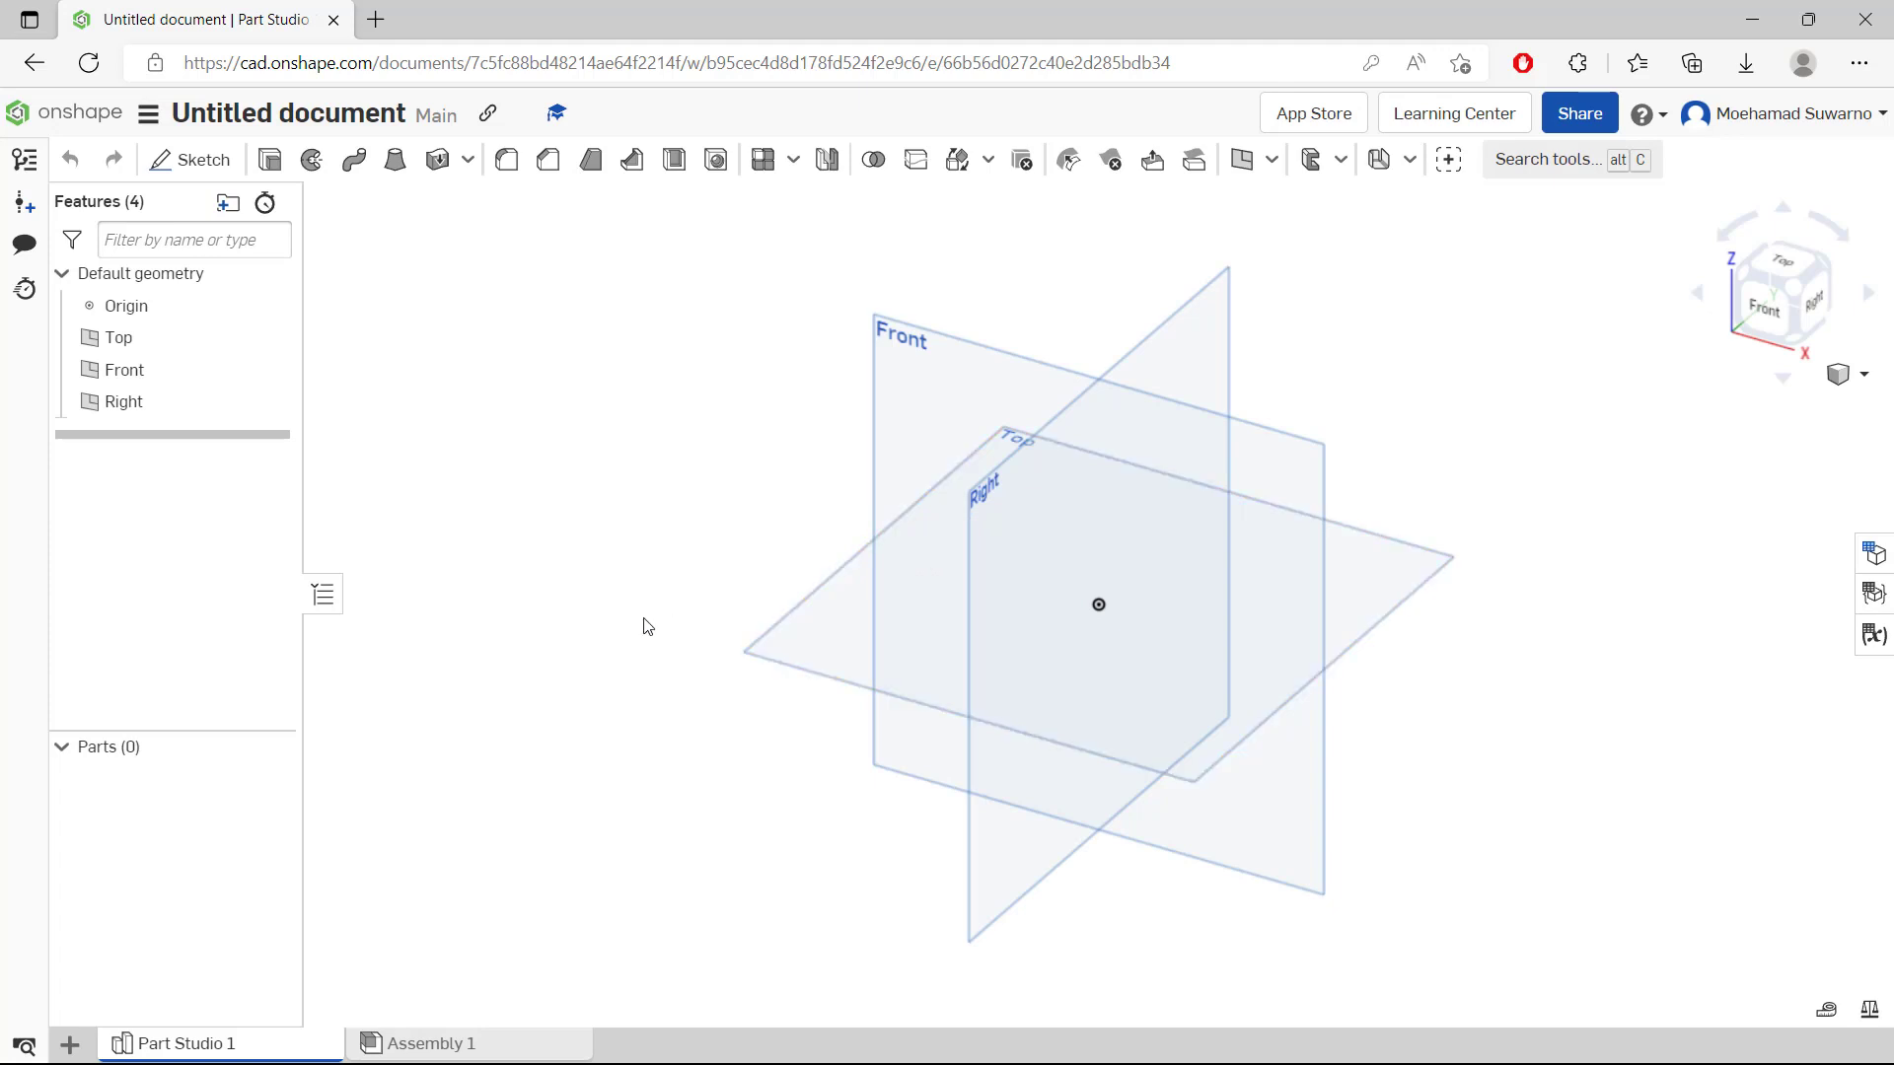
pyautogui.moveTo(423, 1044)
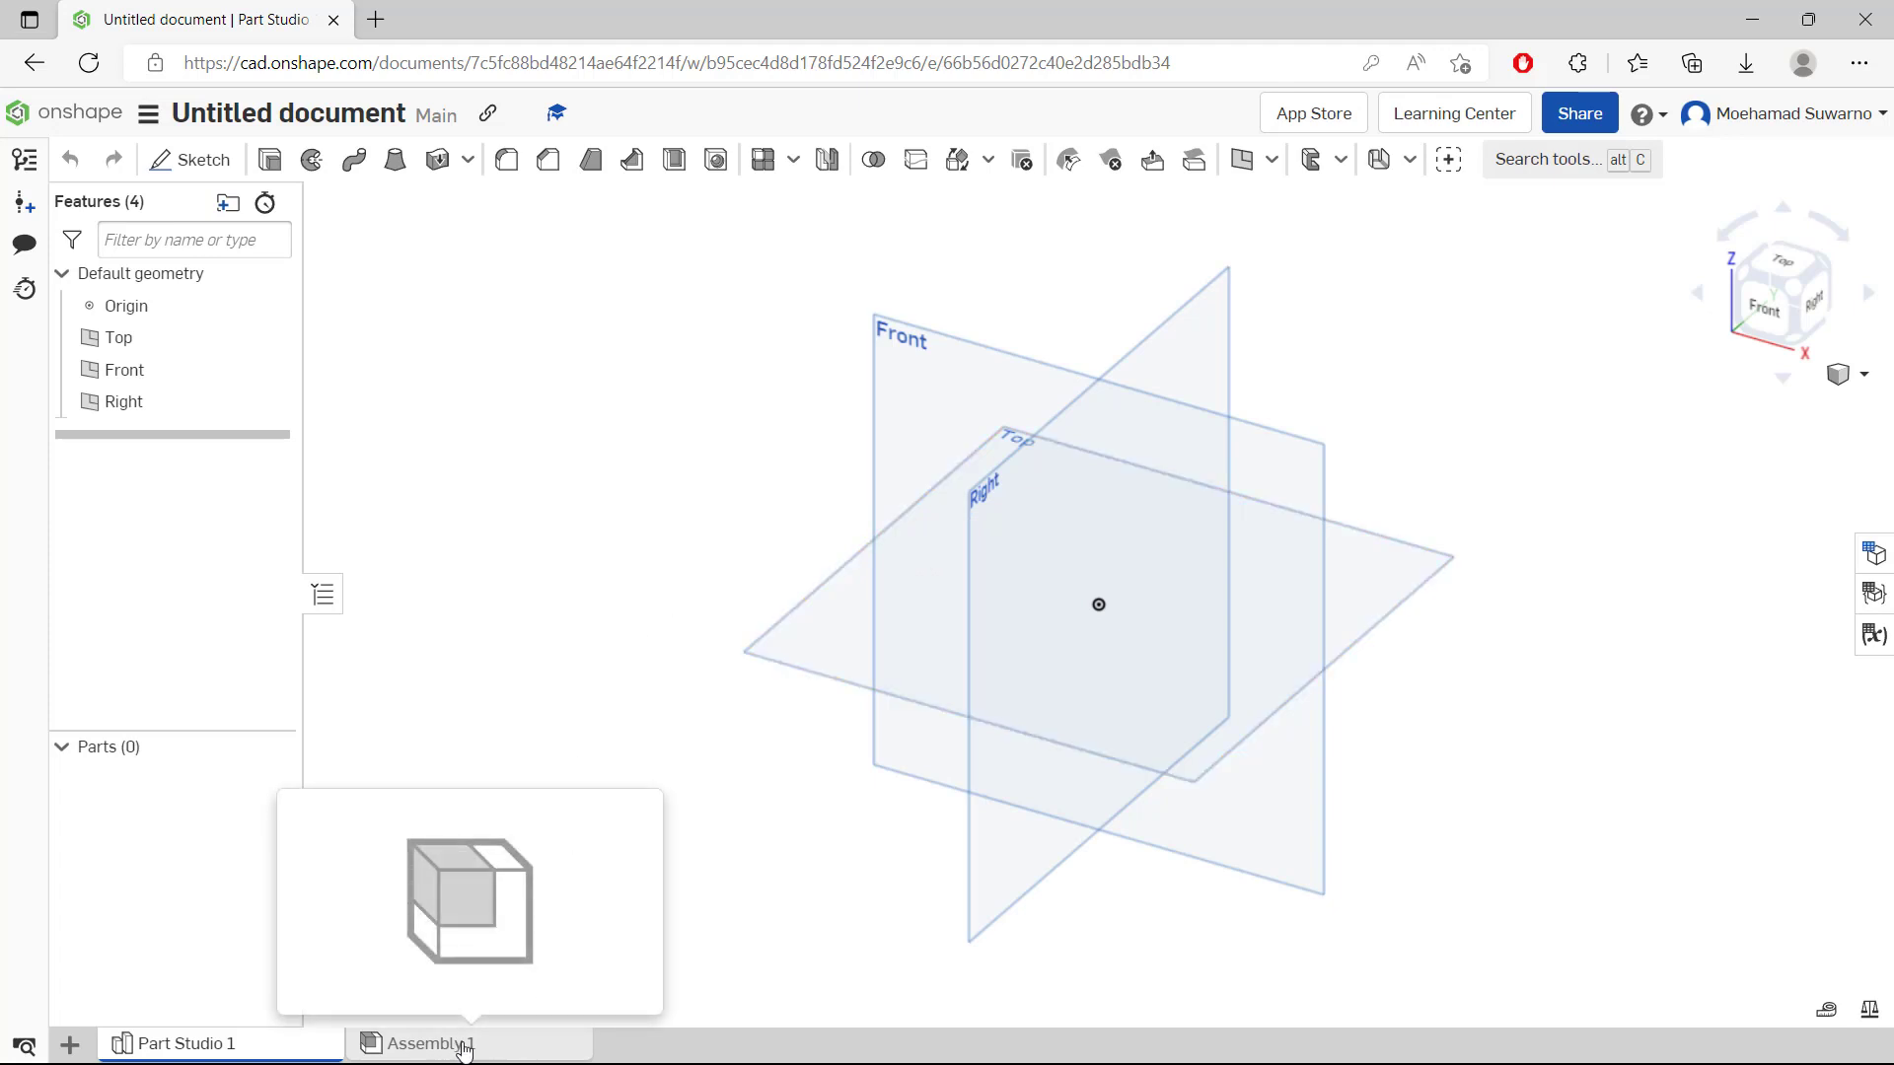
# Switch from the Part Studio to the empty Assembly 1 workspace.
pyautogui.click(425, 1043)
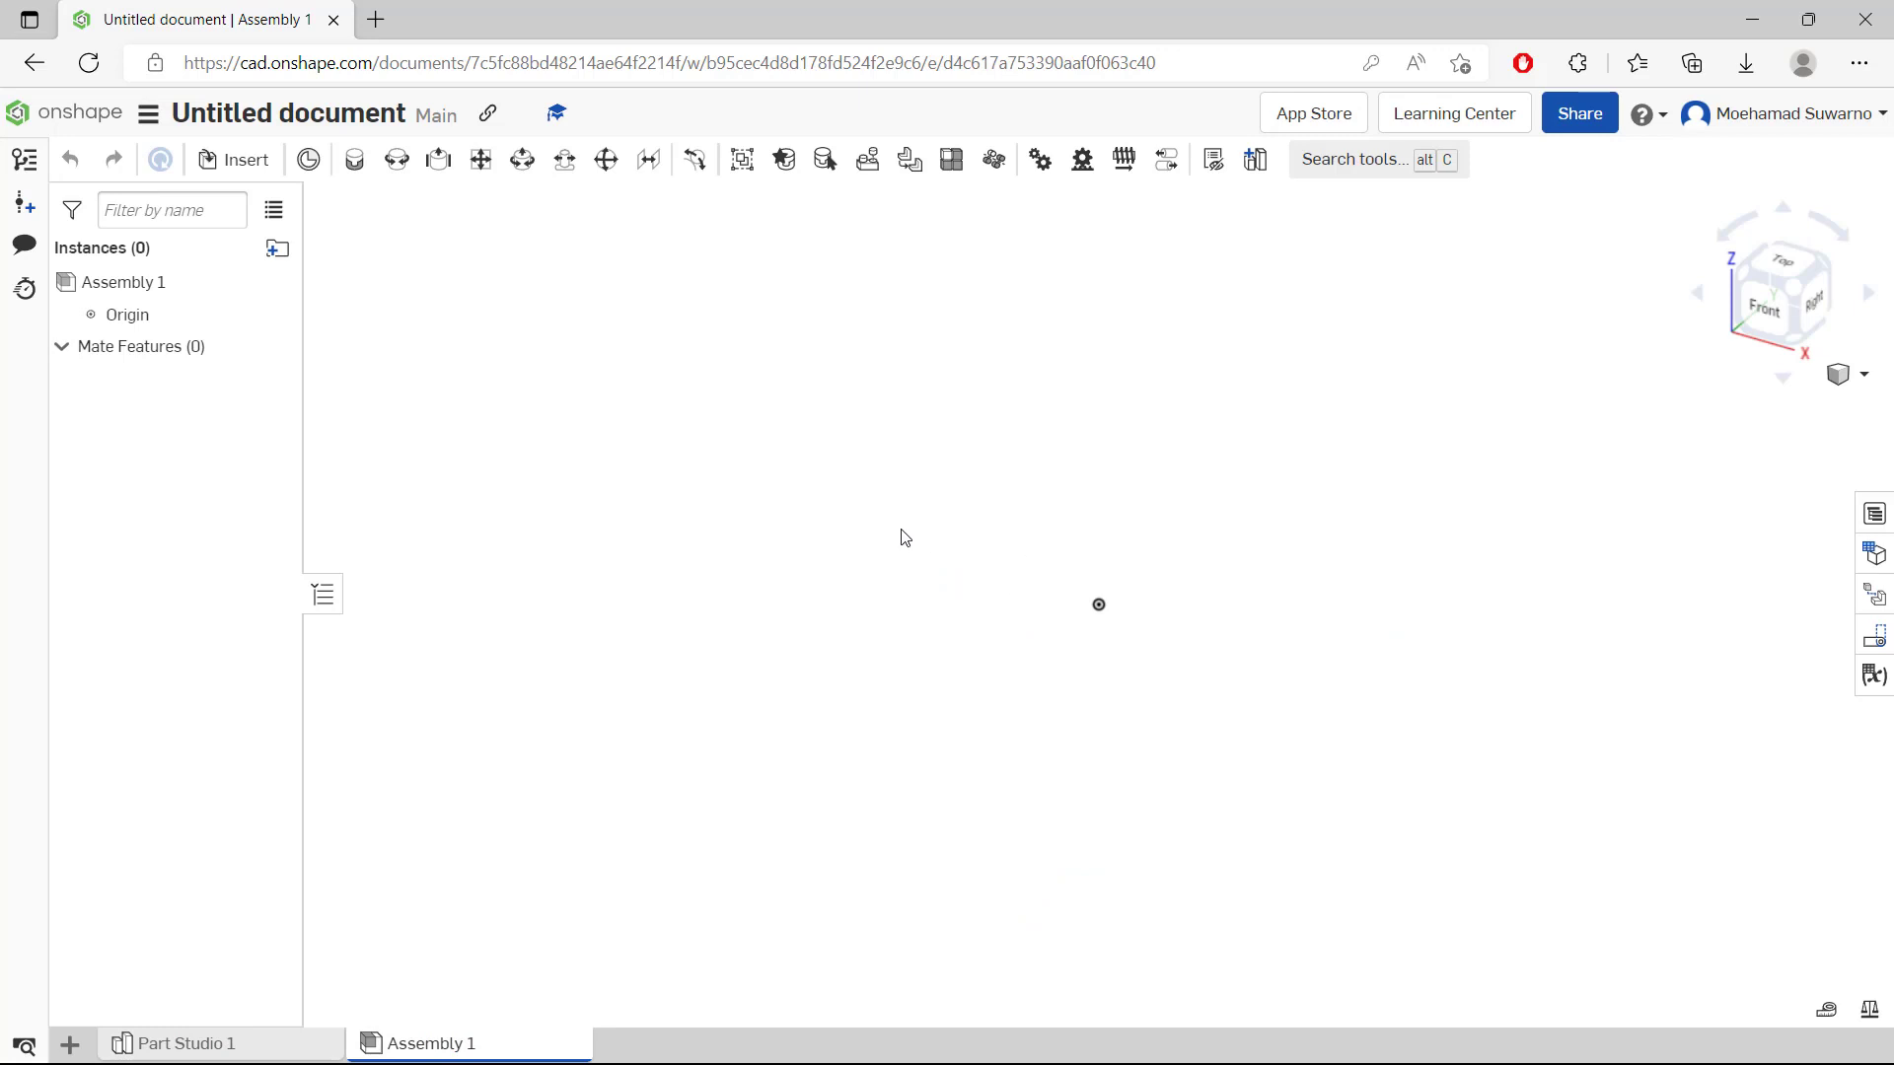
# Insert the box body Part 1 from the Example Part 1 document into the assembly.
pyautogui.click(247, 158)
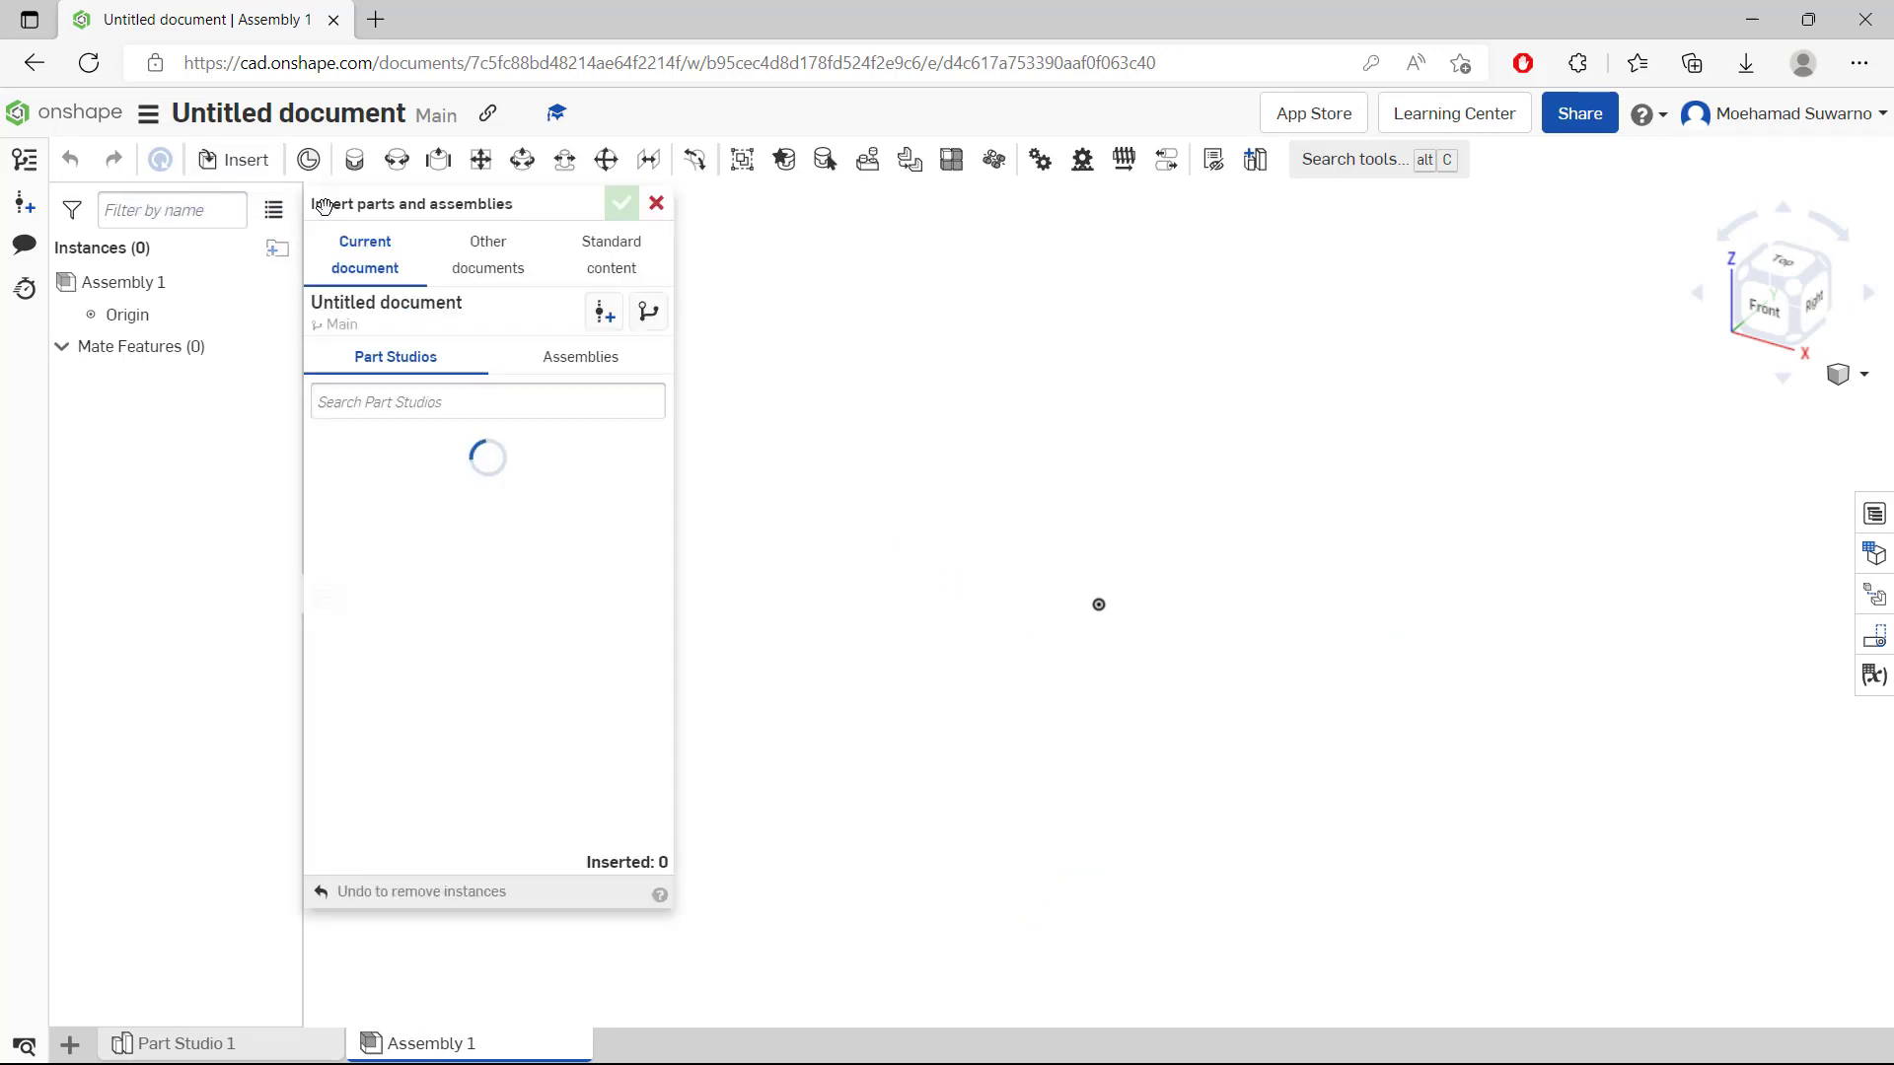
pyautogui.click(488, 254)
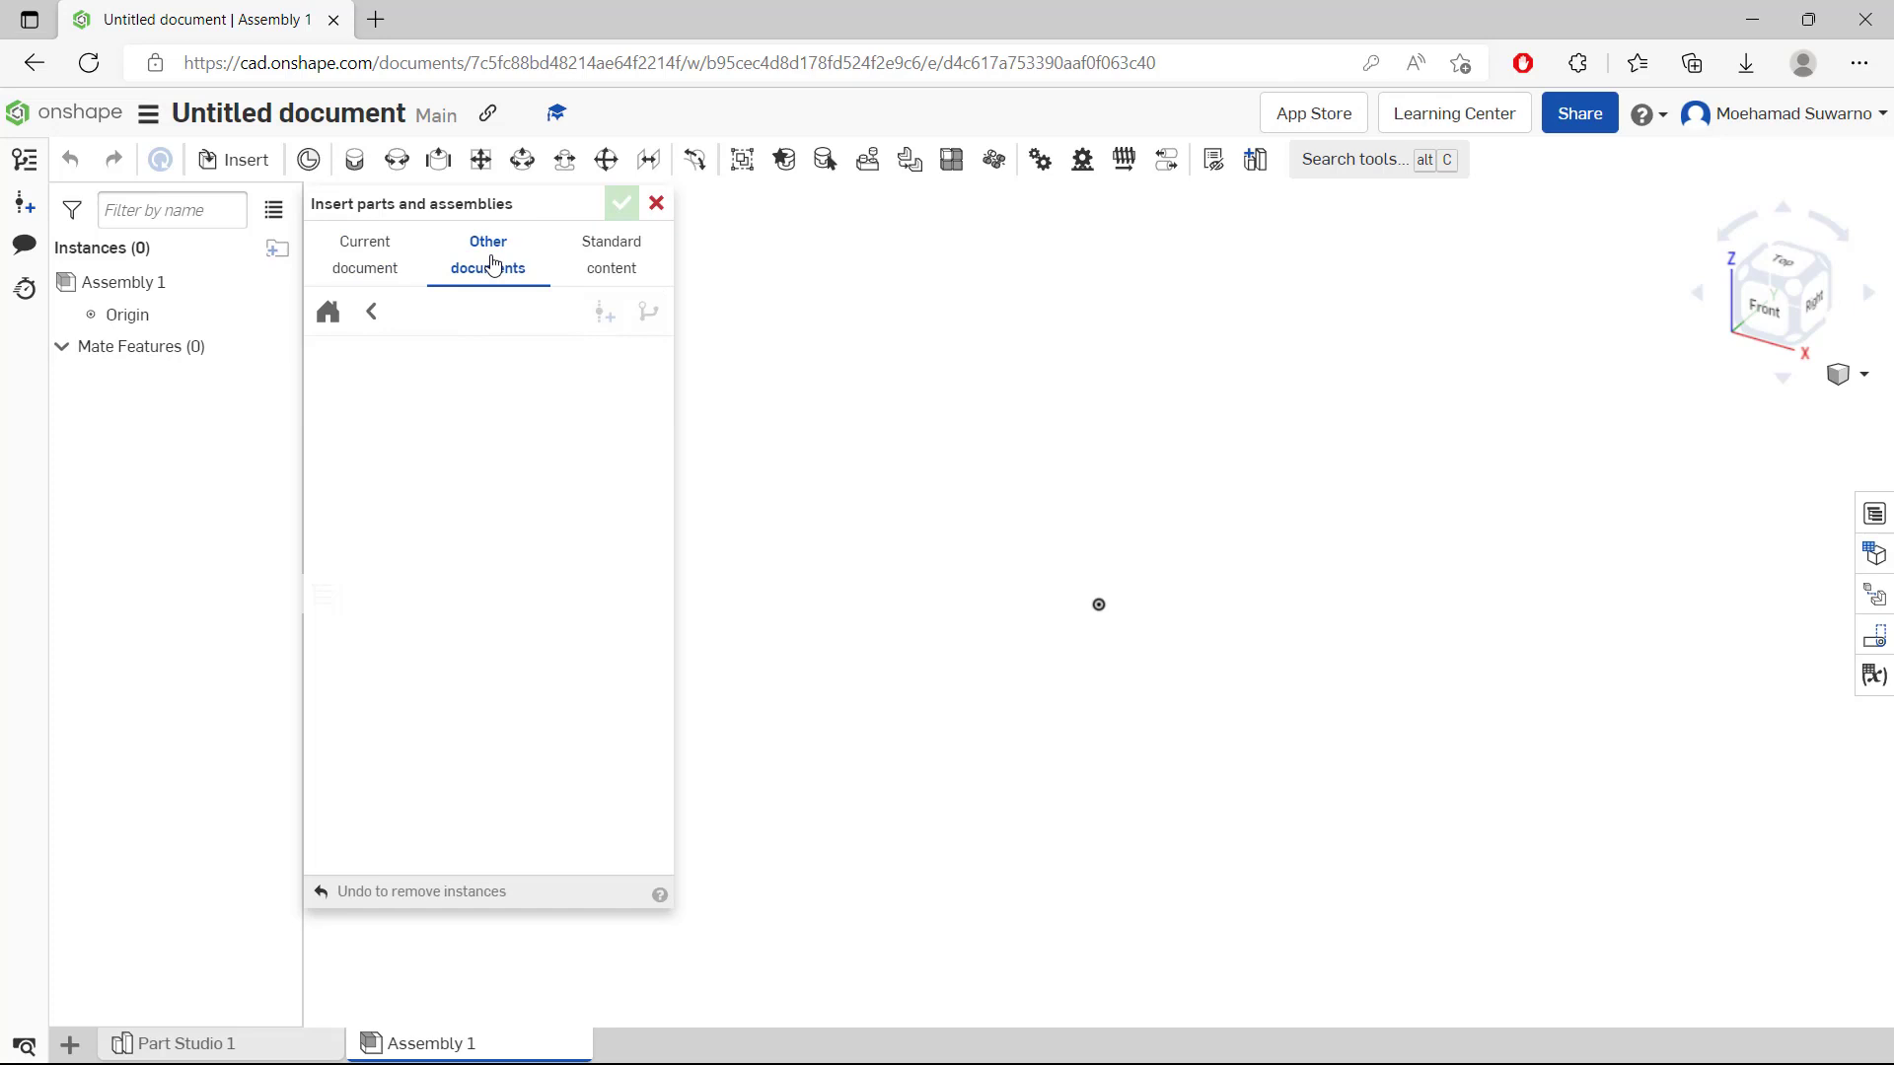
pyautogui.click(488, 255)
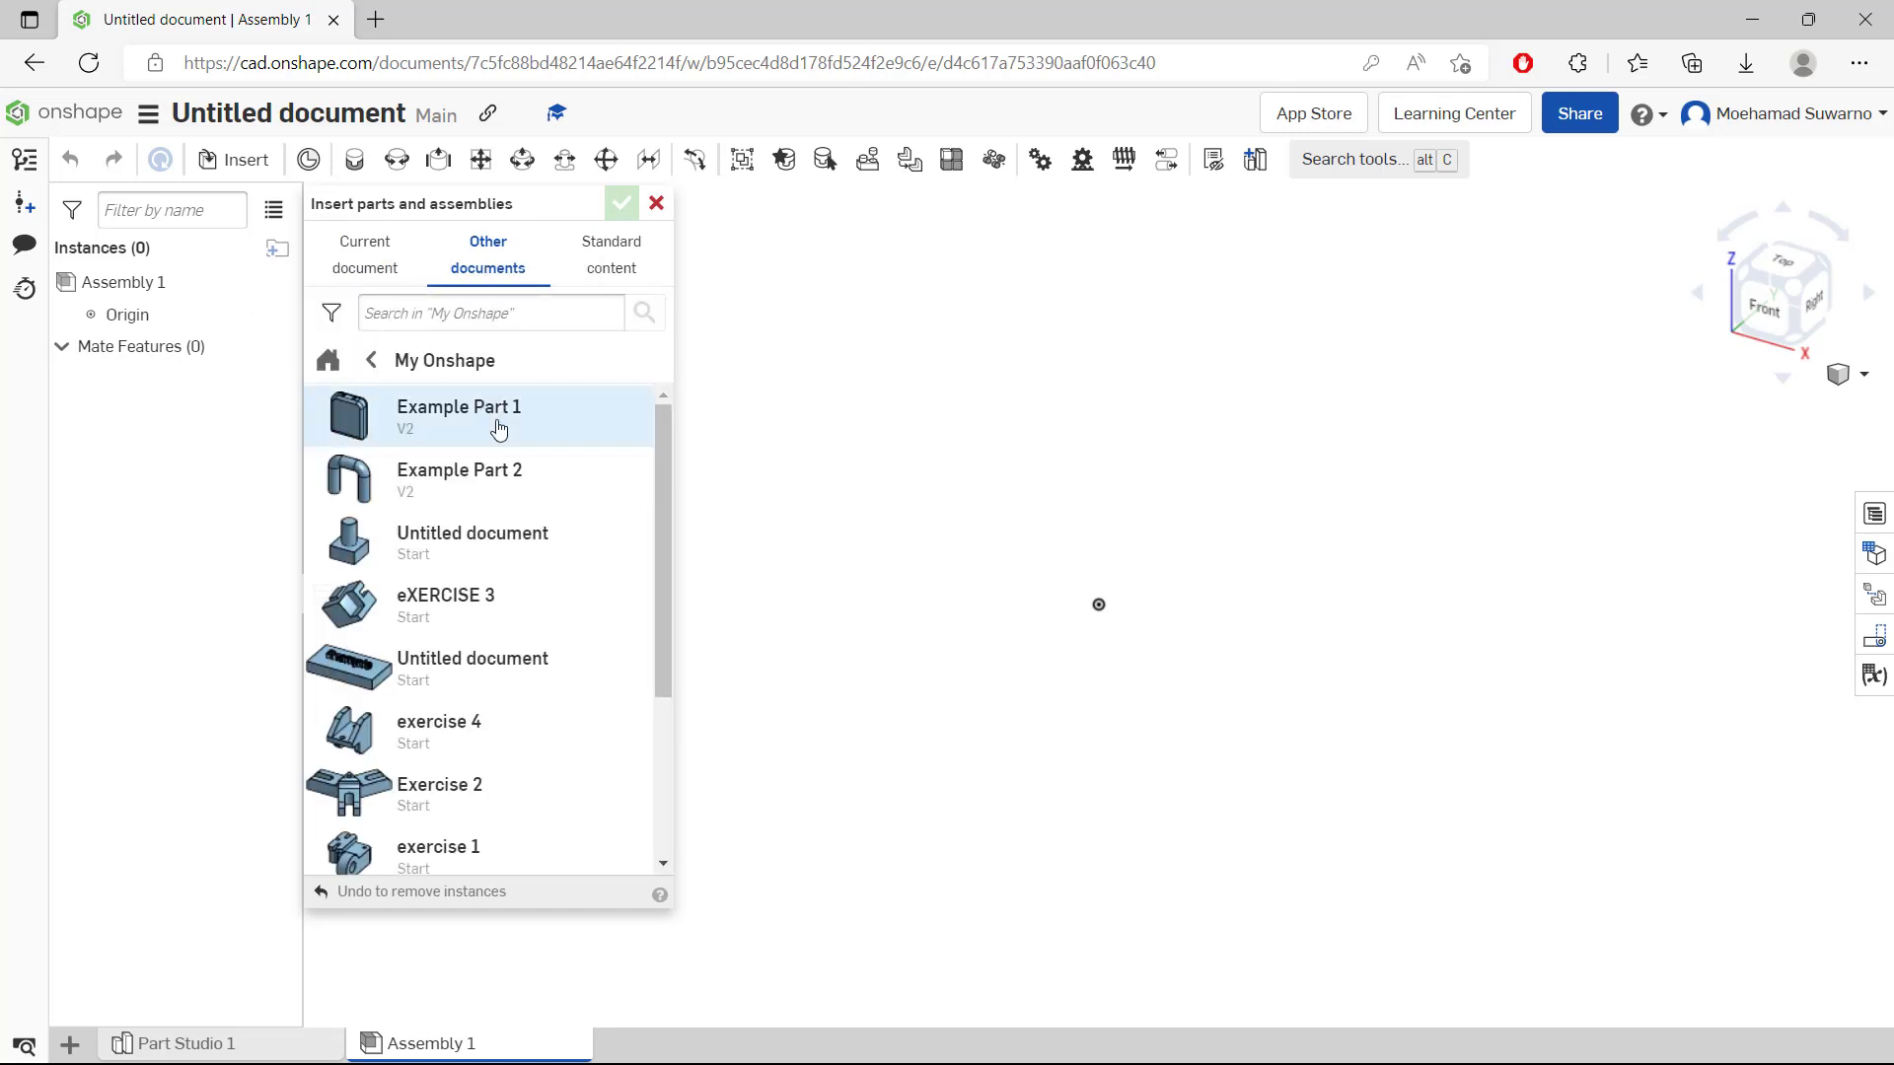
pyautogui.moveTo(489, 420)
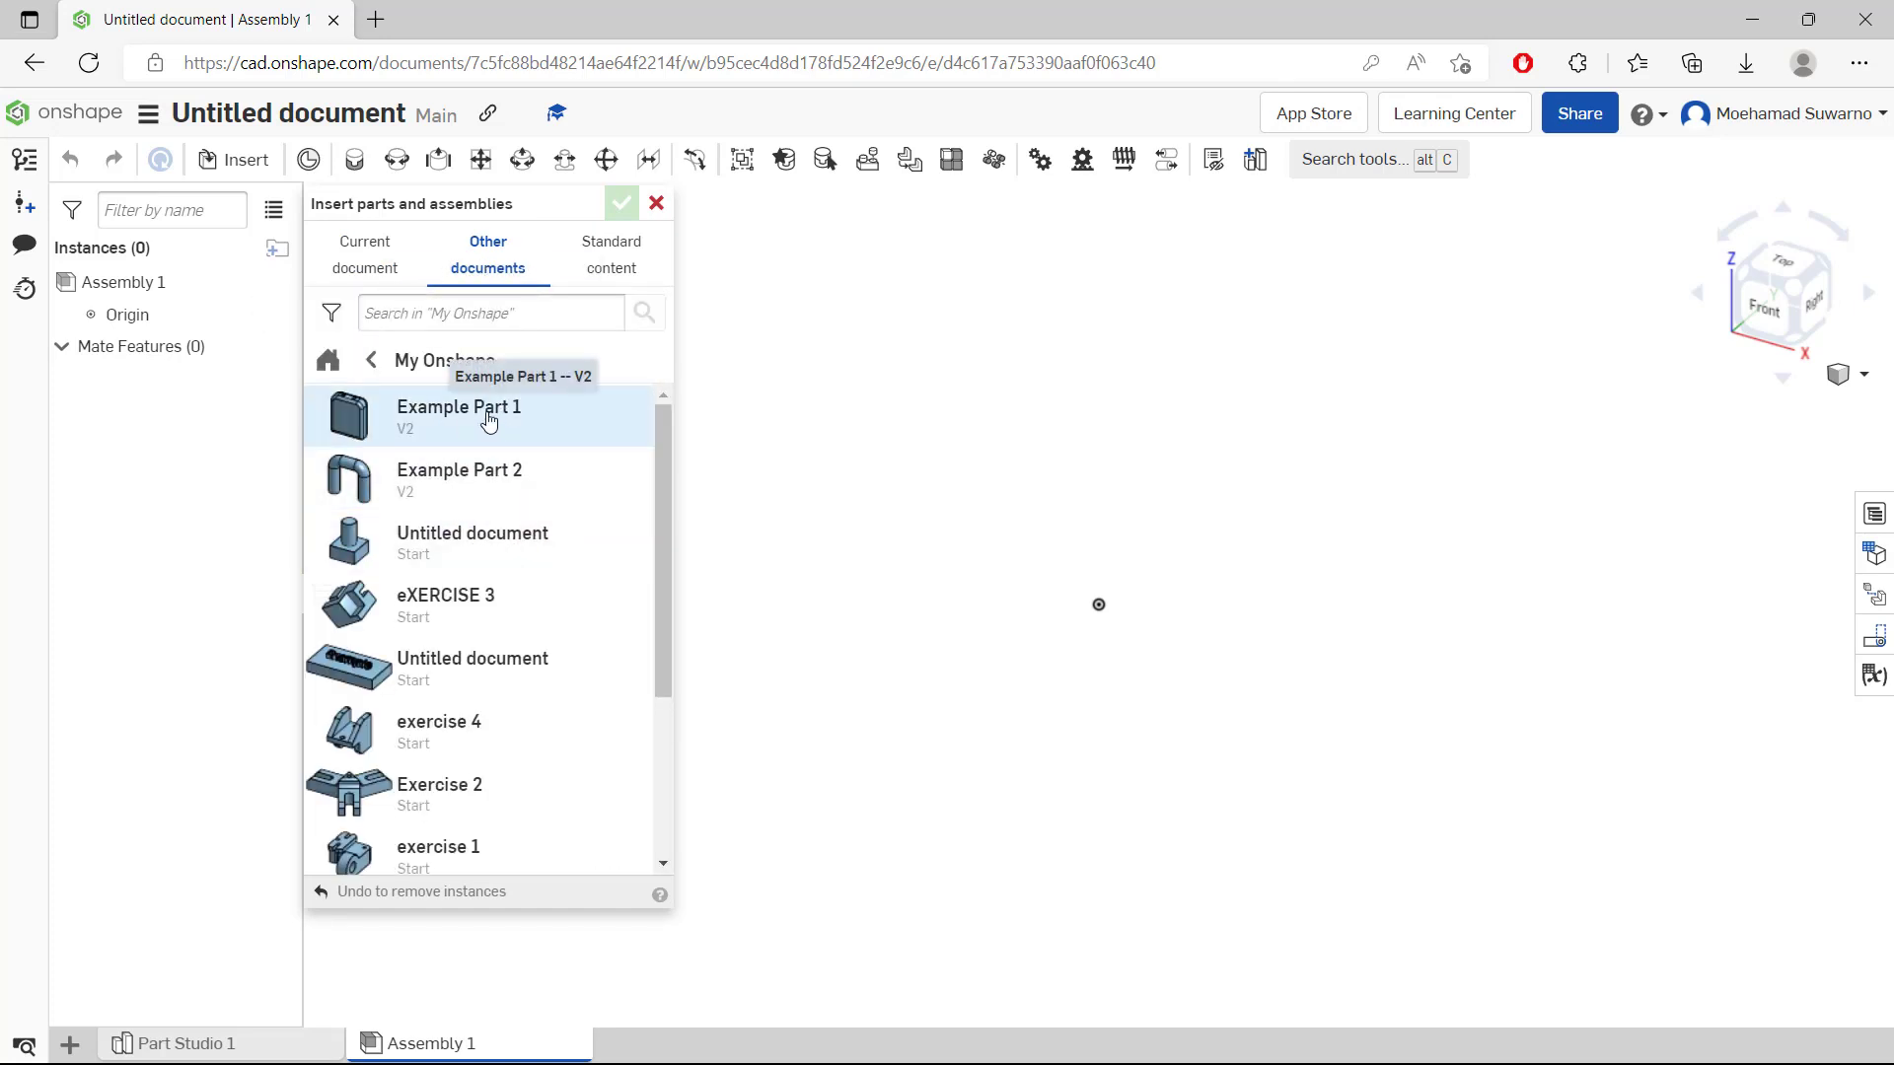
pyautogui.click(458, 415)
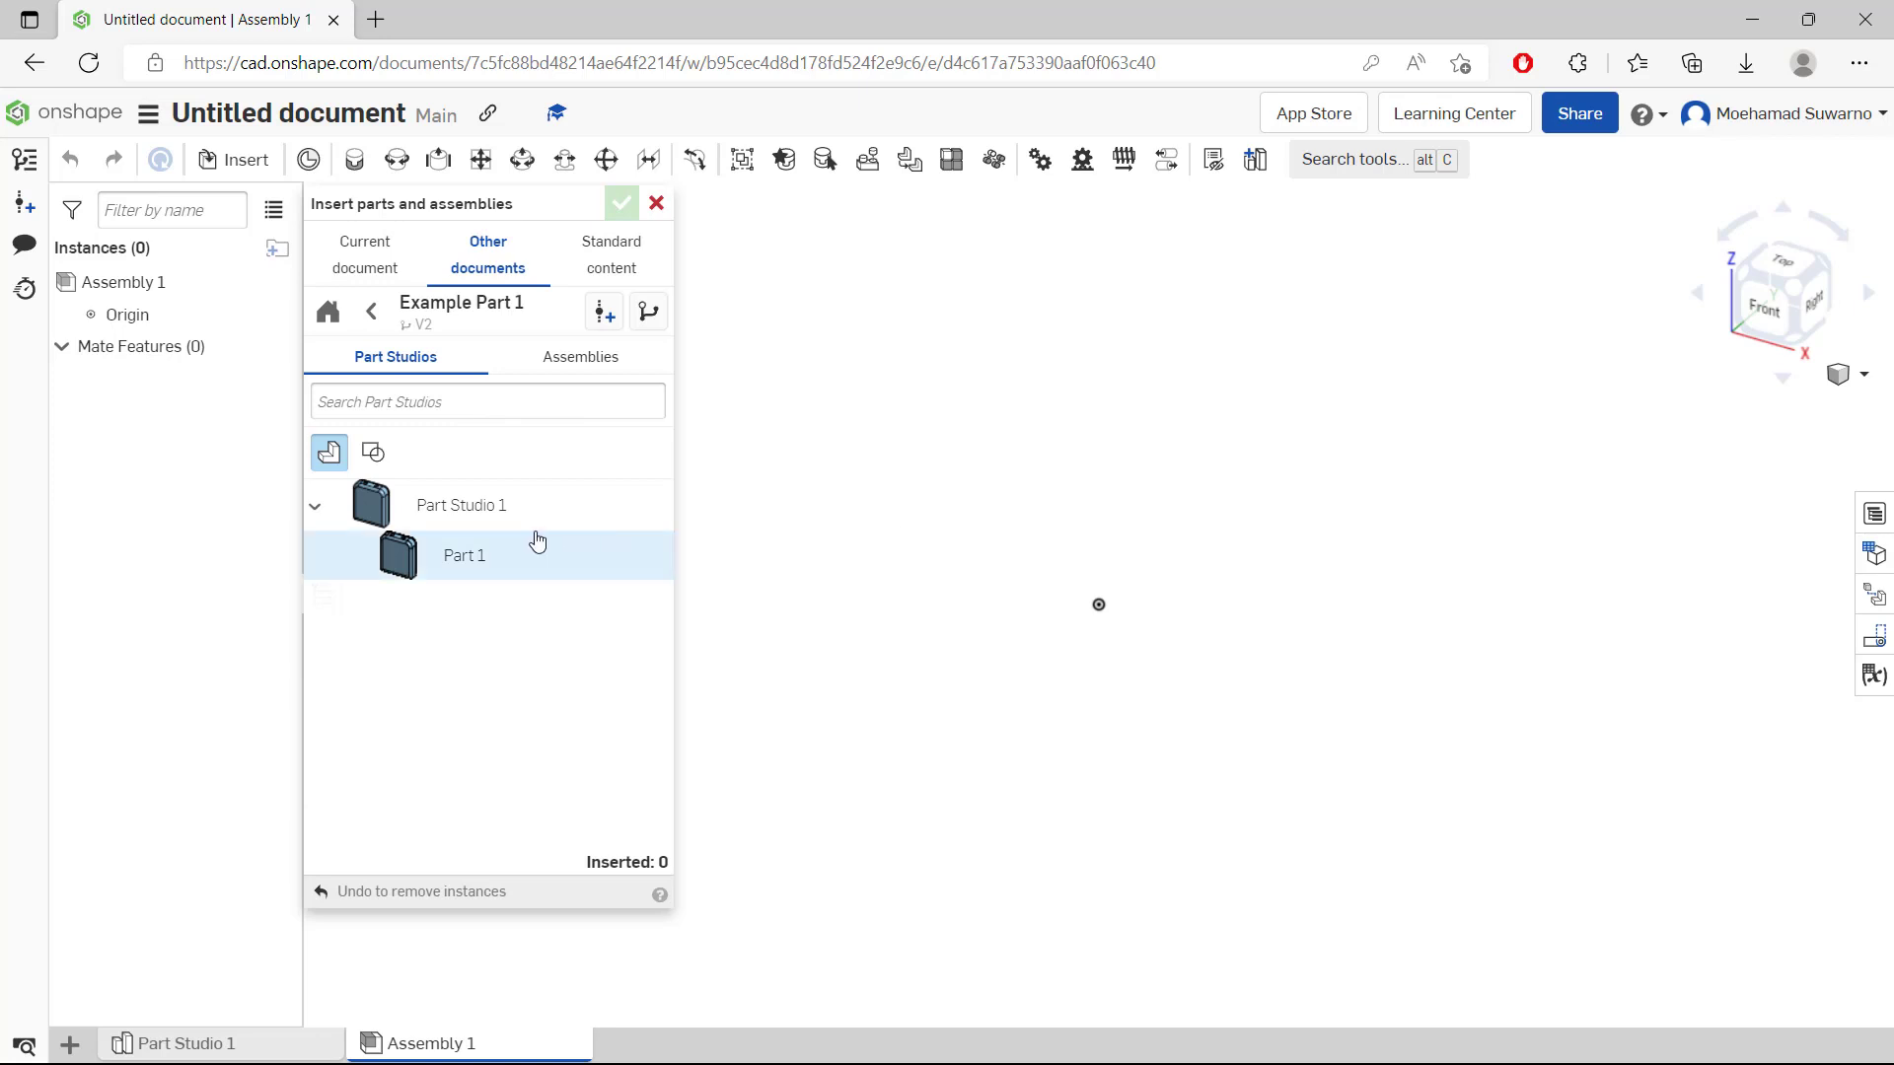
pyautogui.click(464, 555)
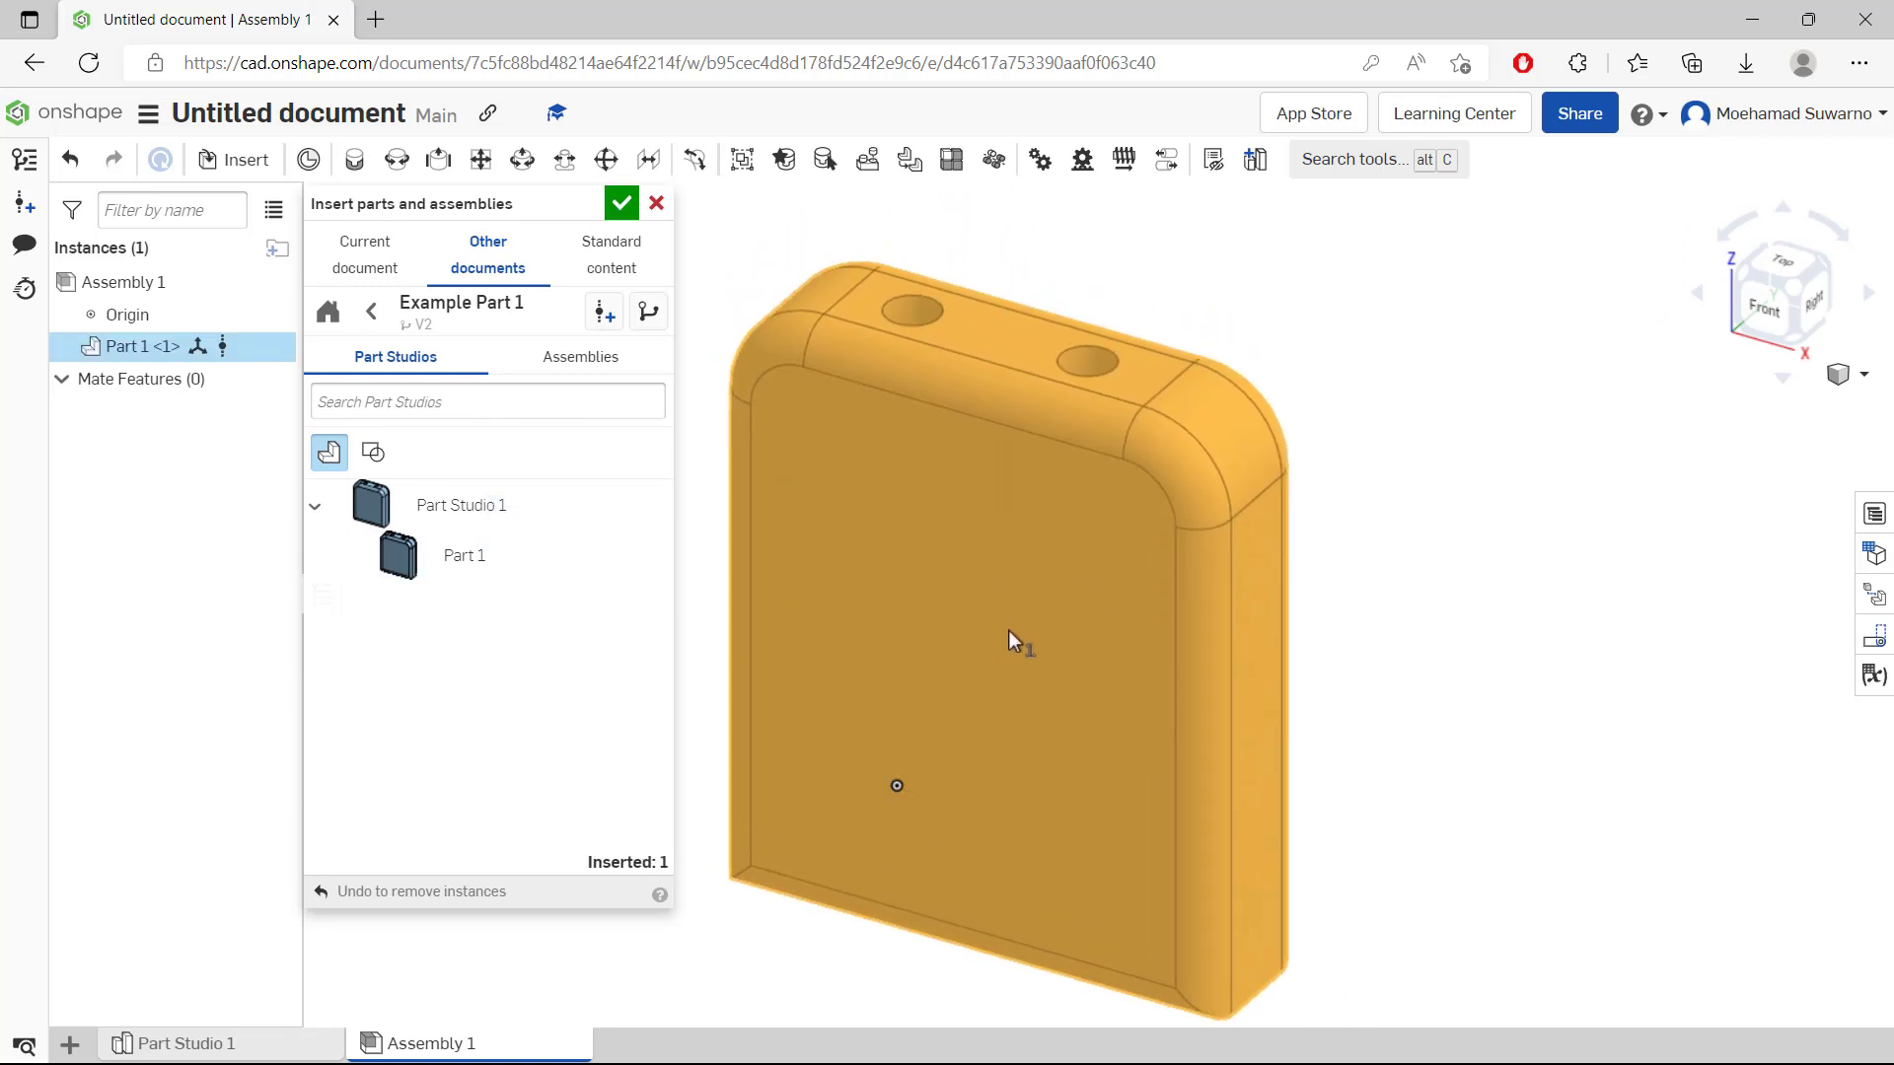
pyautogui.click(620, 203)
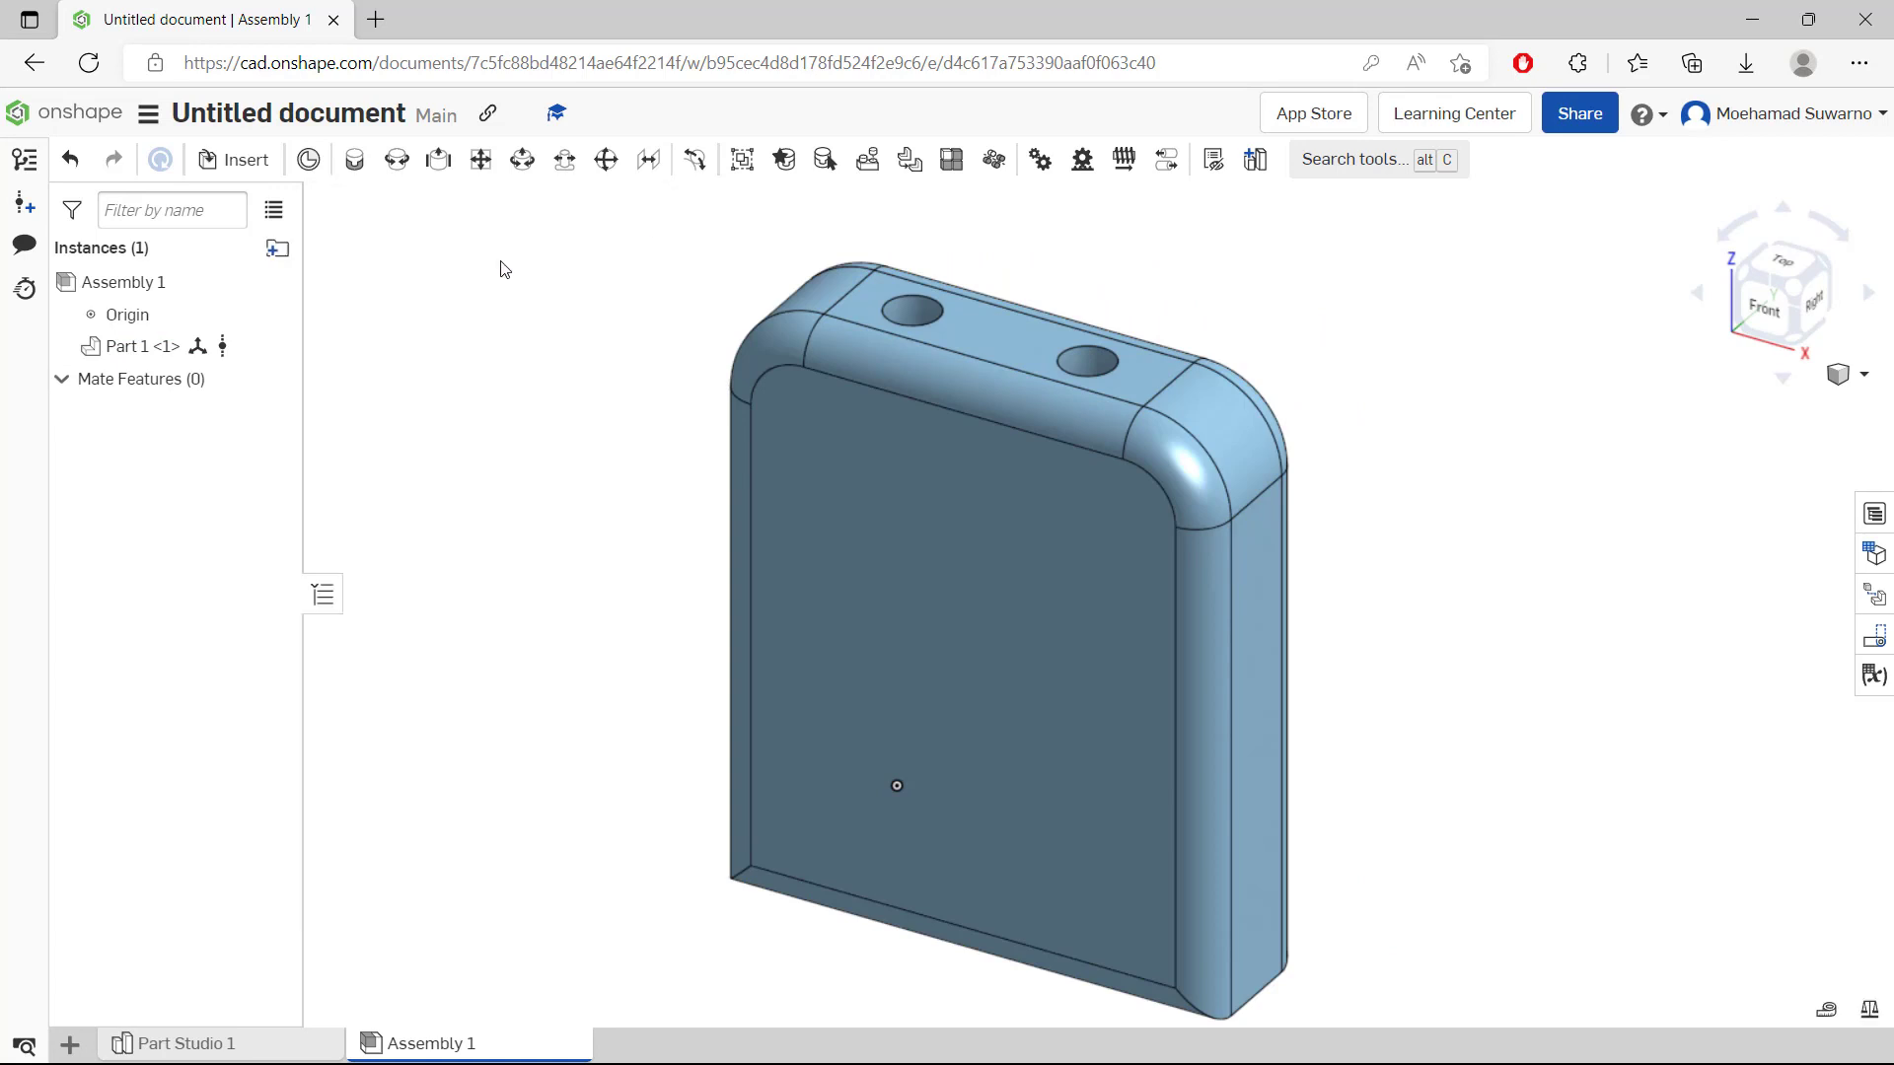
# Insert the U-shaped handle Part 1 from Example Part 2 beside the box.
pyautogui.click(247, 158)
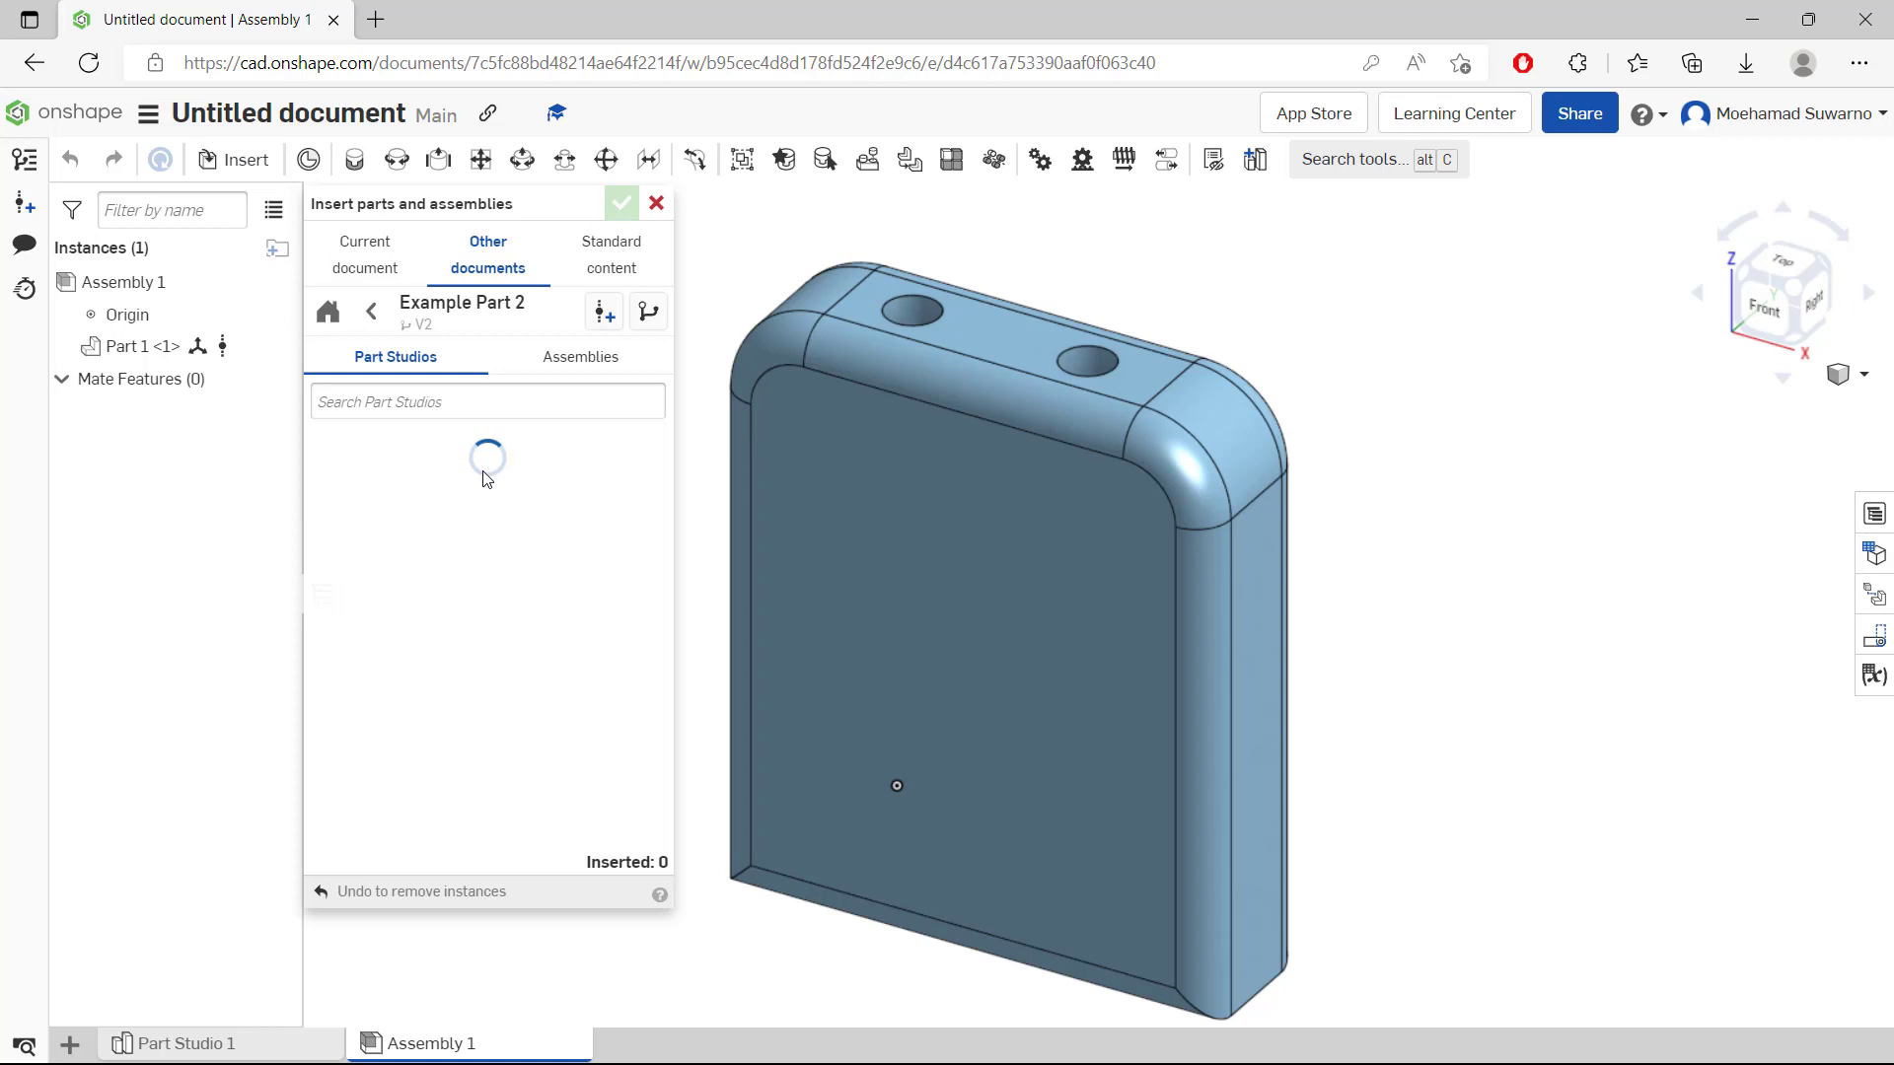
pyautogui.click(464, 555)
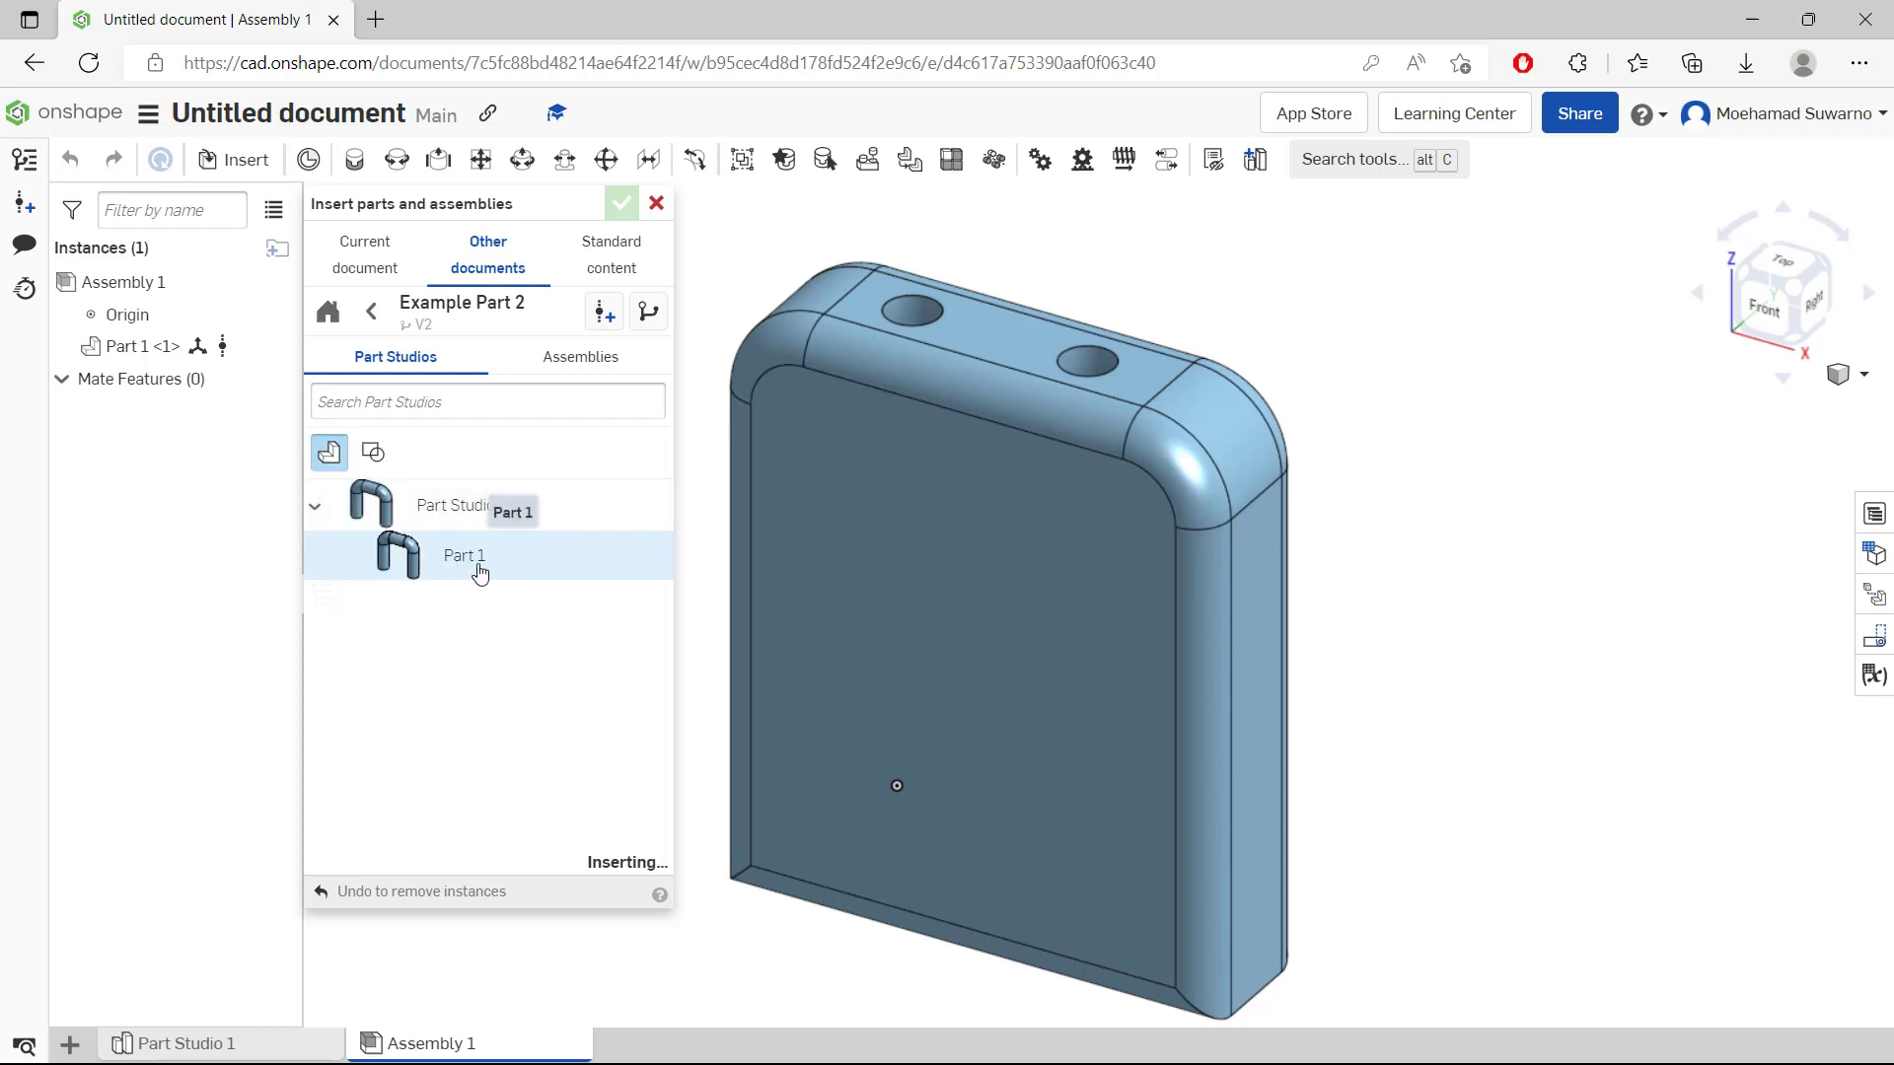
pyautogui.click(464, 555)
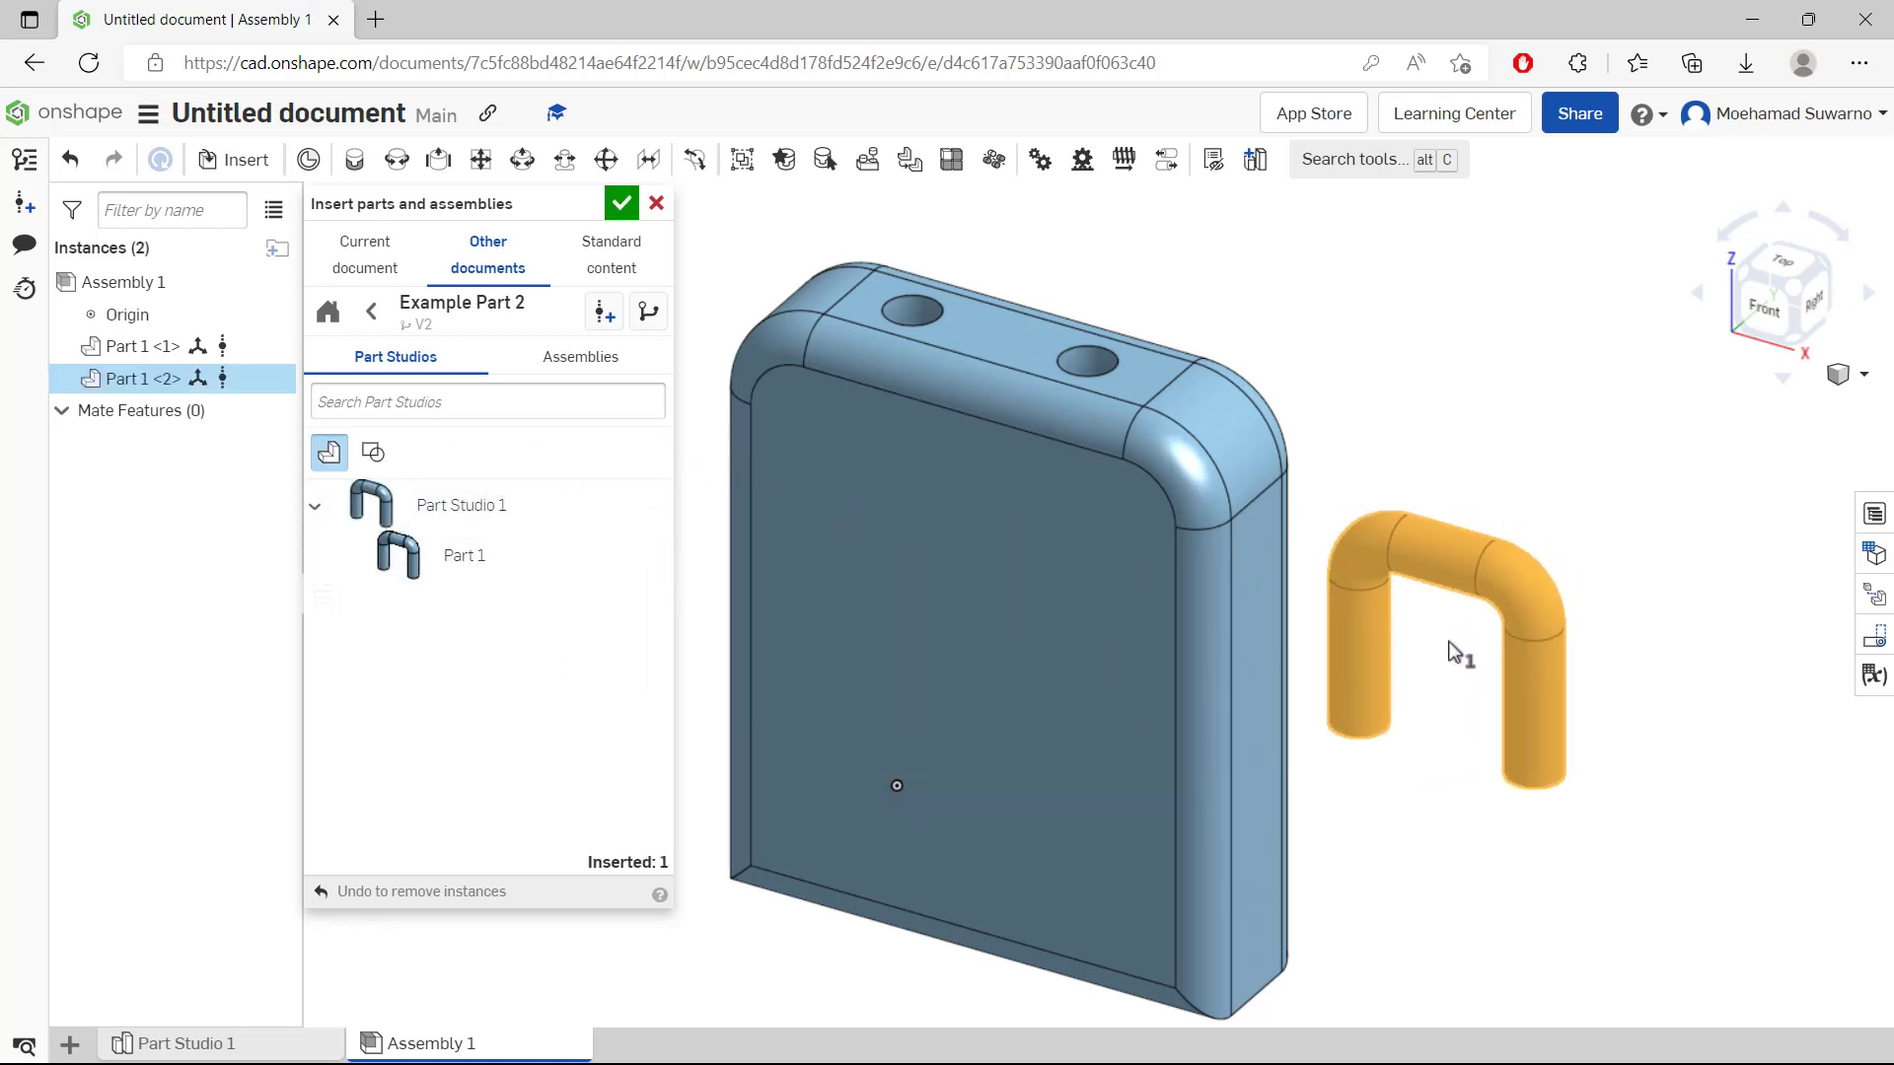
pyautogui.click(620, 201)
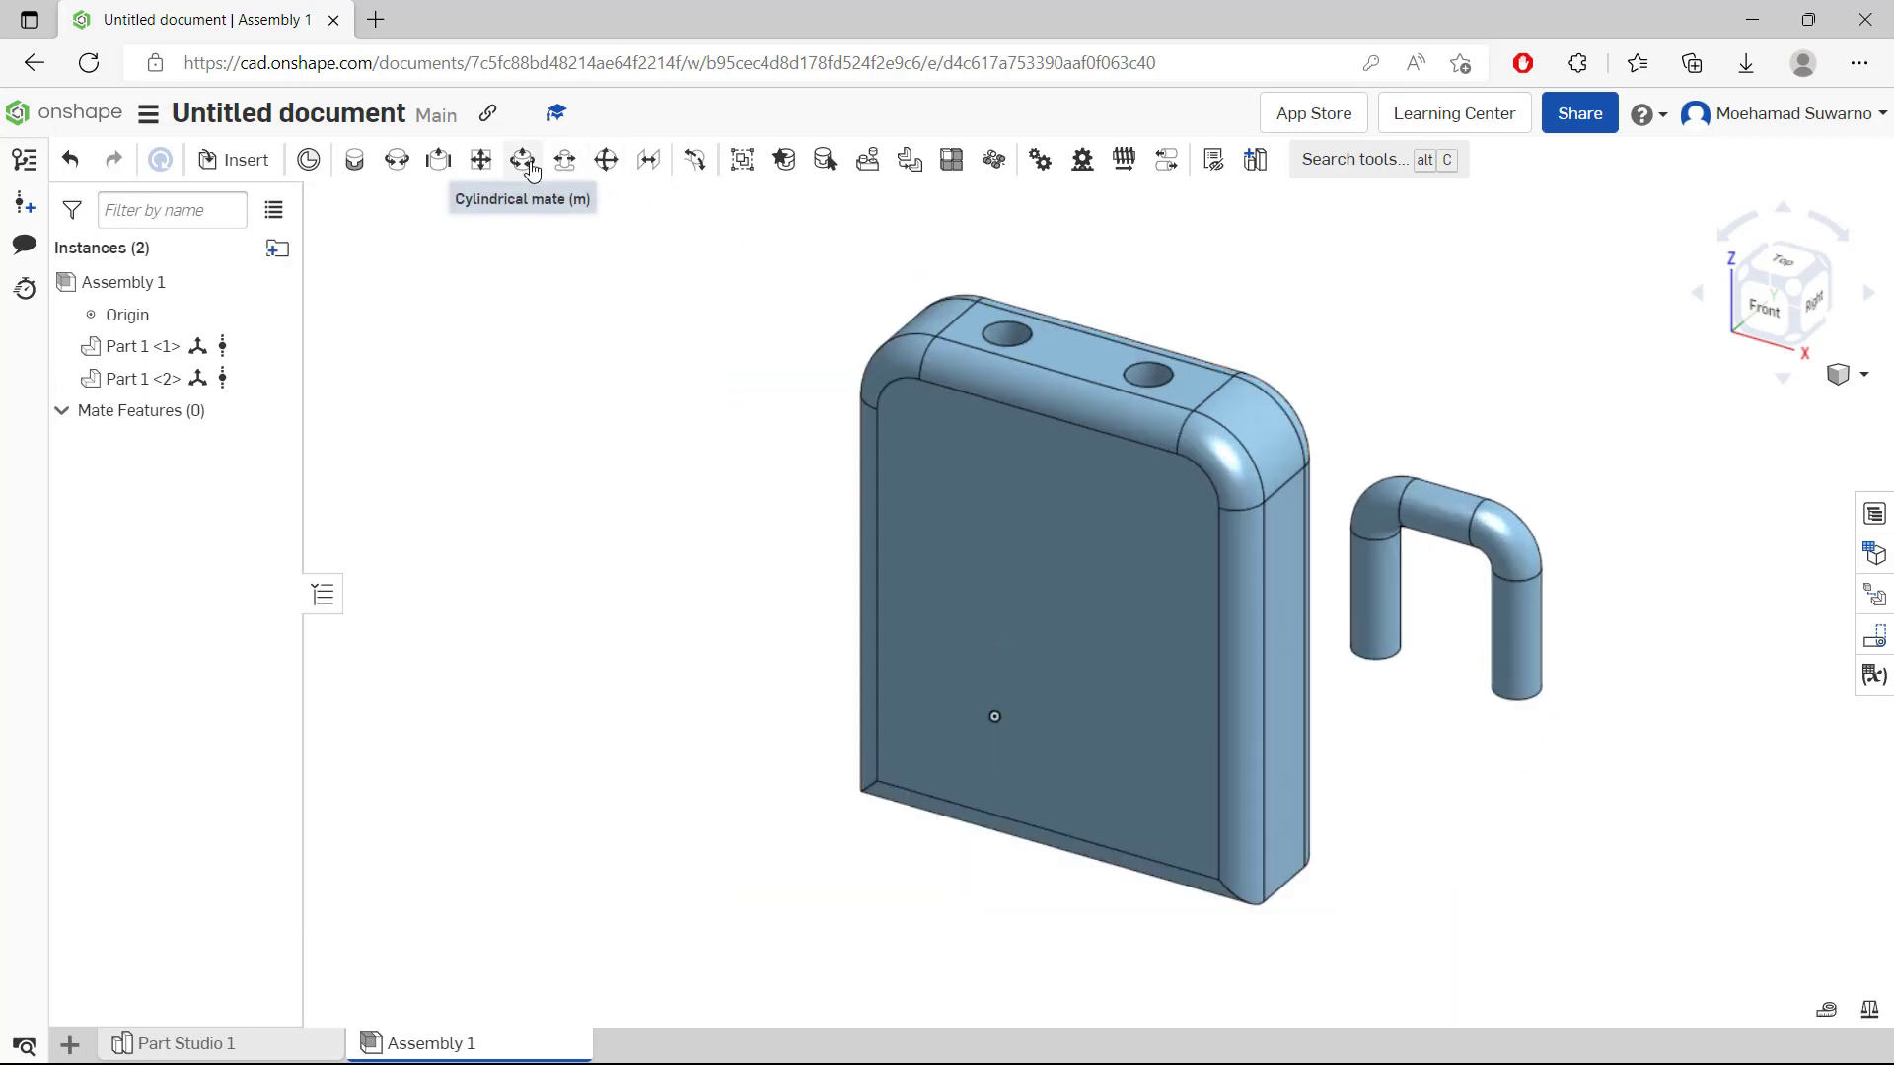
pyautogui.moveTo(521, 158)
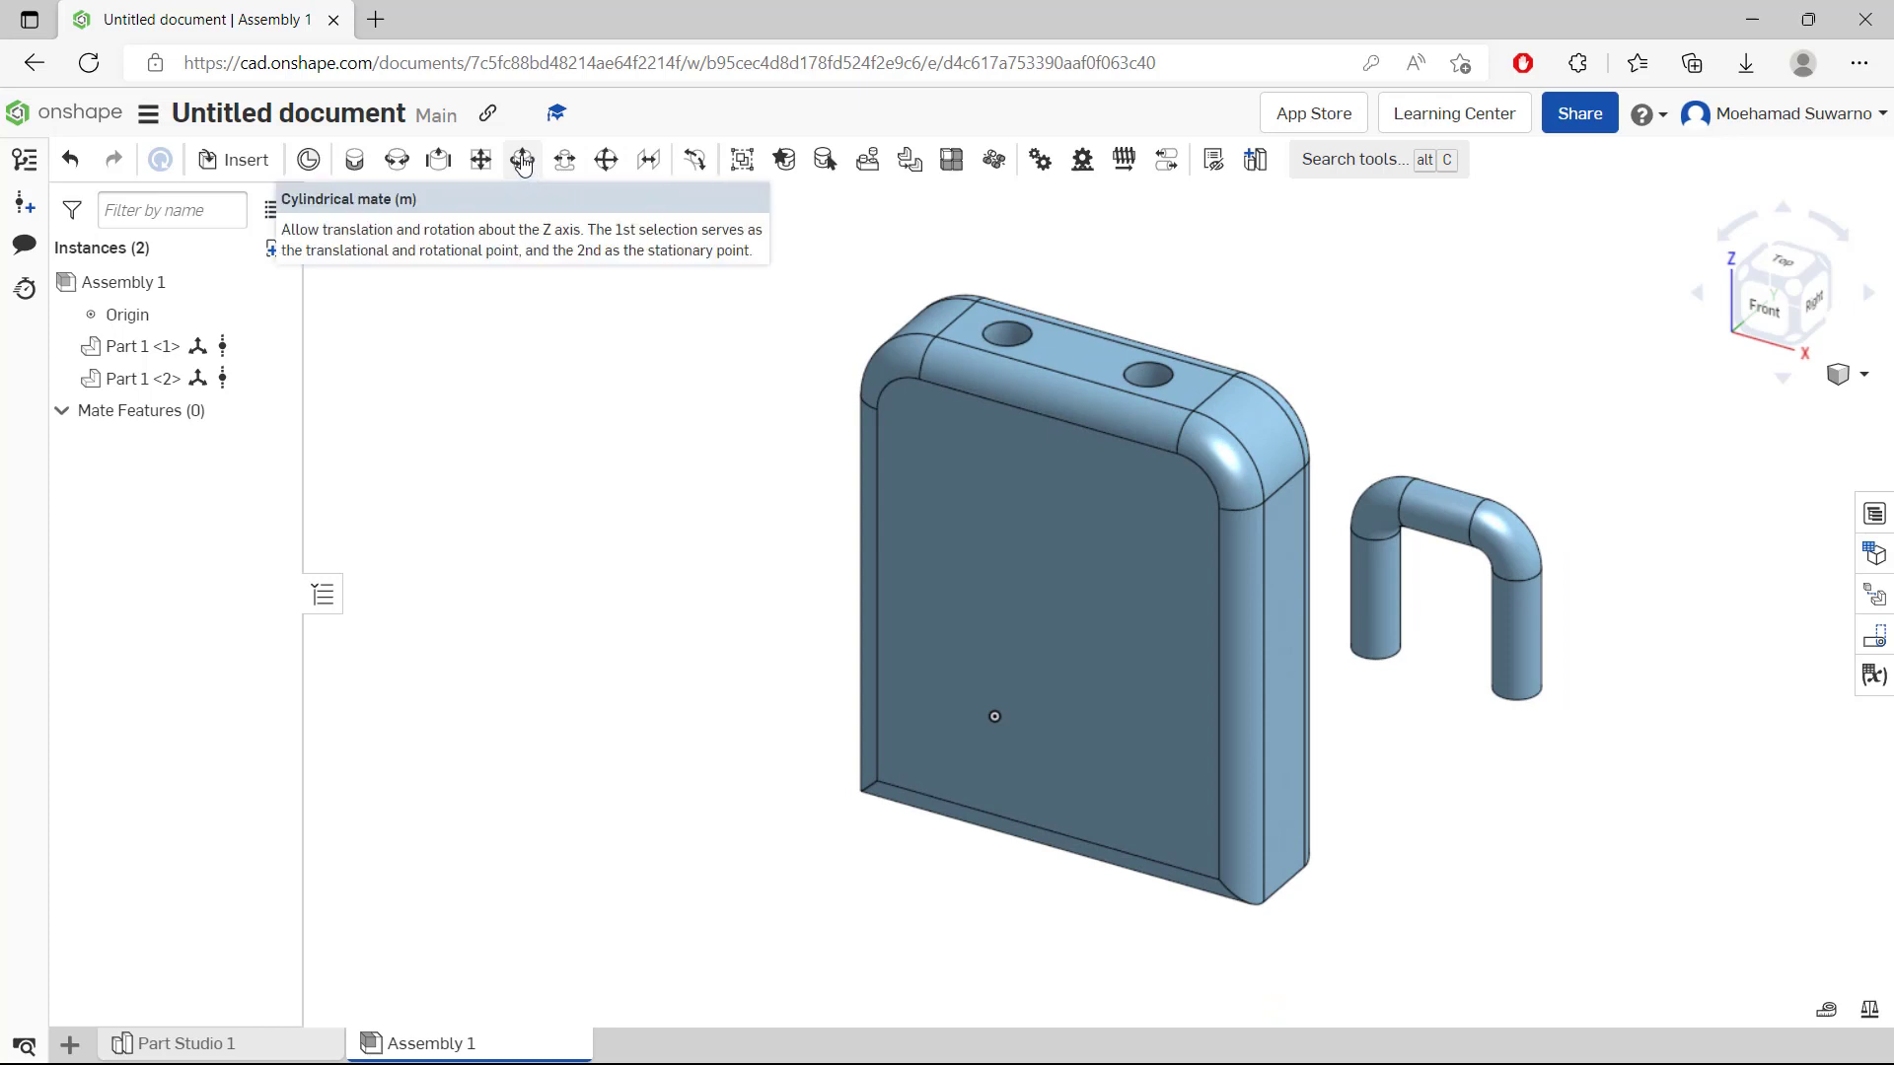
# Seat the handle leg in the box's top hole with a cylindrical mate.
pyautogui.click(521, 158)
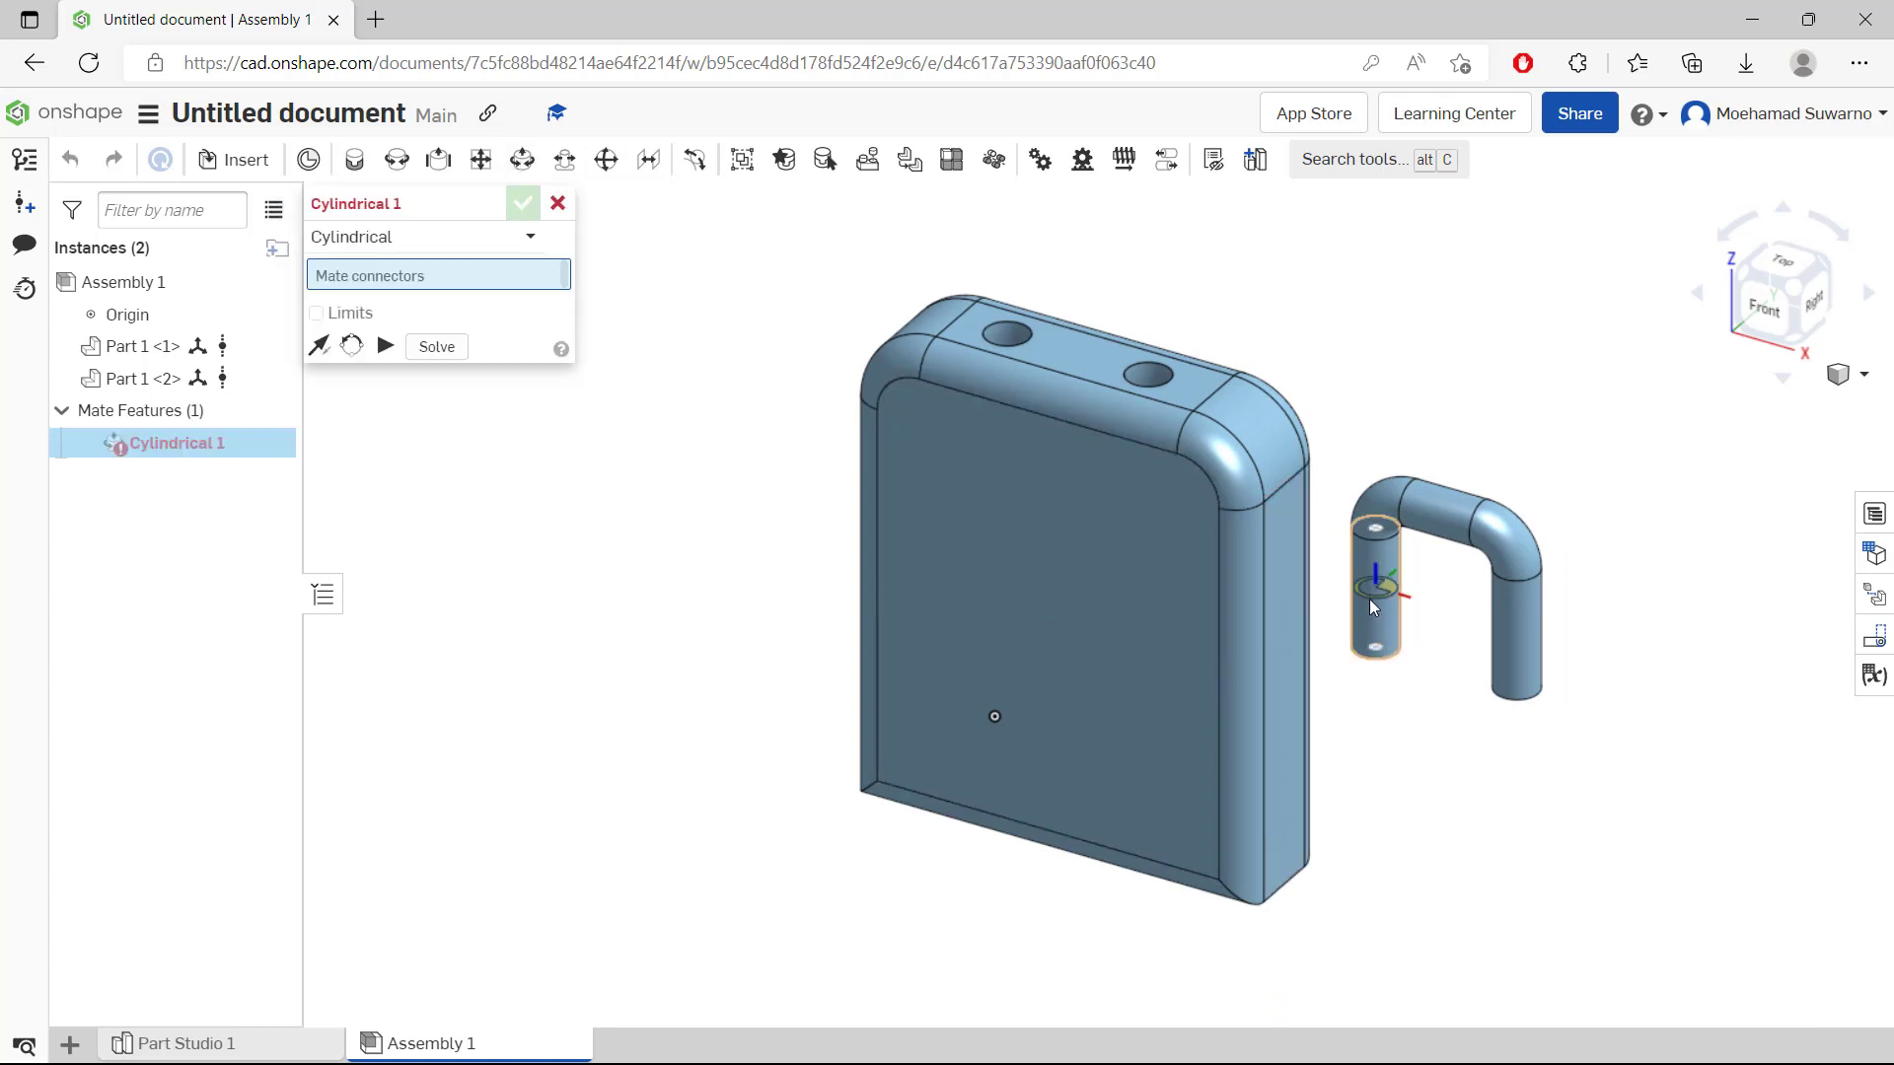
pyautogui.moveTo(1376, 591)
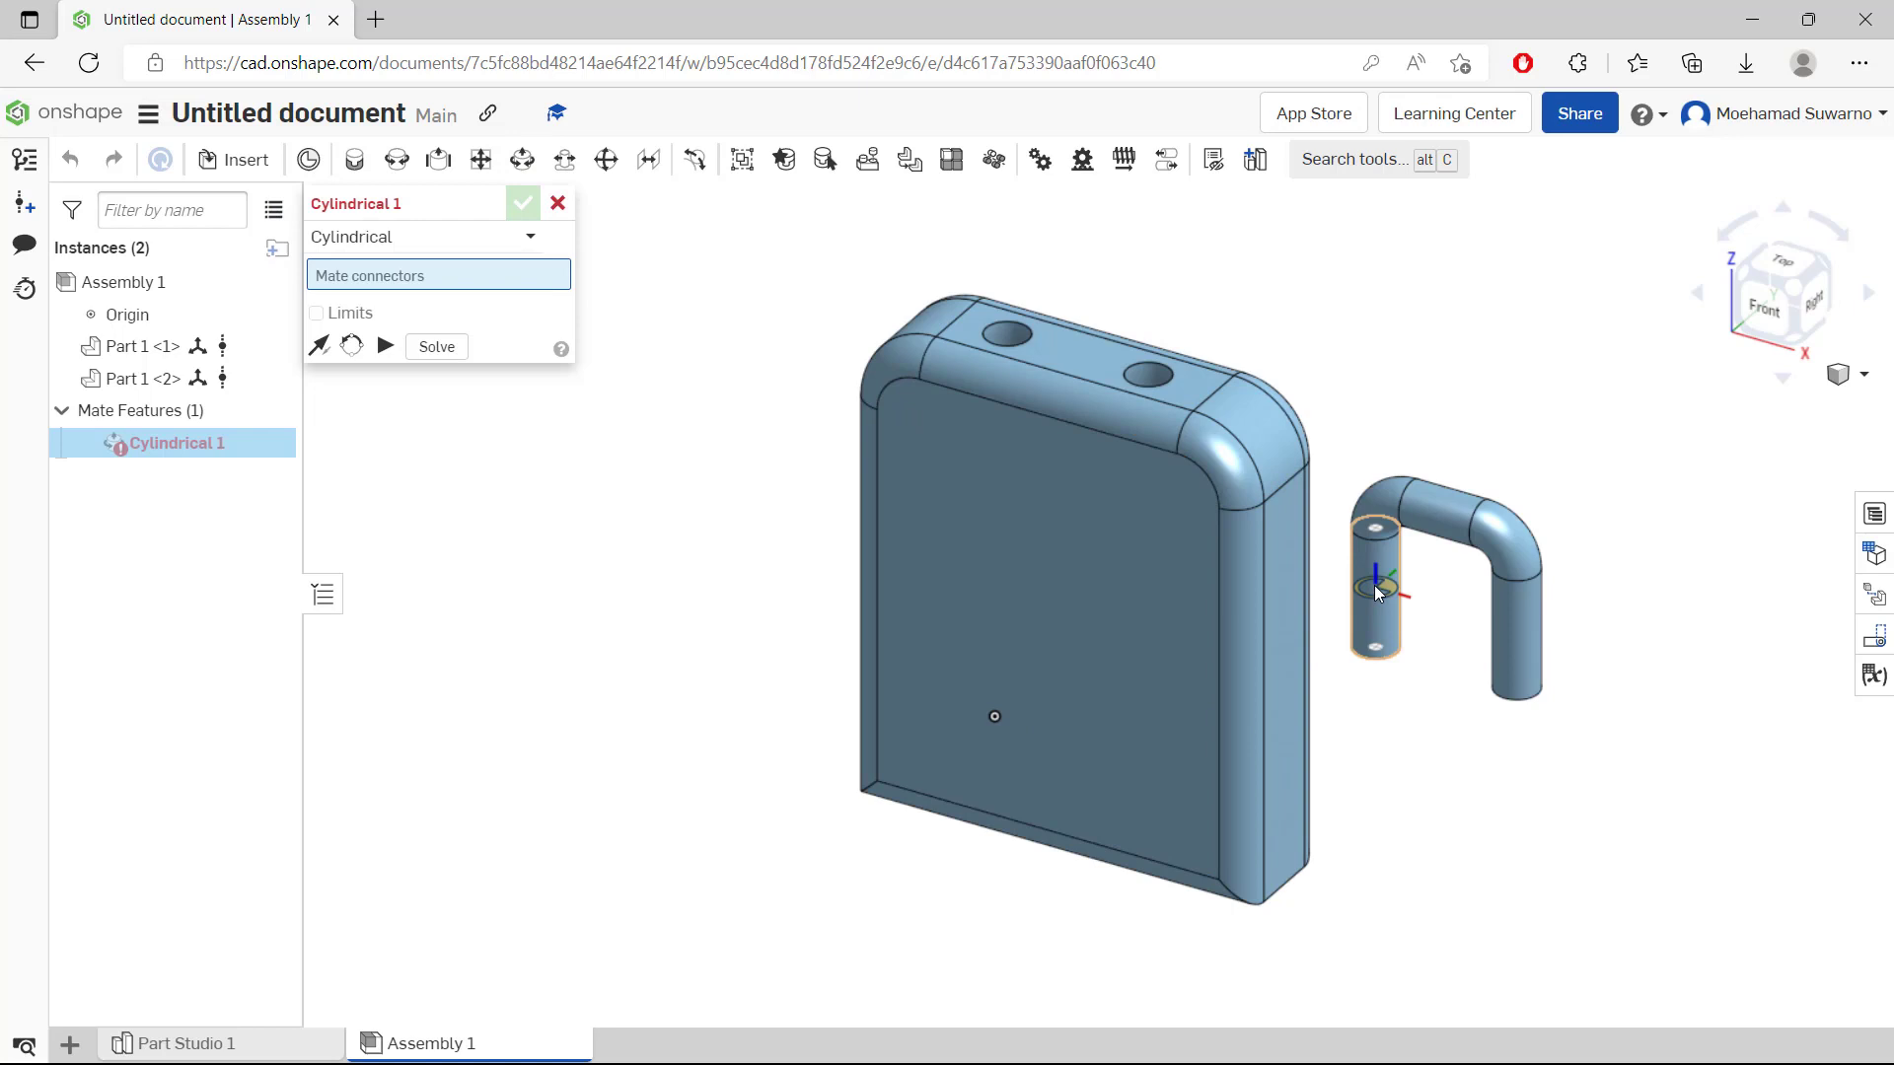
pyautogui.click(1005, 350)
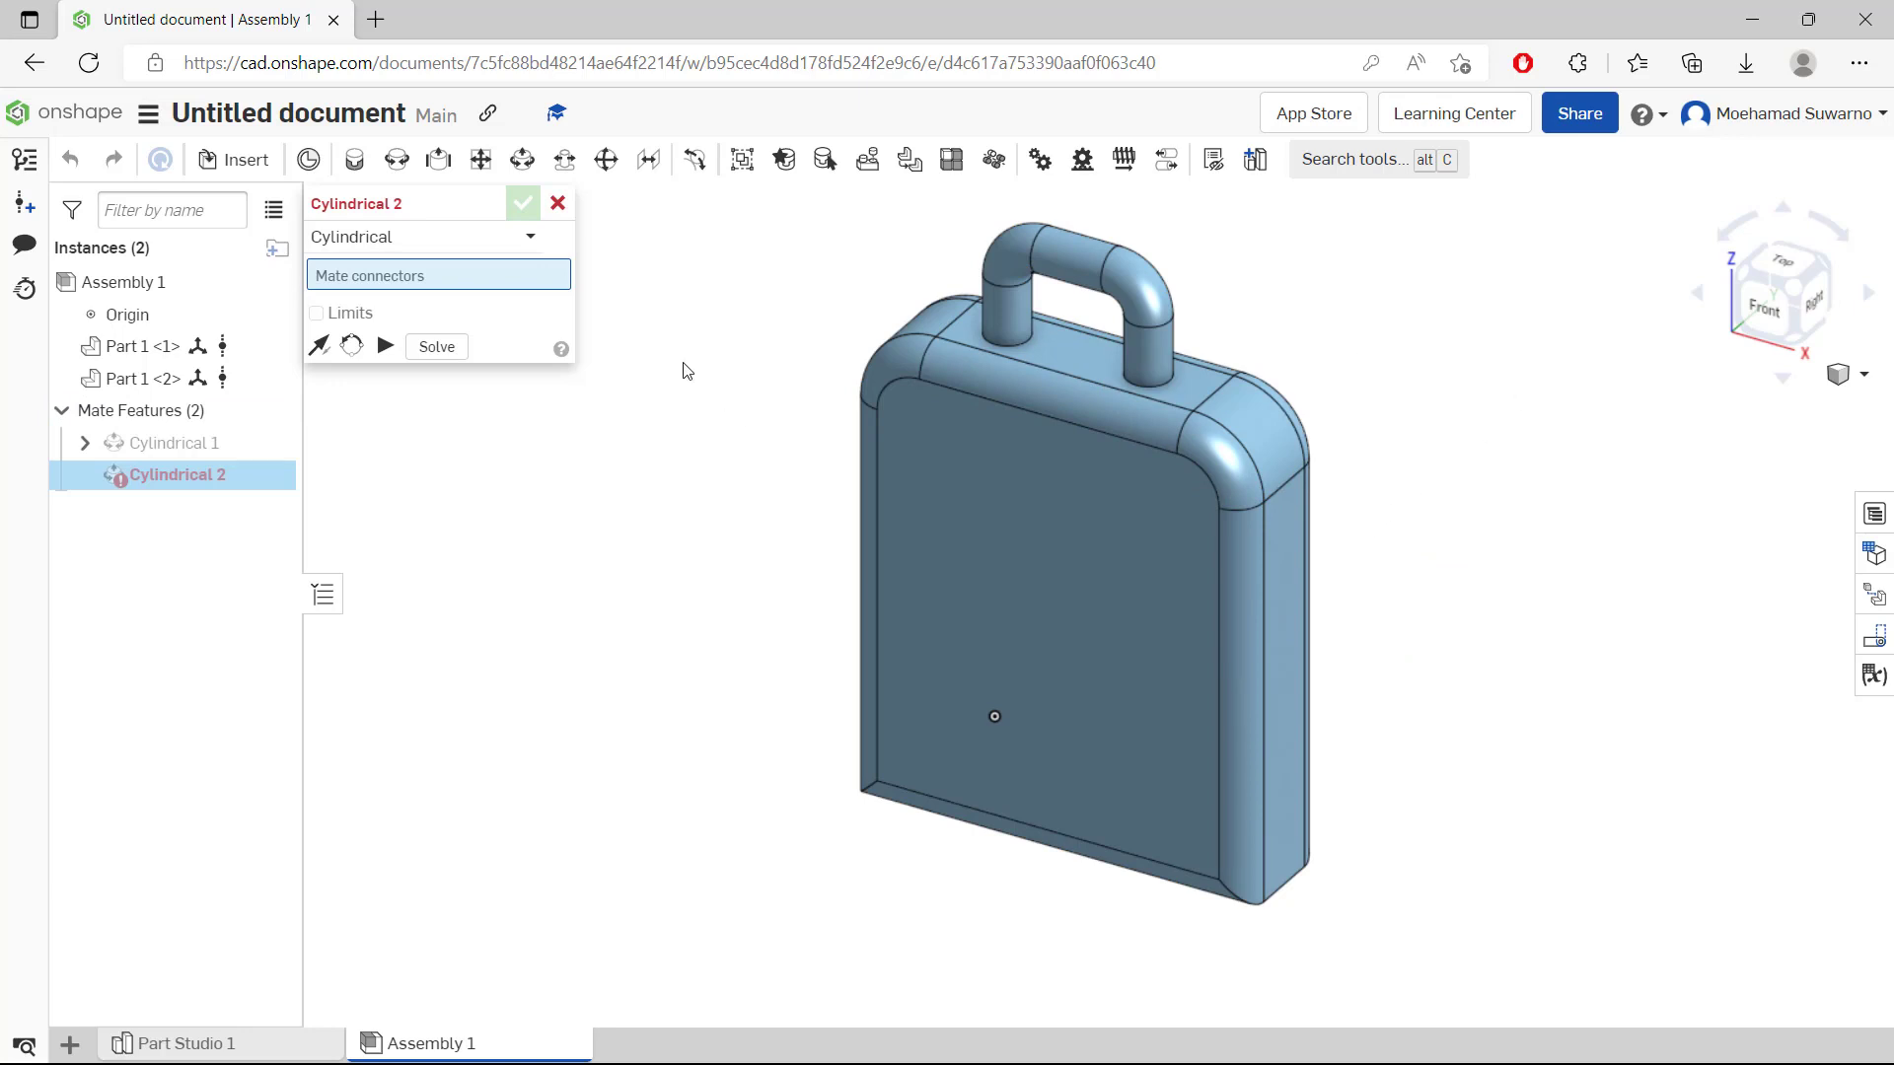
pyautogui.click(246, 158)
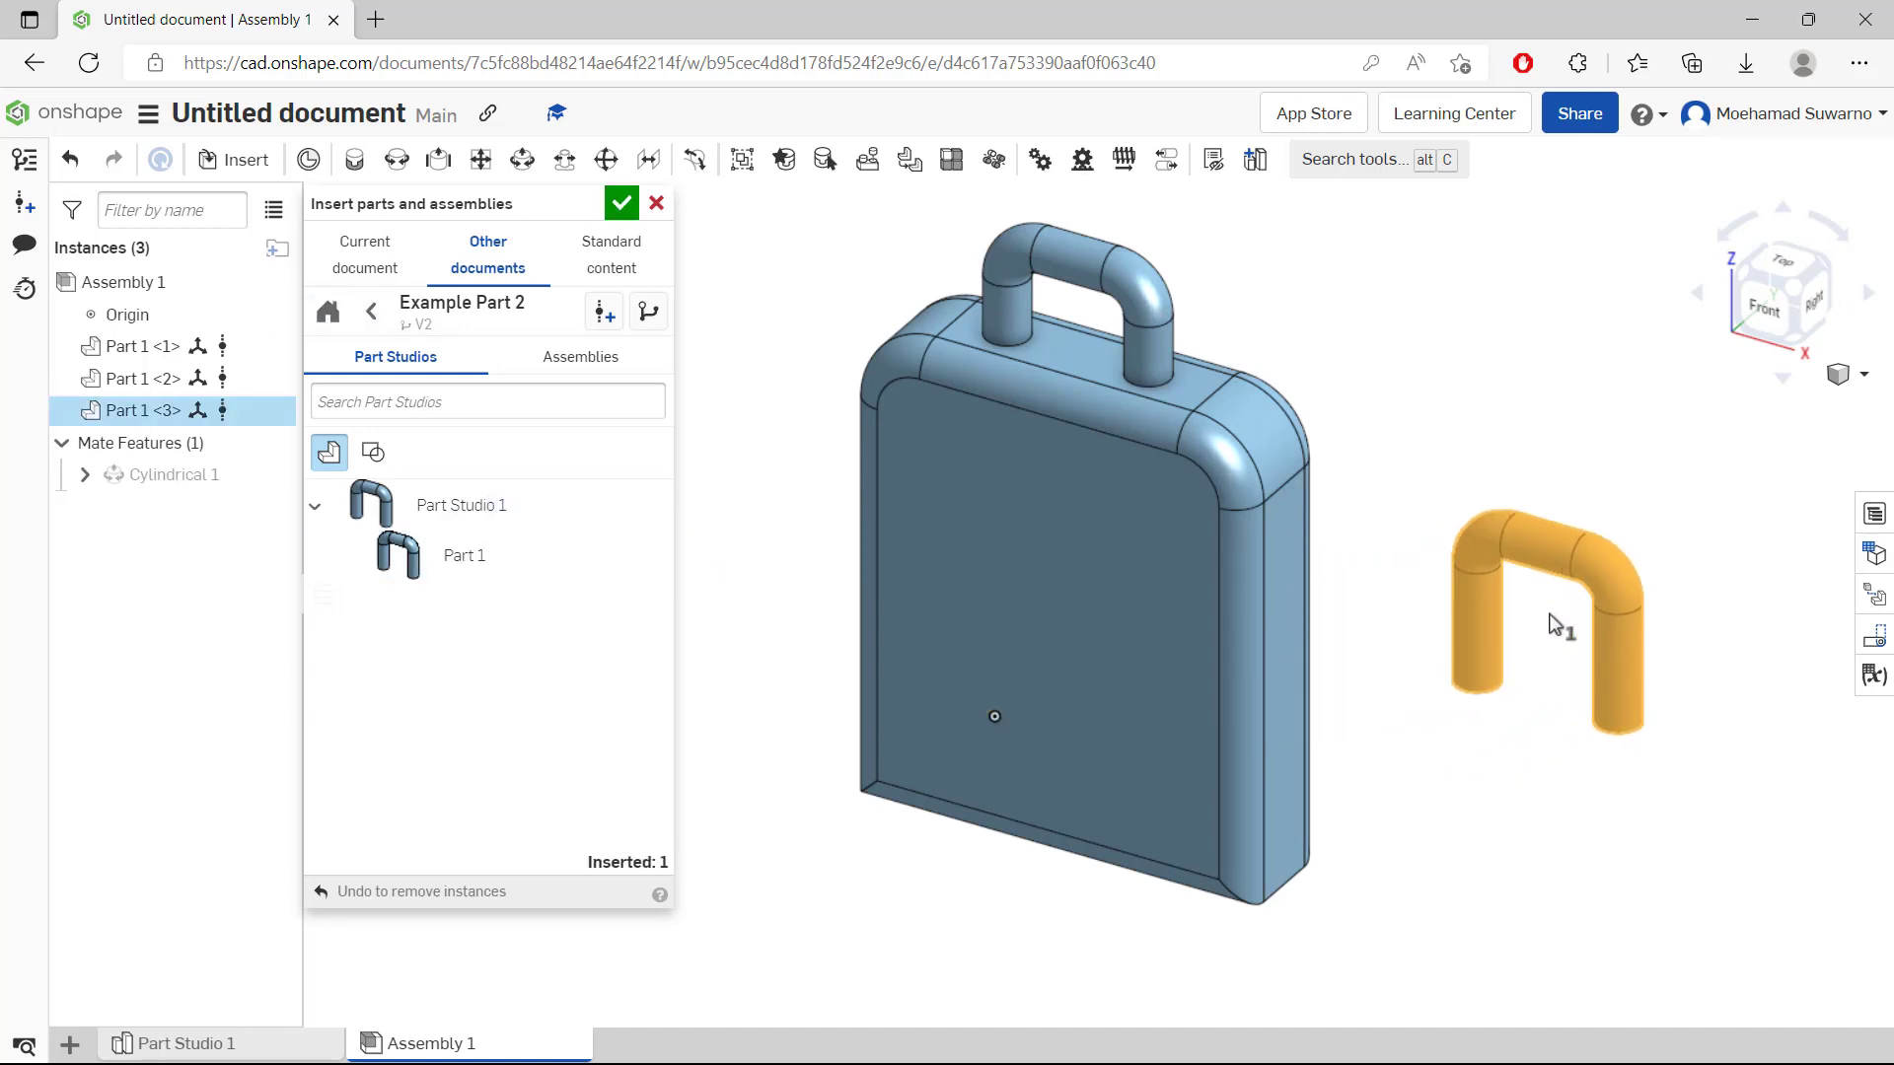
# Insert a second handle and a second box body from Example Part 1 into the assembly.
pyautogui.click(372, 310)
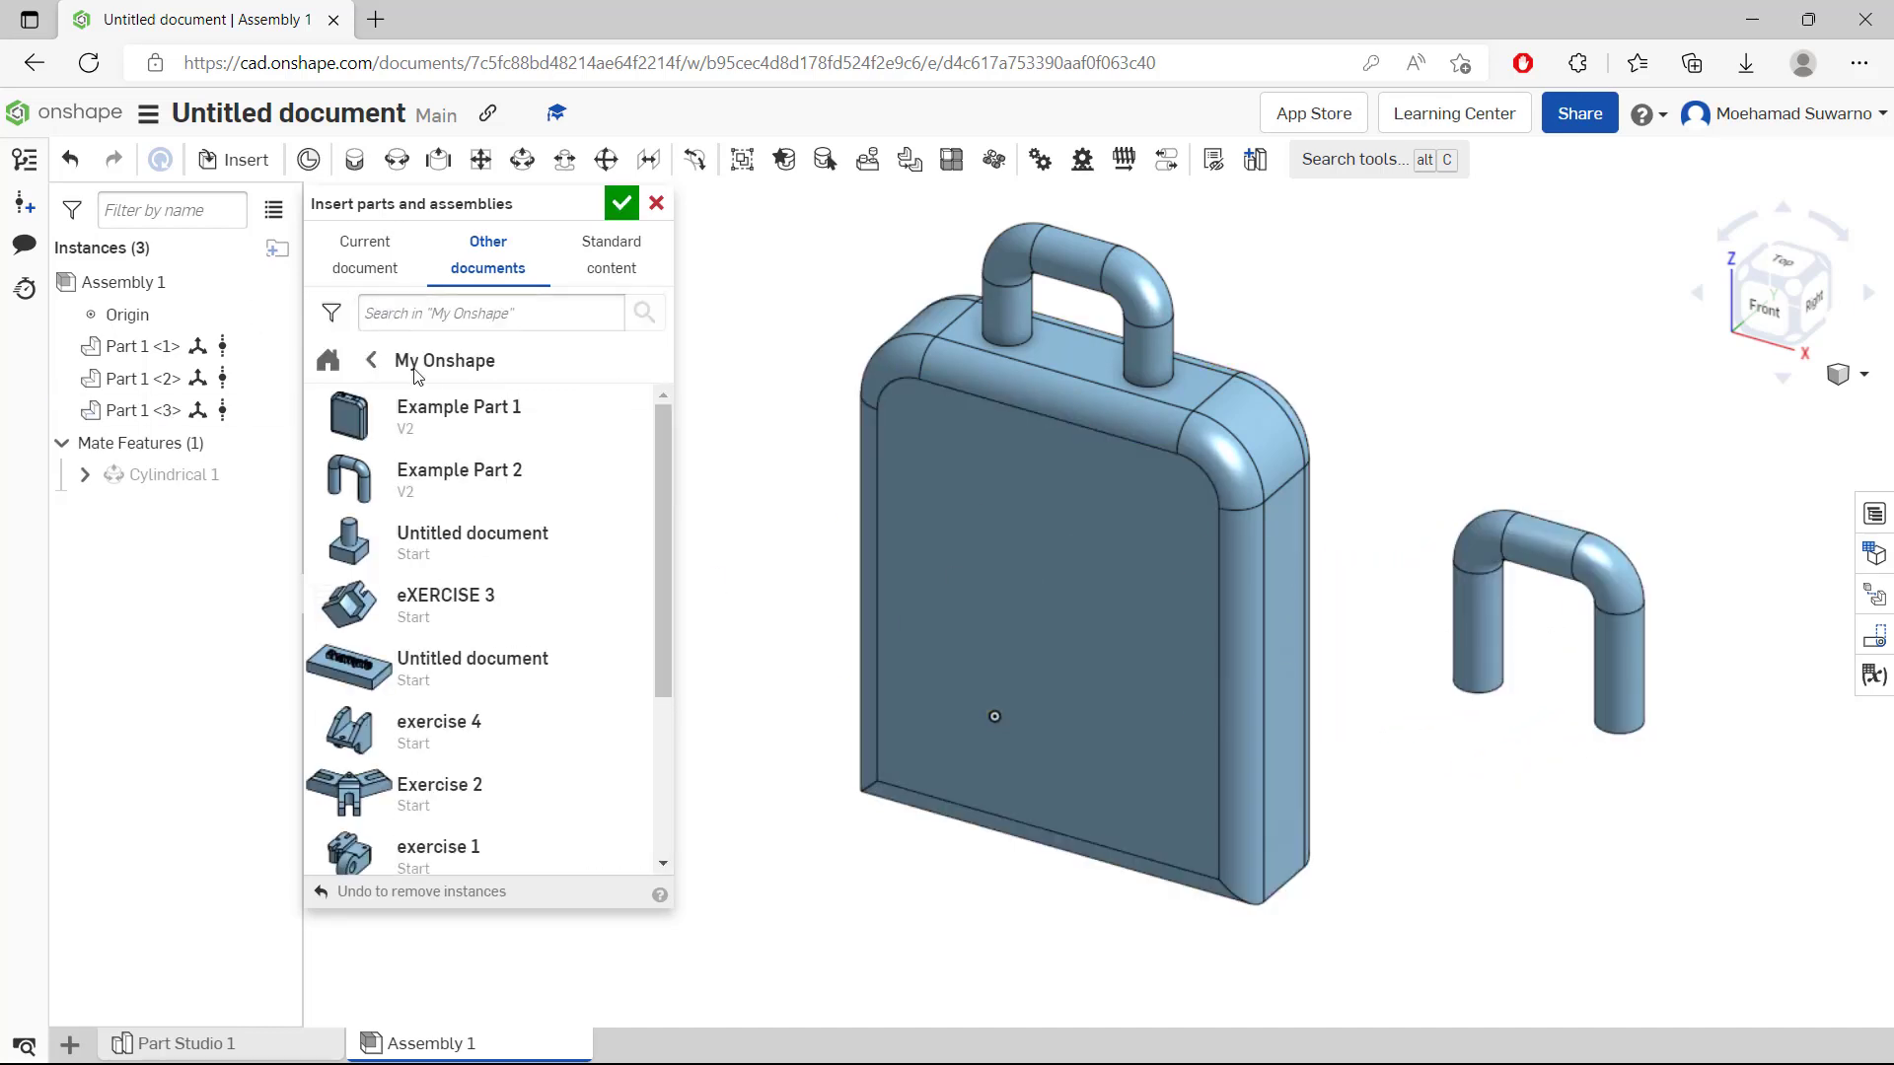
pyautogui.click(458, 415)
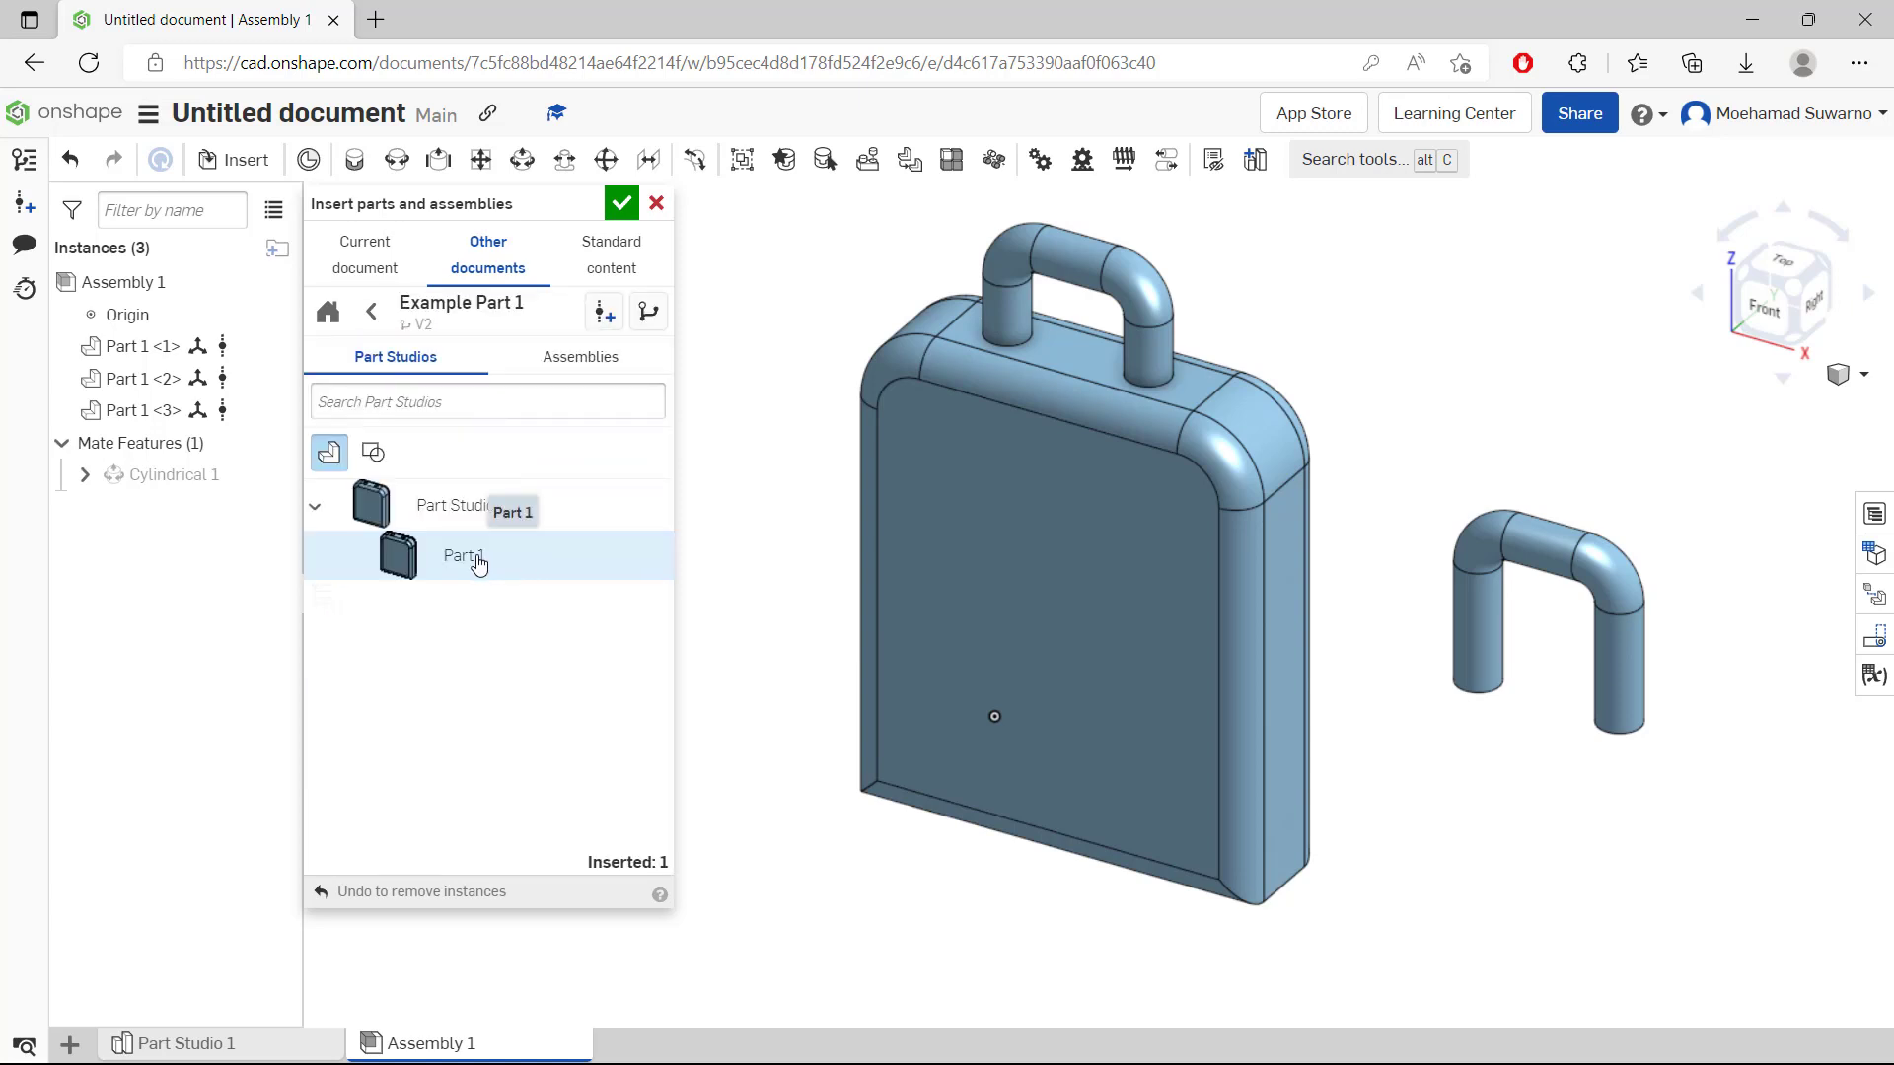
pyautogui.click(464, 554)
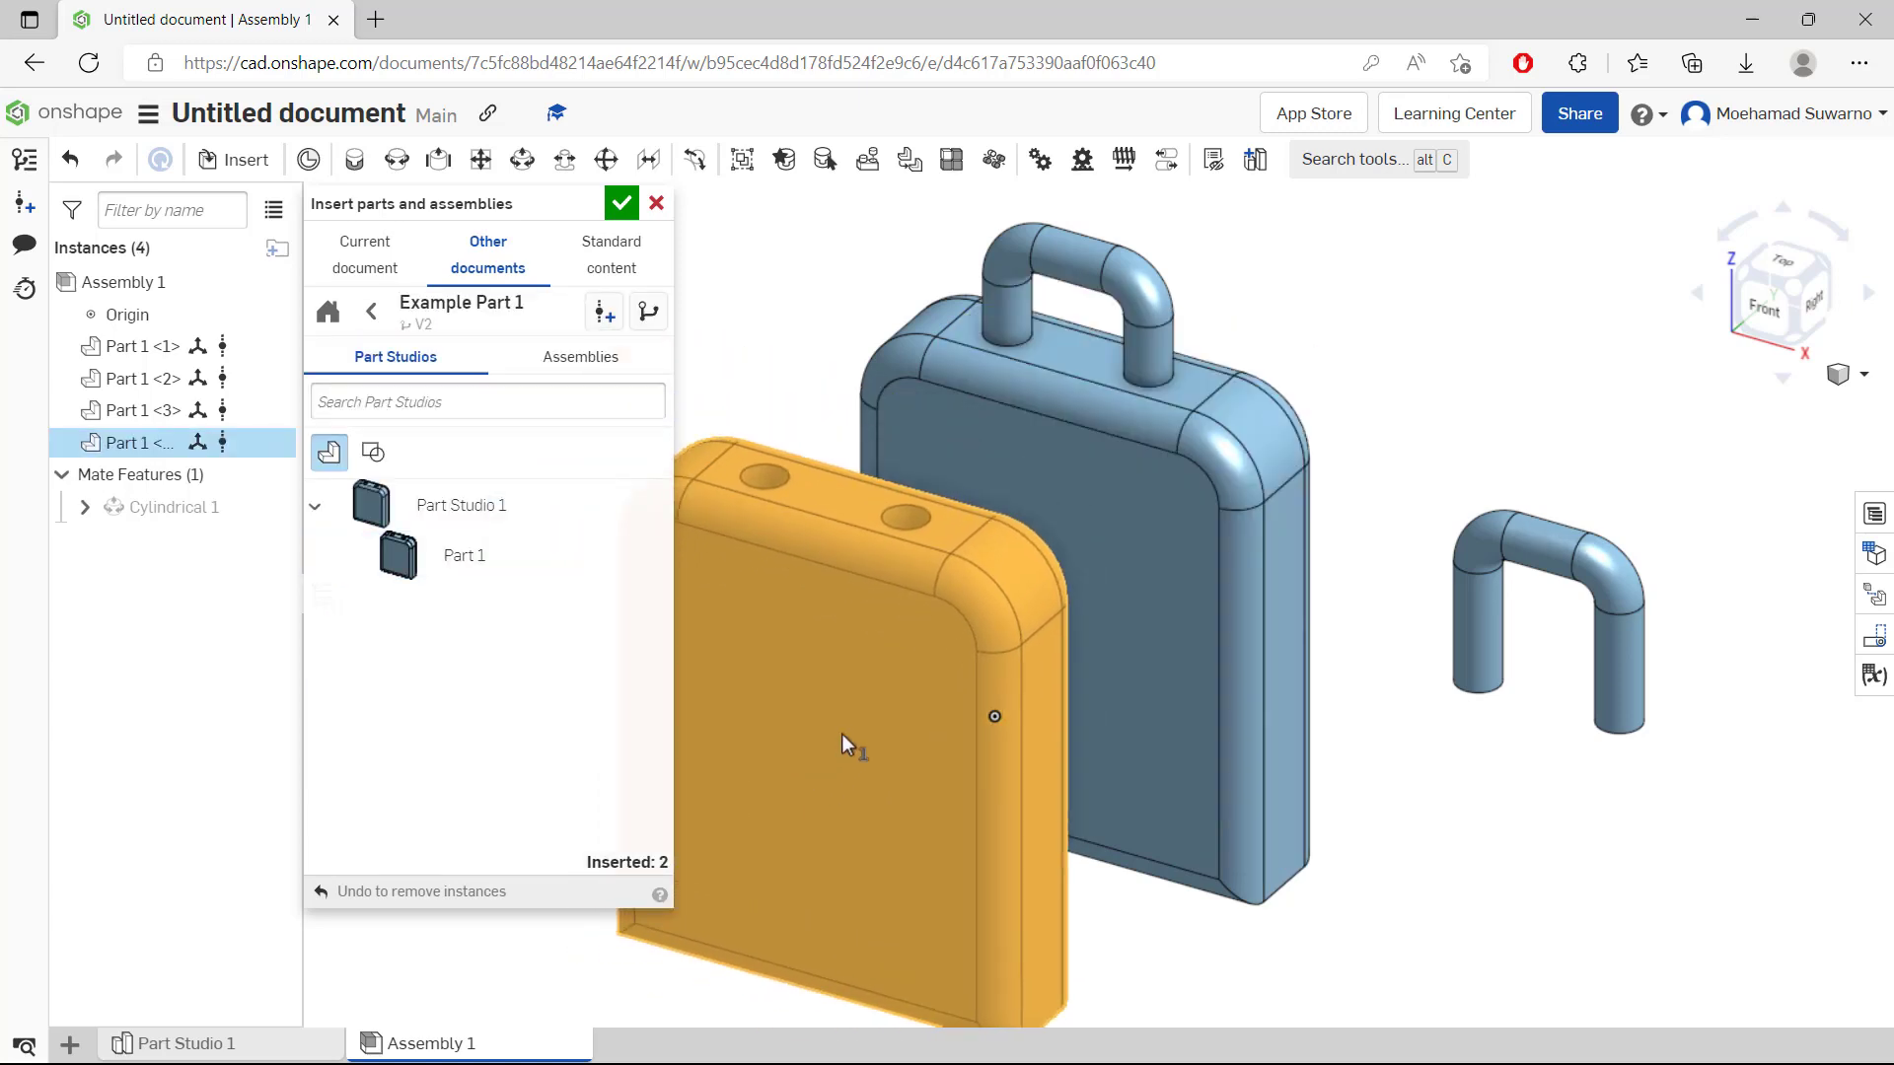
pyautogui.click(621, 201)
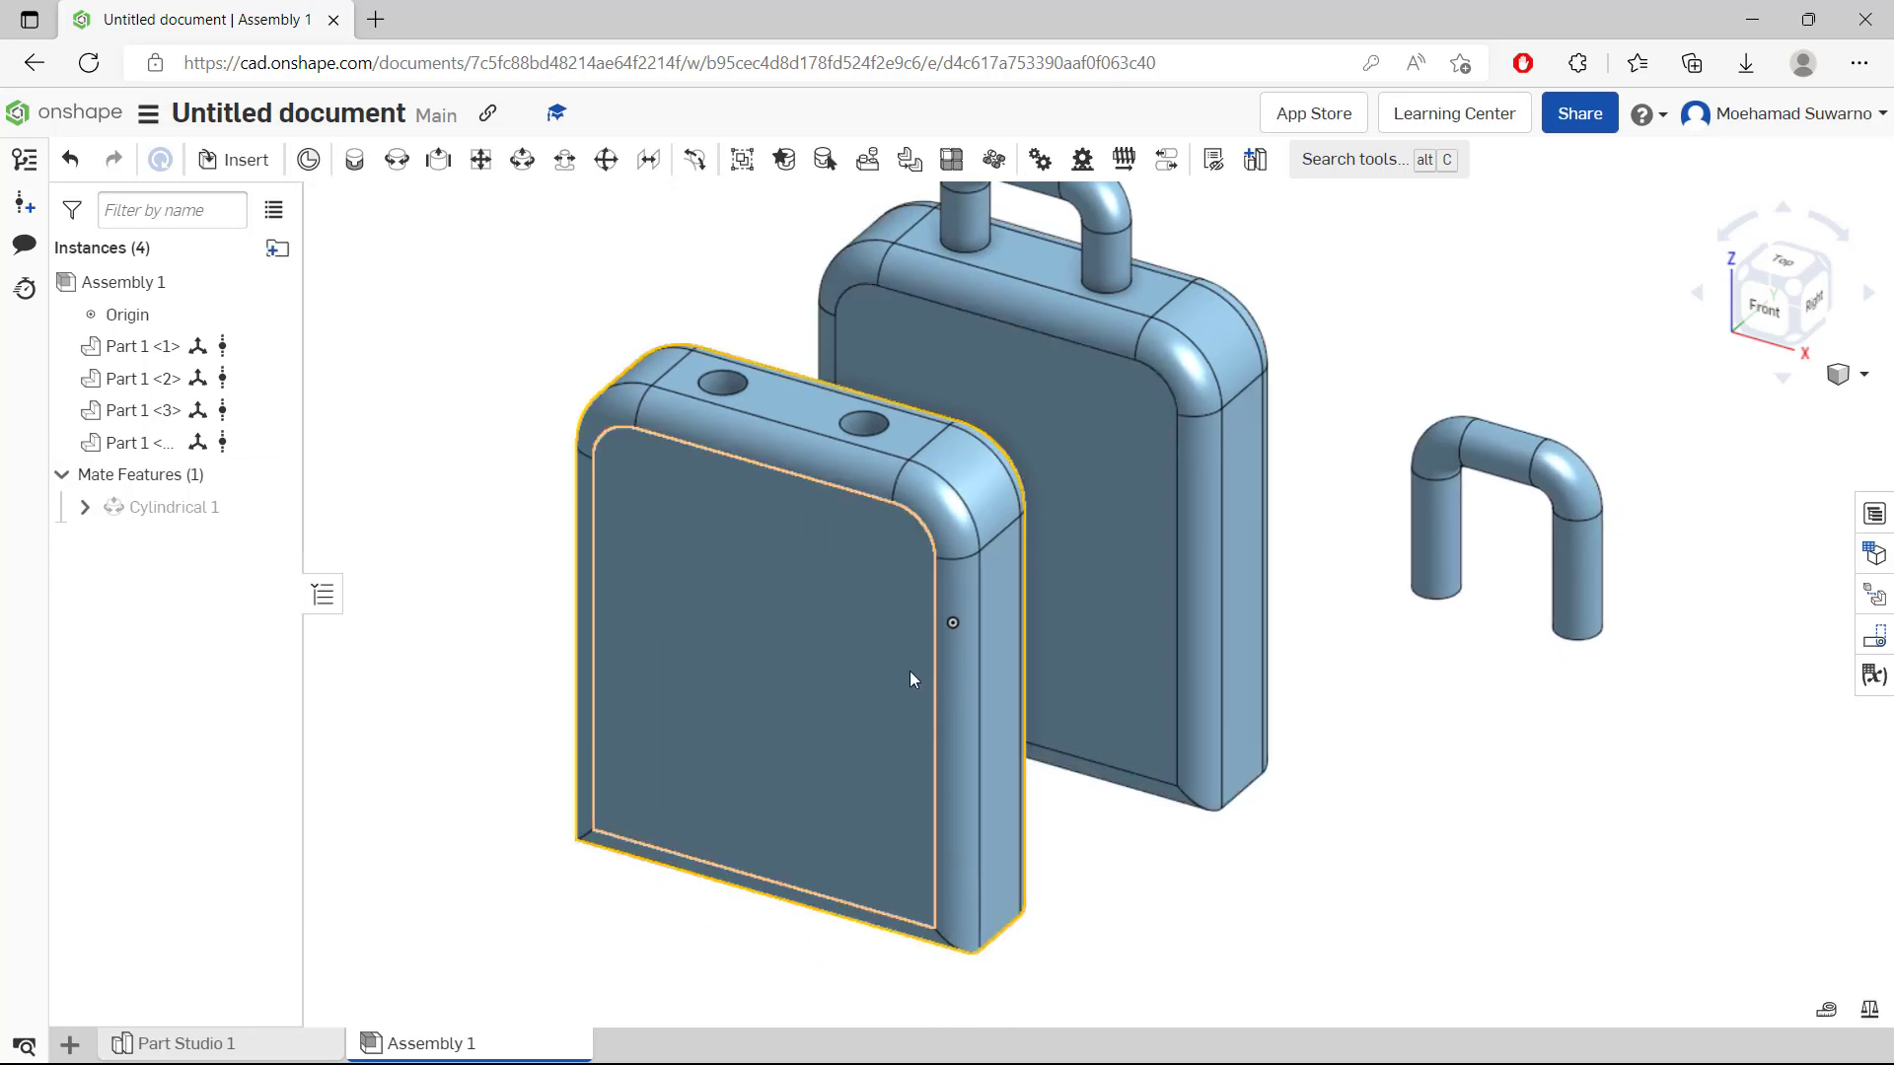
pyautogui.click(1312, 694)
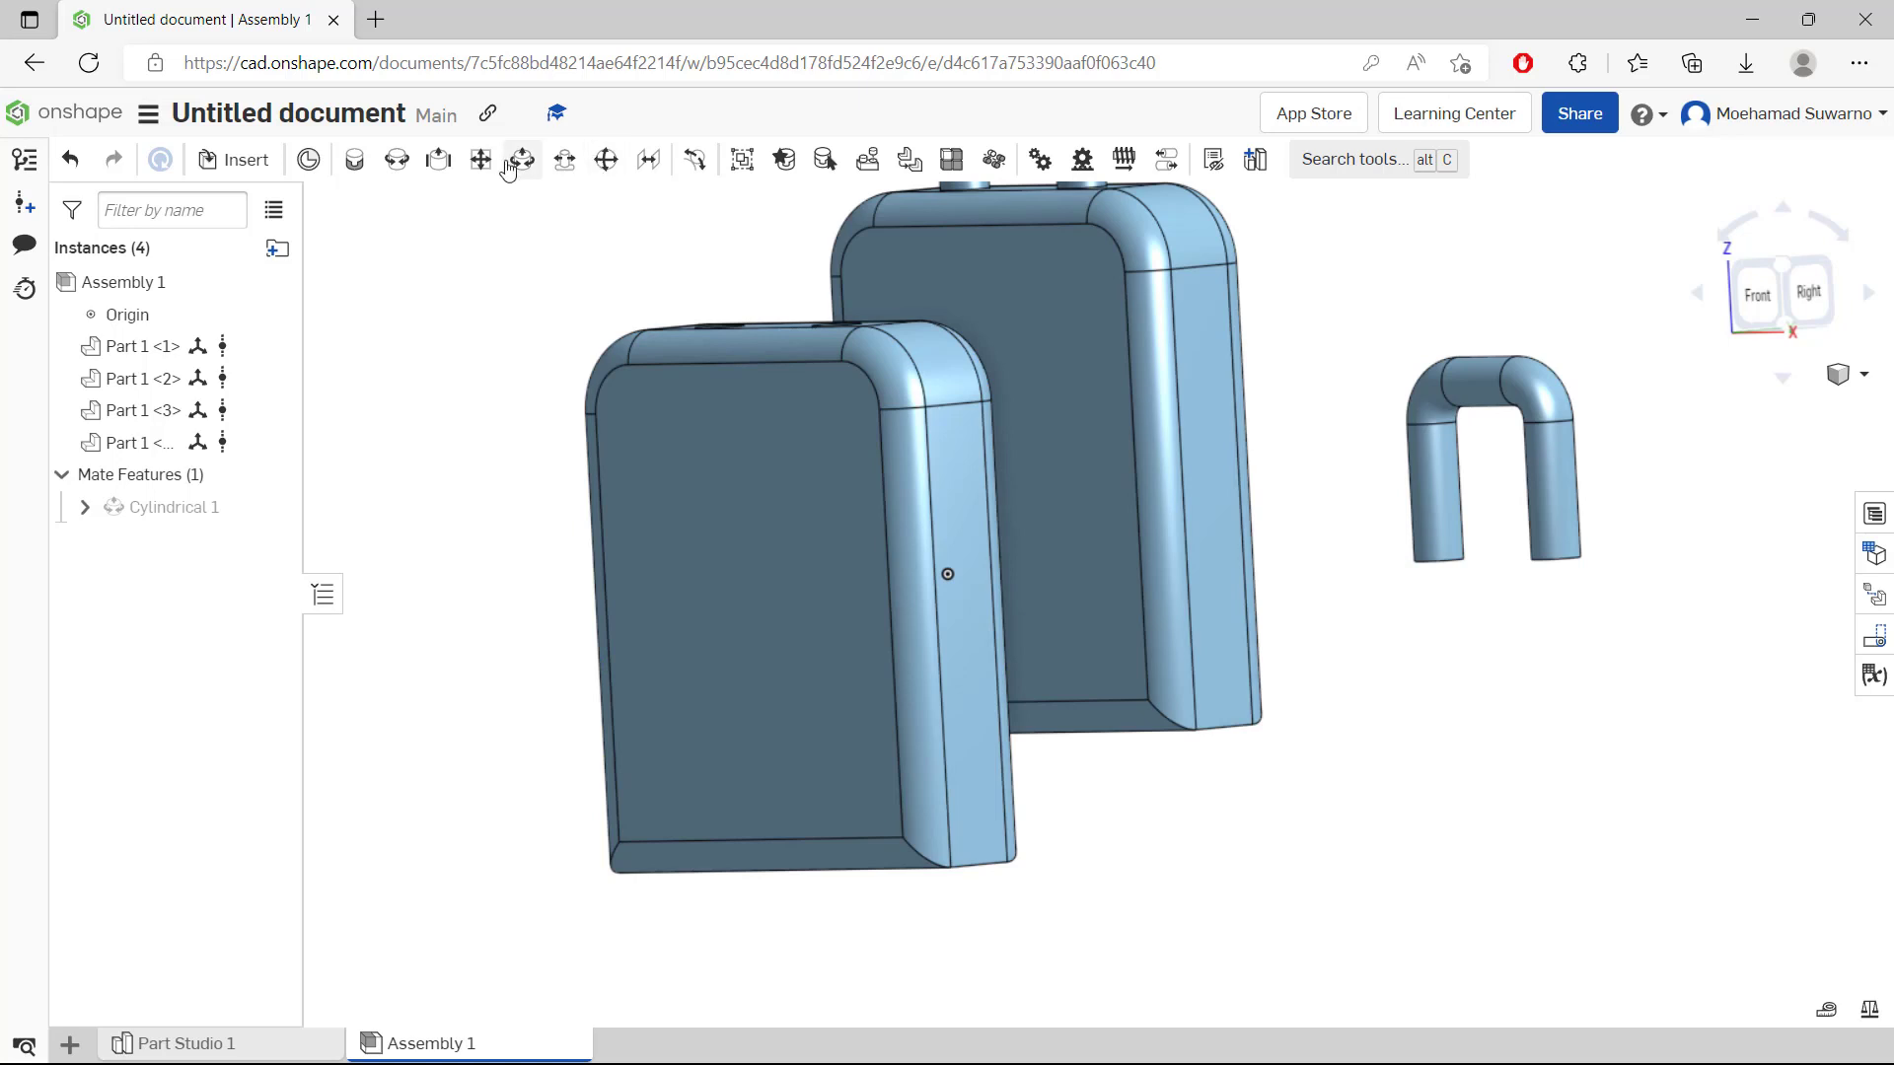
pyautogui.moveTo(479, 158)
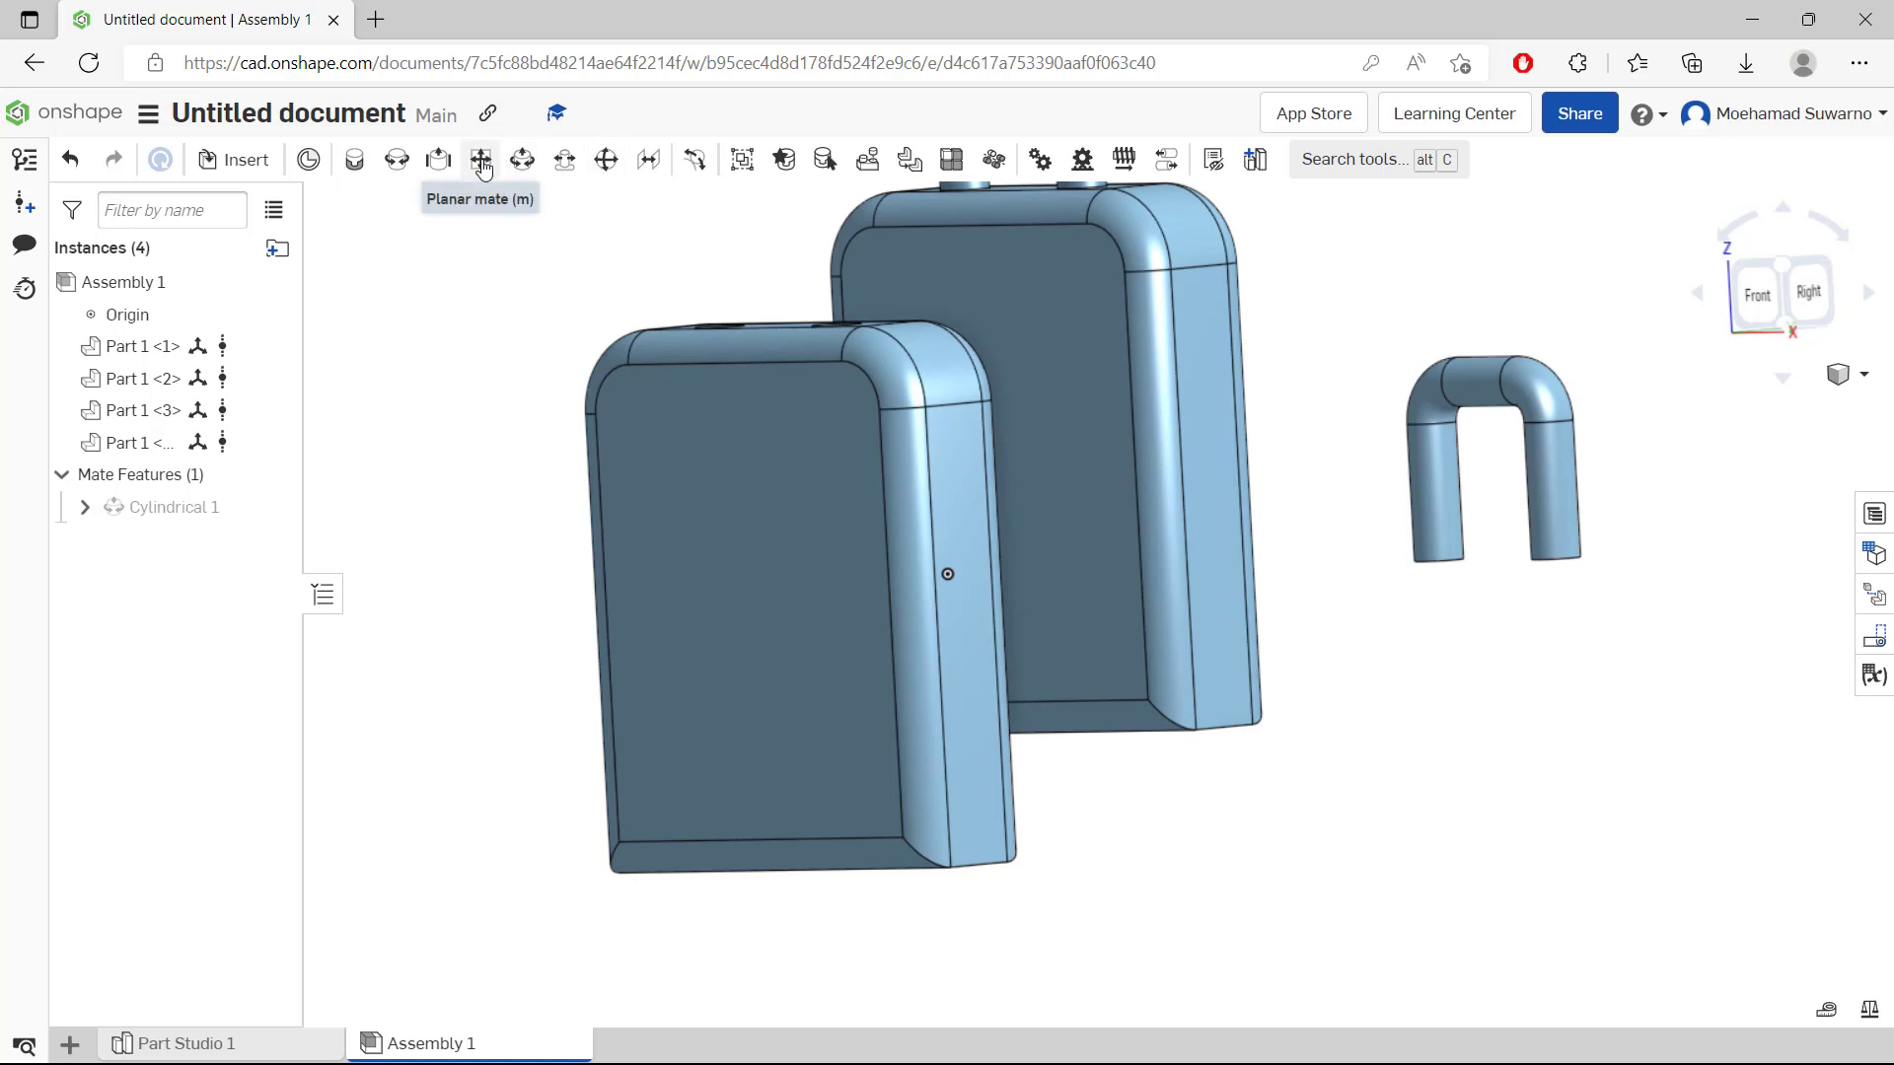
# Join the two boxes bottom to bottom with a planar mate, flipping the primary axis.
pyautogui.click(479, 158)
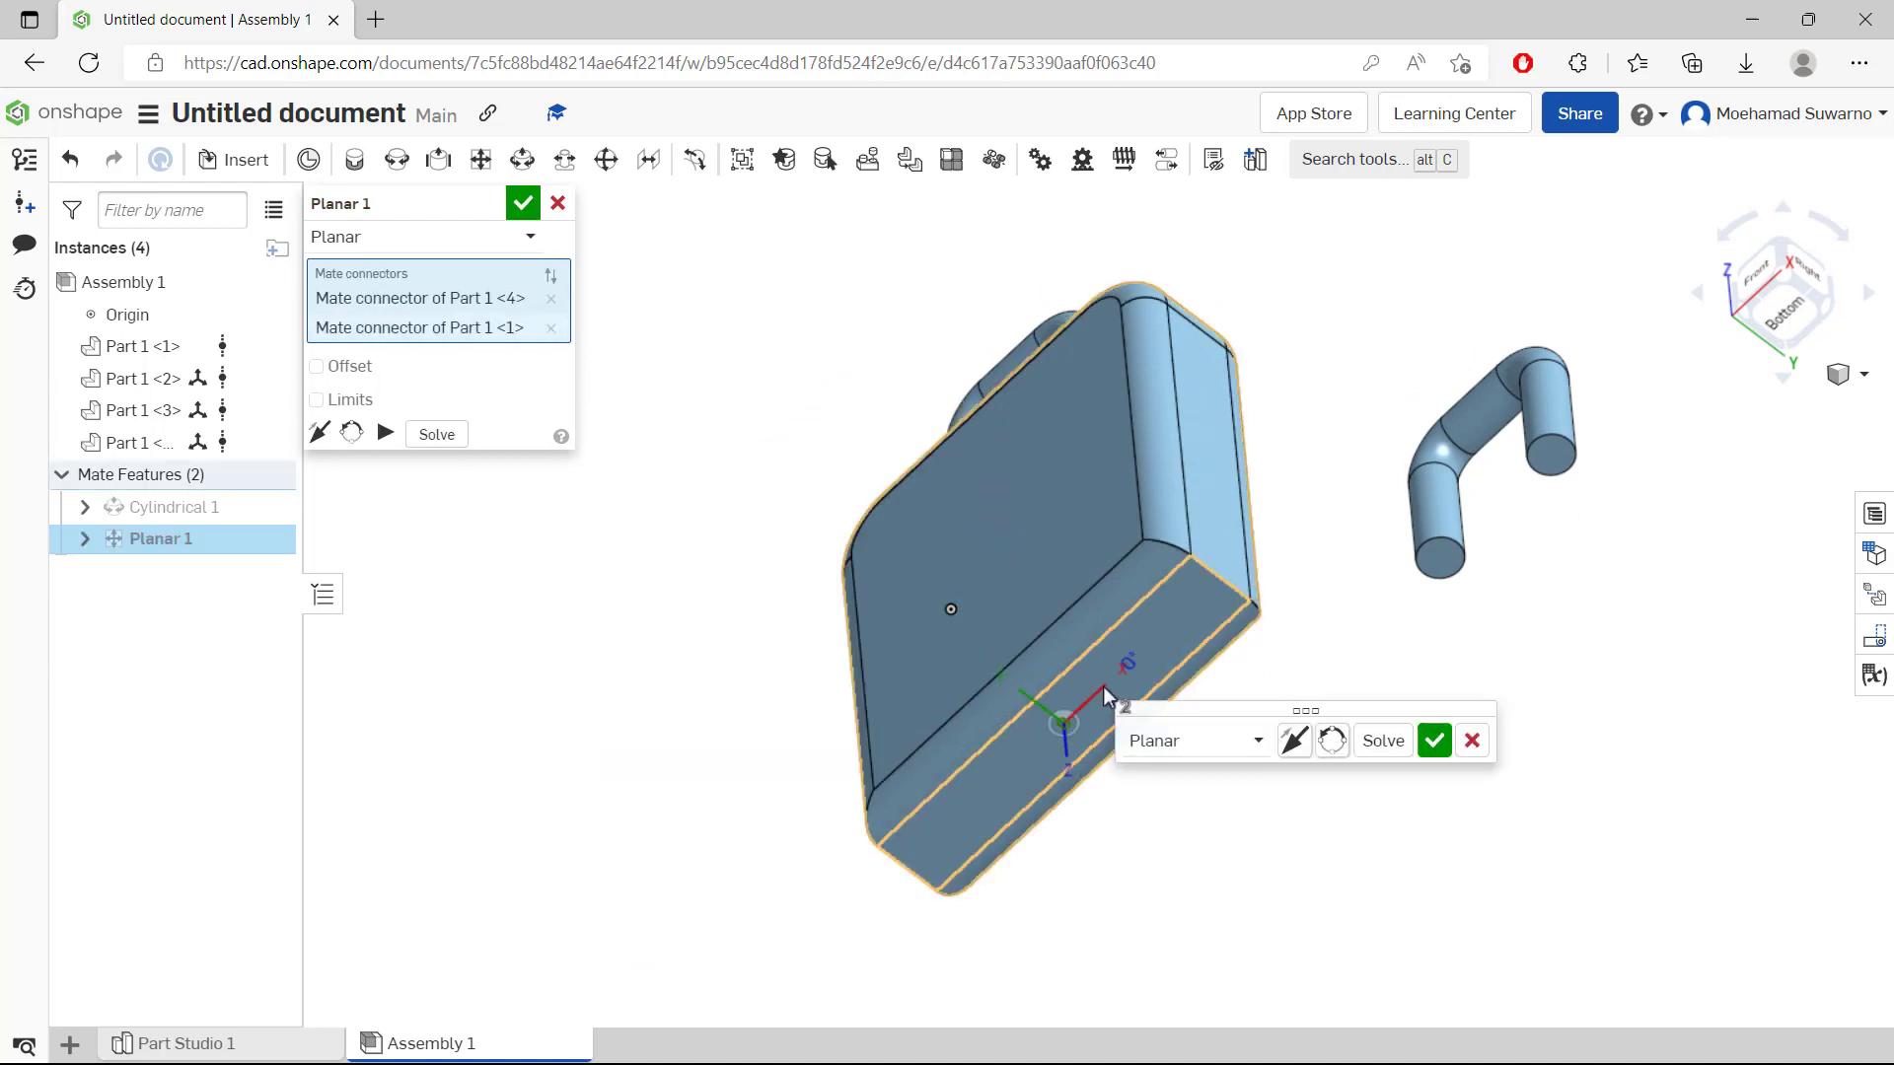
pyautogui.click(1292, 741)
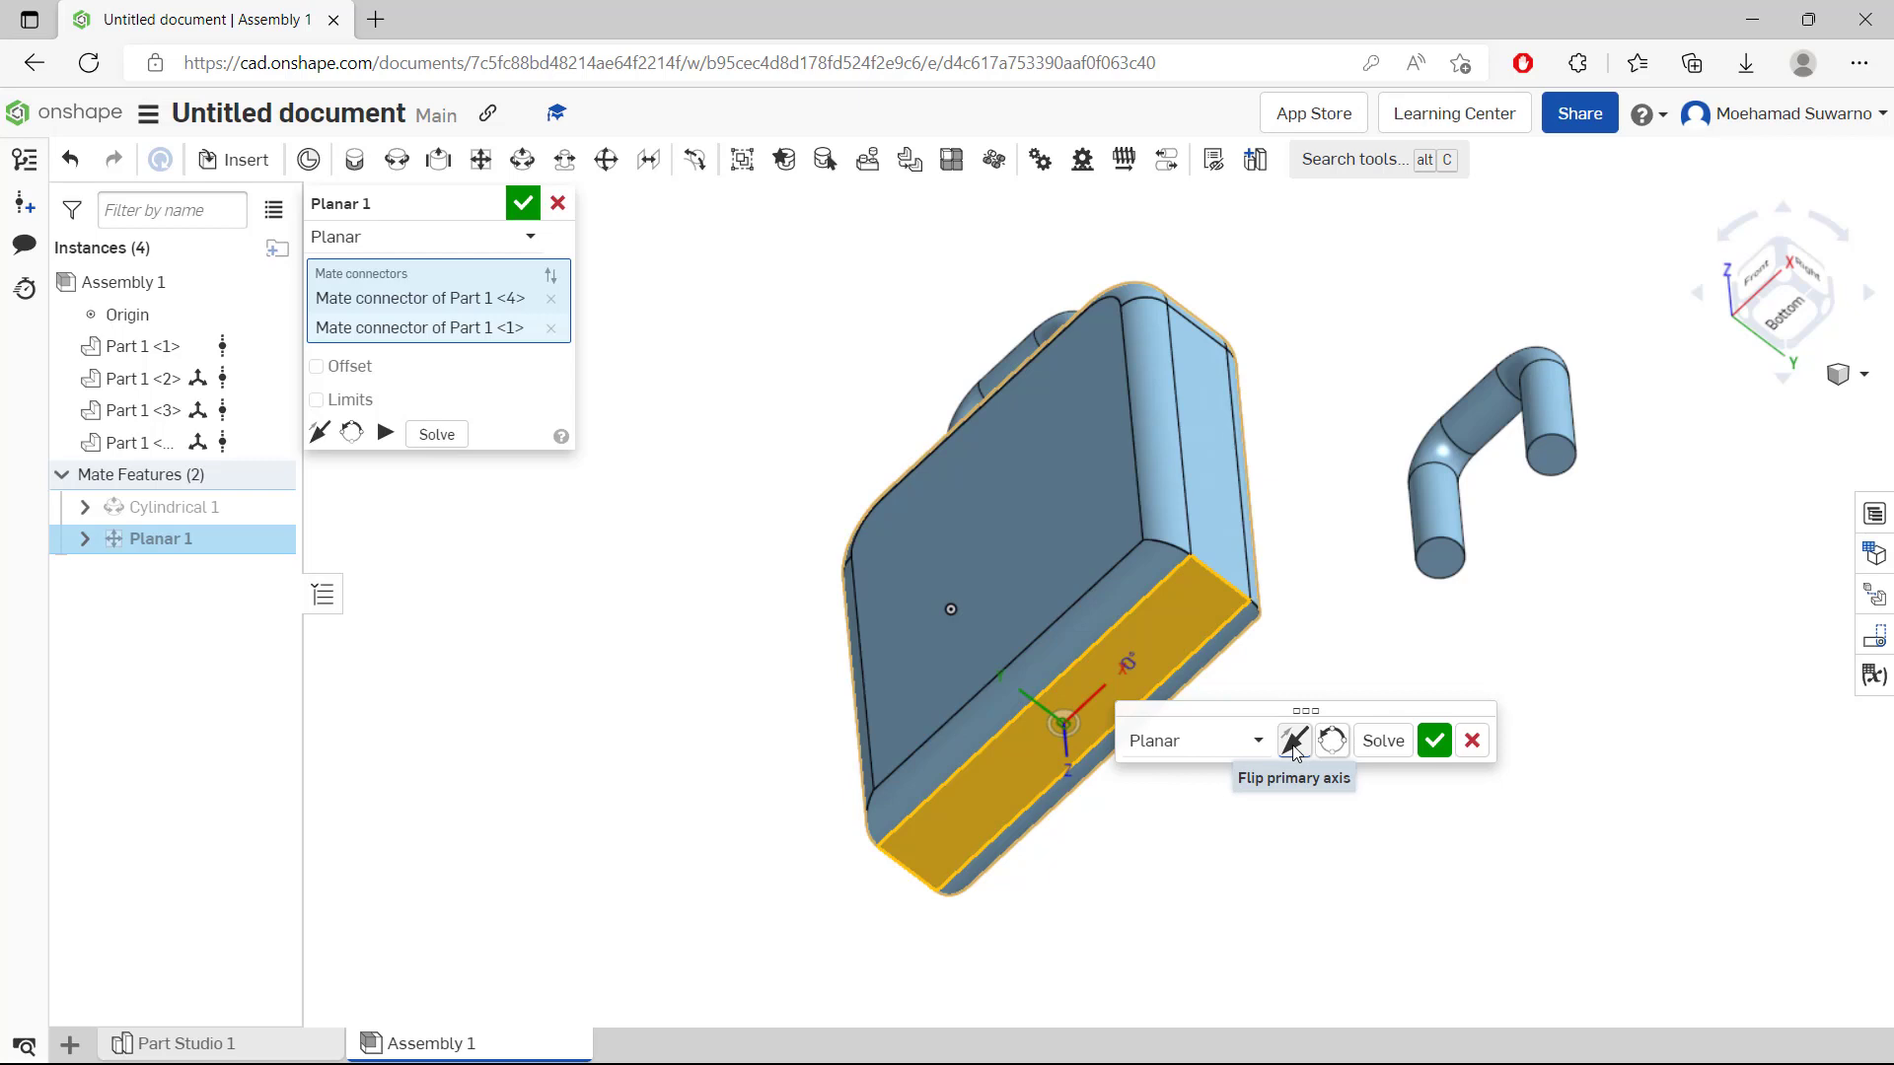
pyautogui.click(1293, 740)
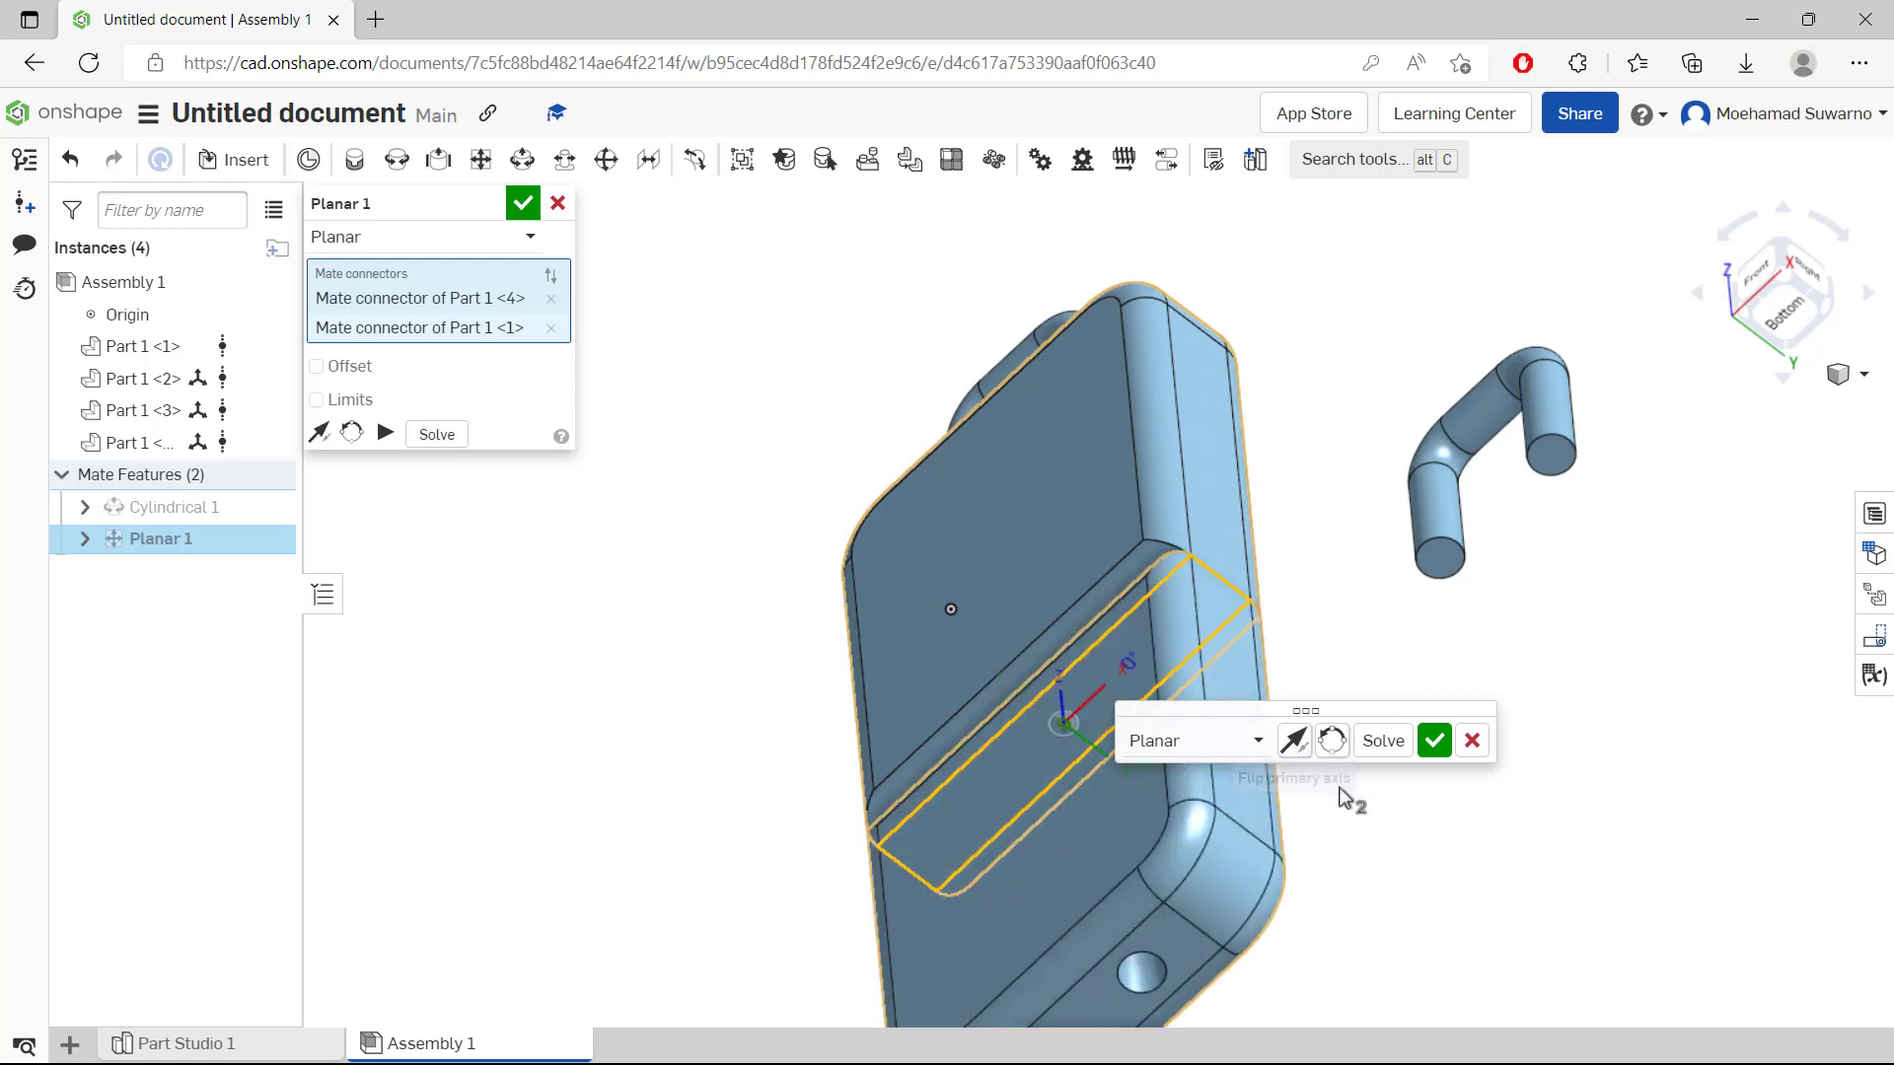
pyautogui.click(1433, 741)
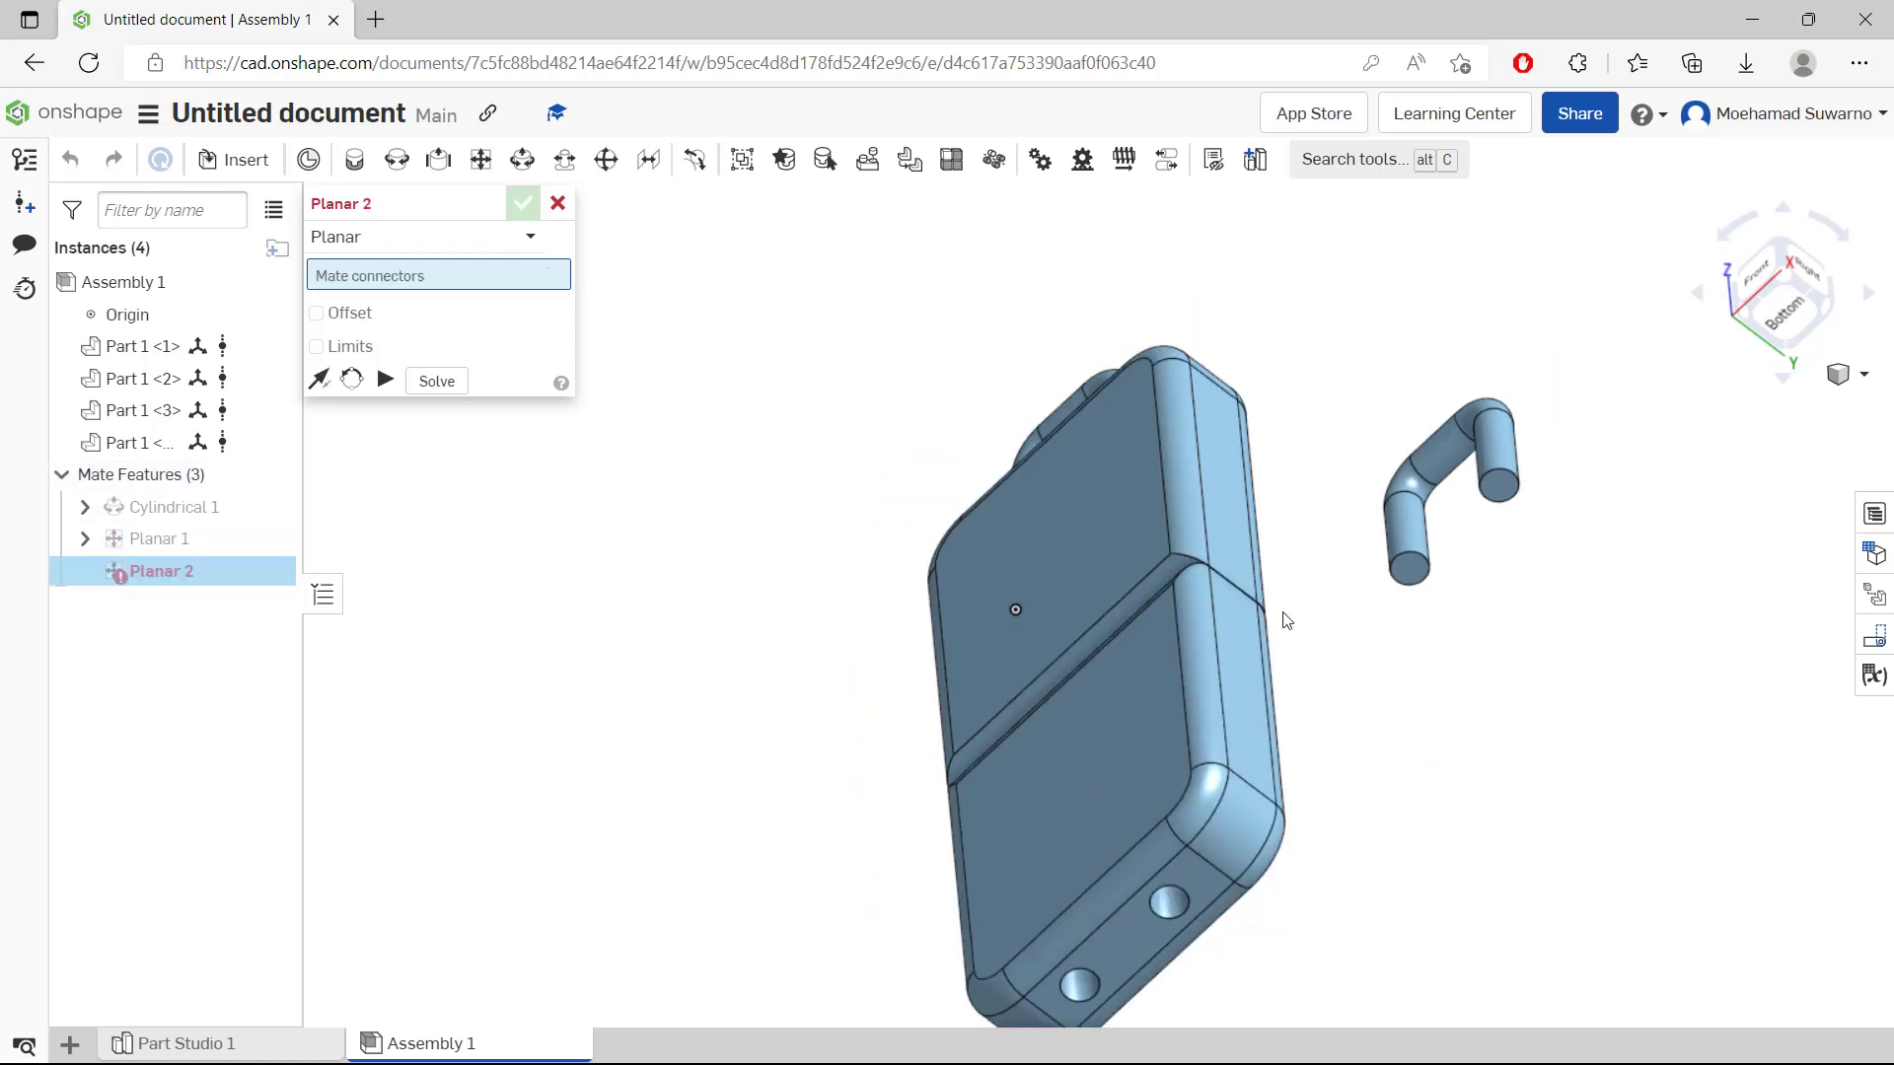
pyautogui.moveTo(521, 158)
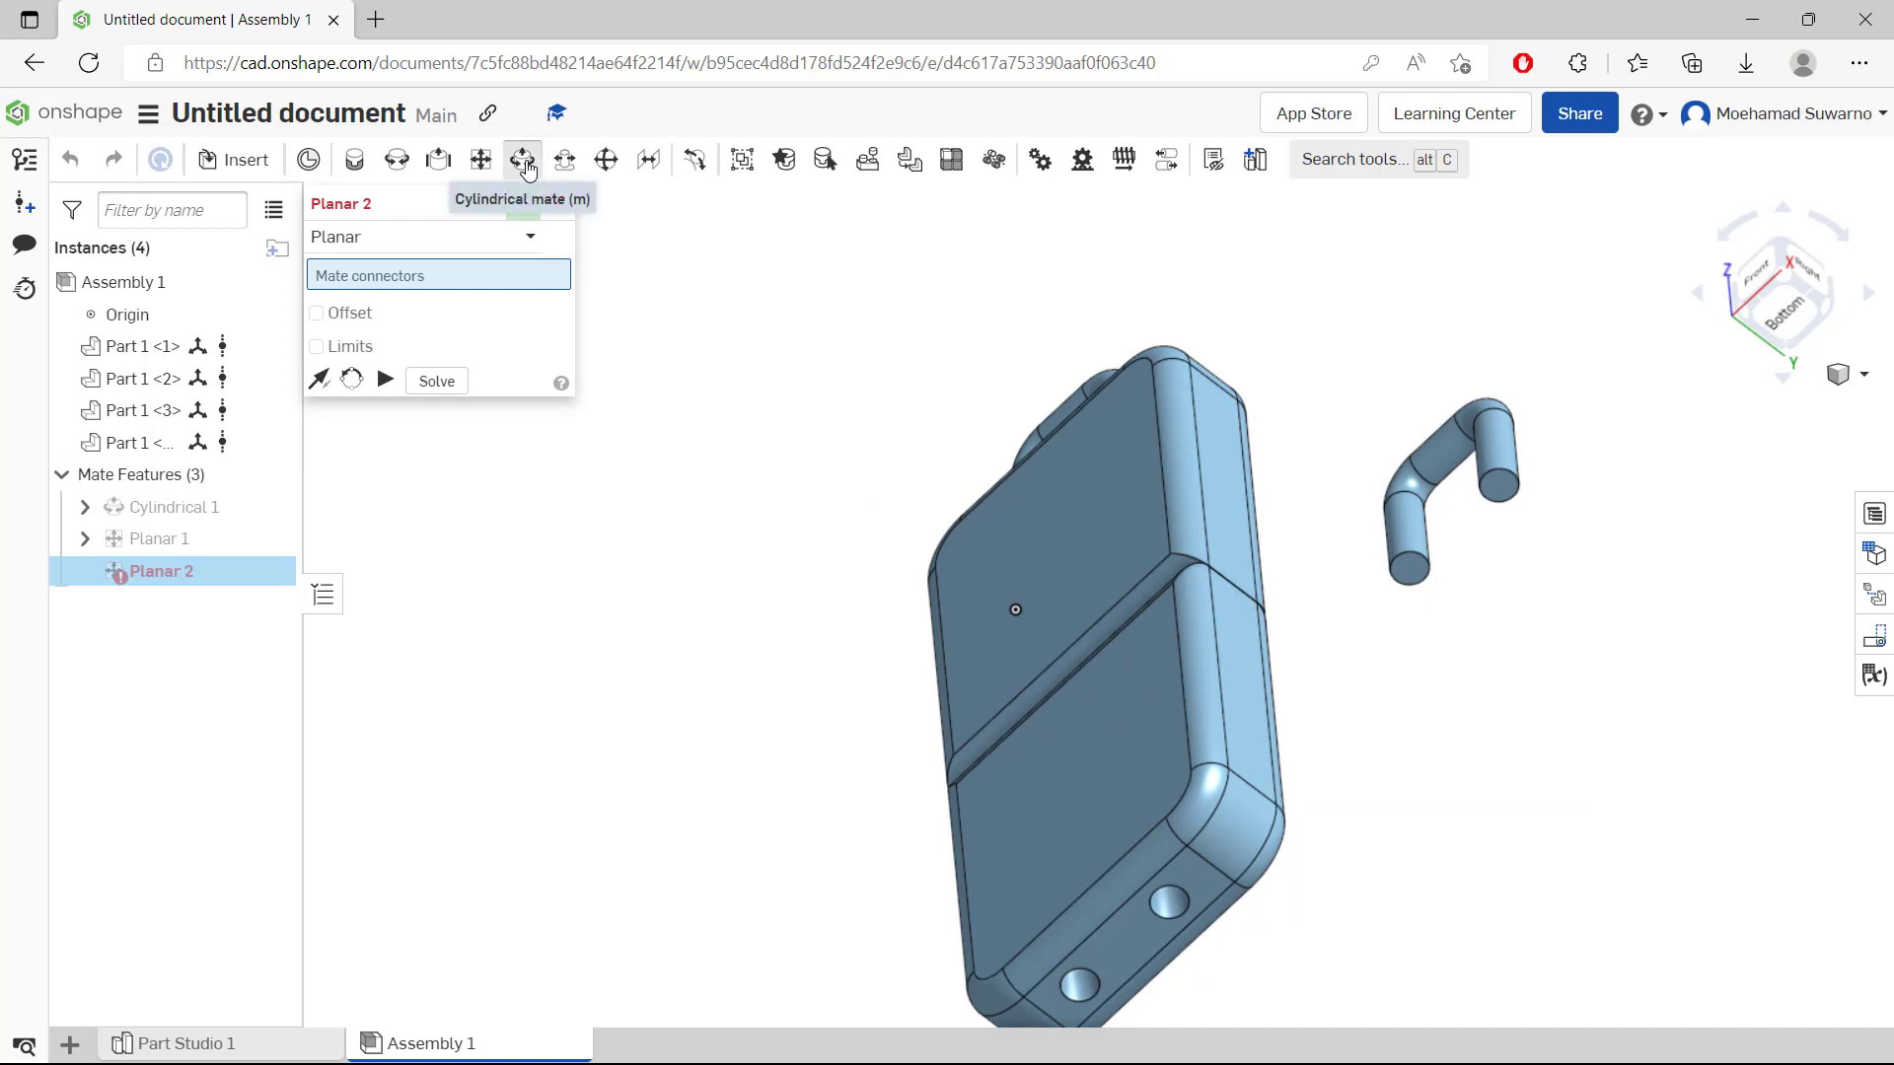
# Seat the second handle's leg in the lower box's hole with a cylindrical mate.
pyautogui.click(521, 158)
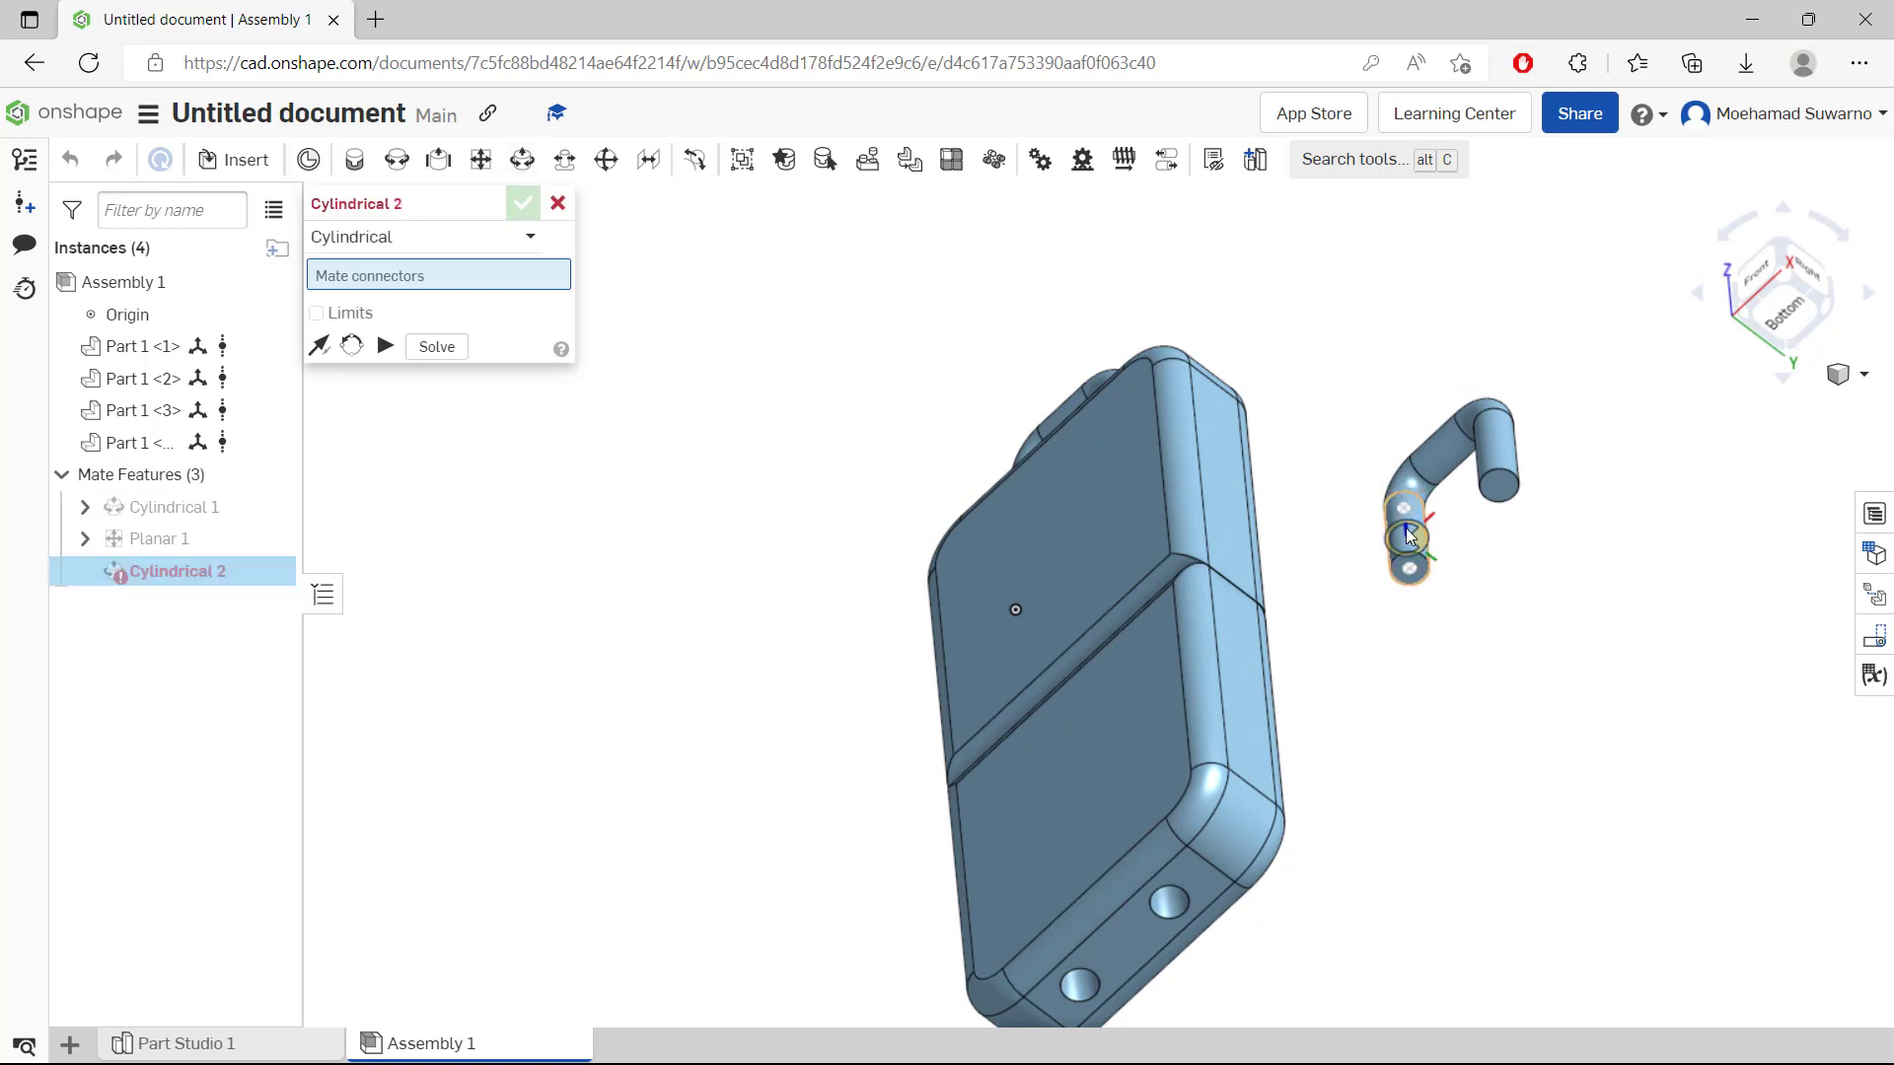
pyautogui.click(1406, 537)
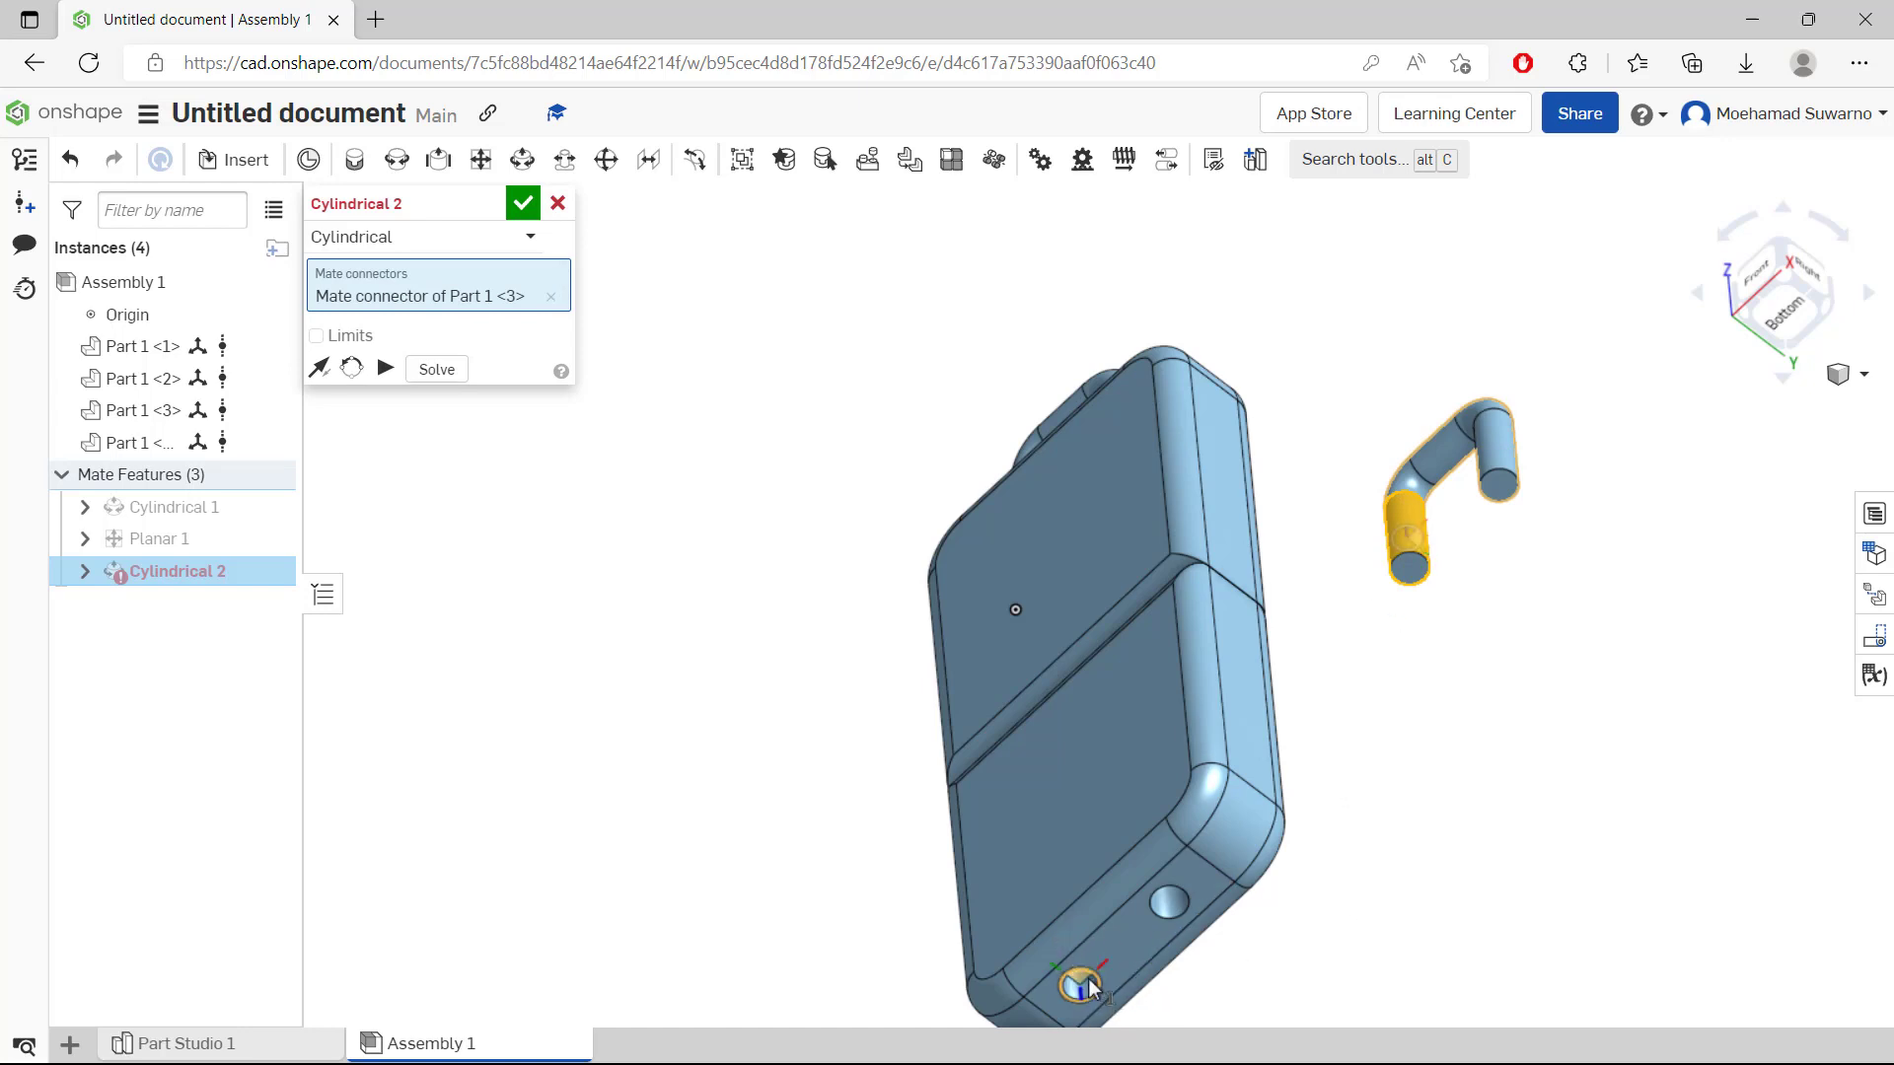
pyautogui.click(1085, 984)
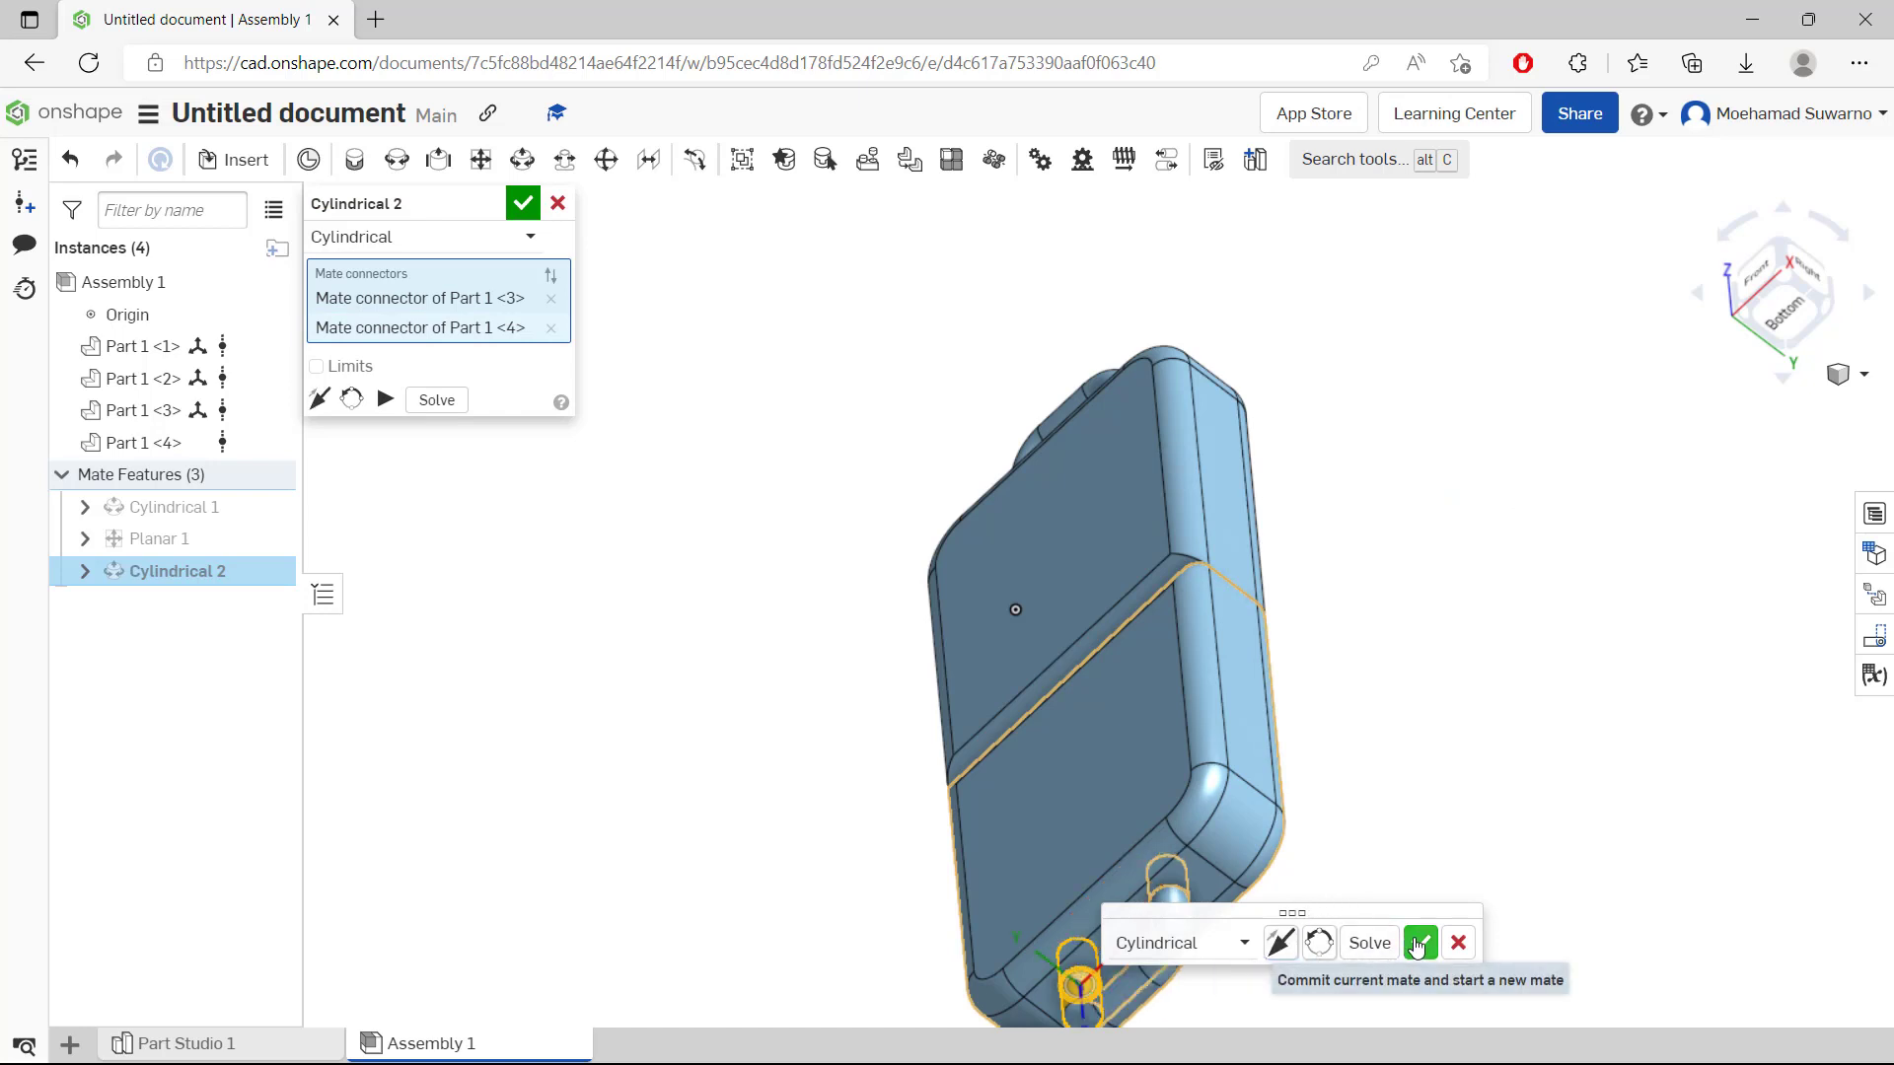
pyautogui.click(1421, 942)
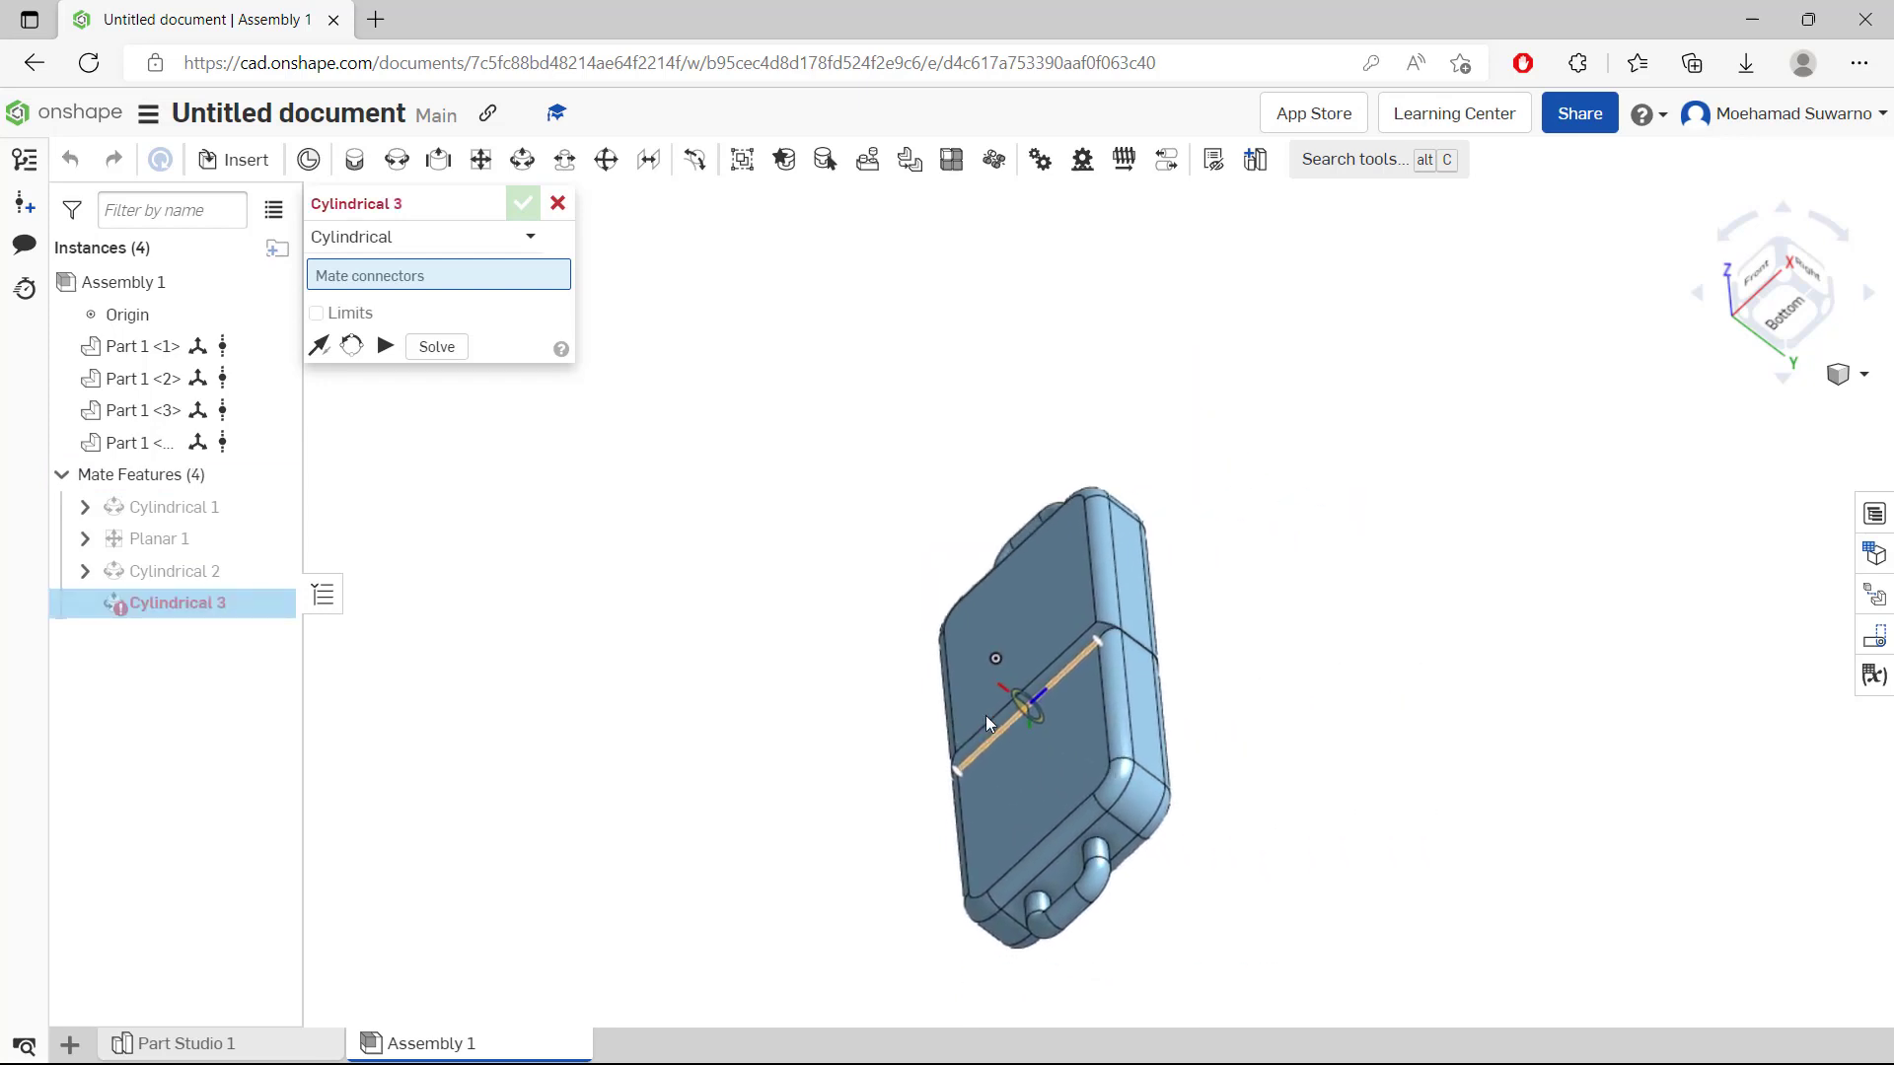